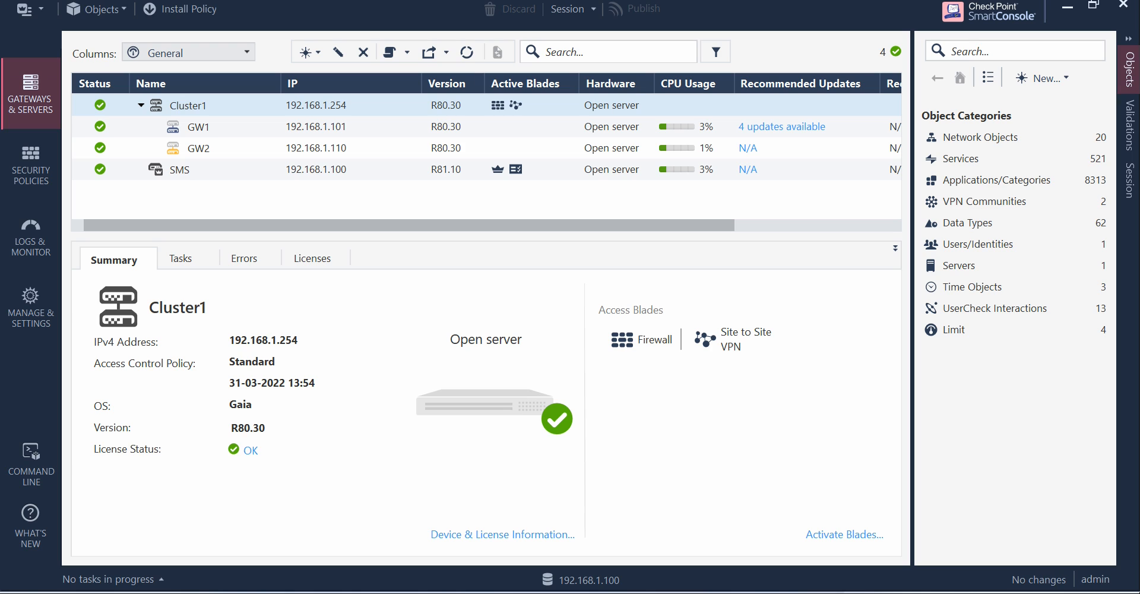
{"action": "mouse_move", "coordinate": [477, 515]}
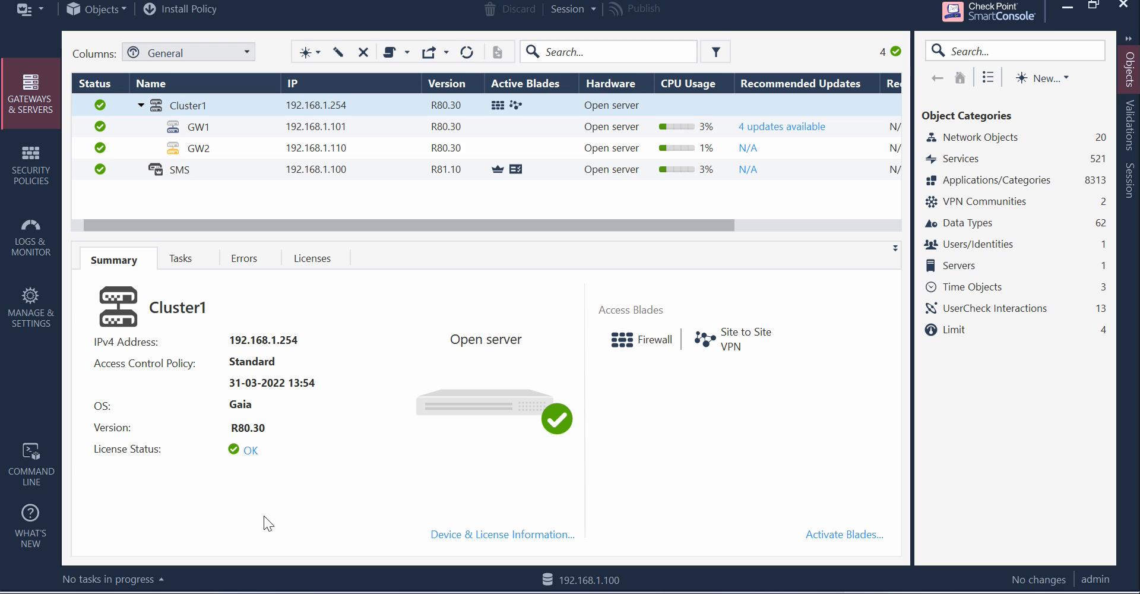
{"action": "mouse_move", "coordinate": [429, 401]}
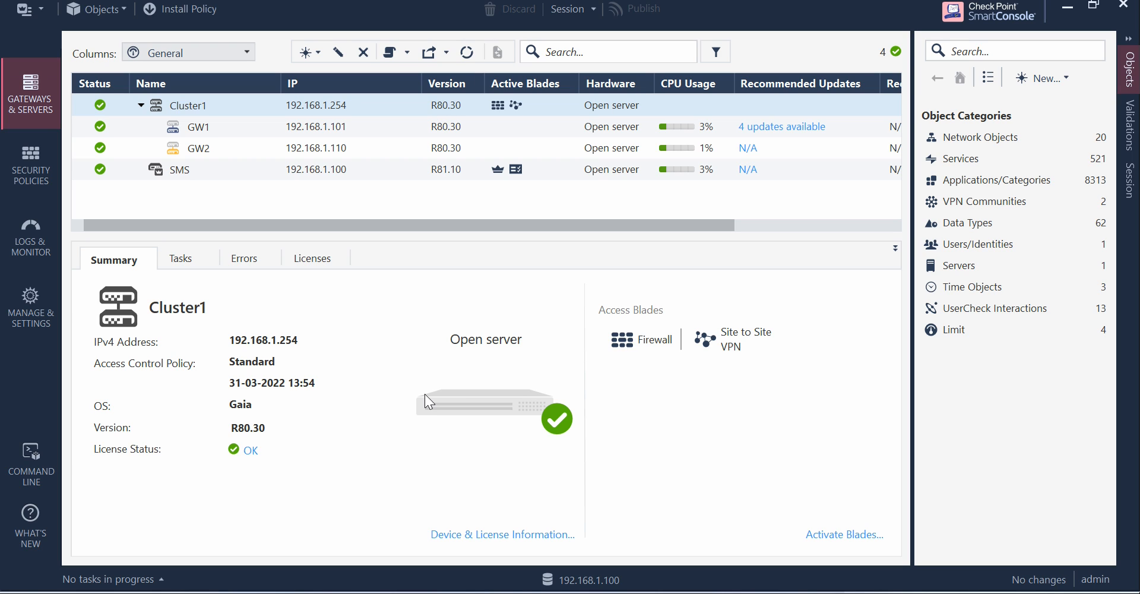
{"action": "mouse_move", "coordinate": [378, 326]}
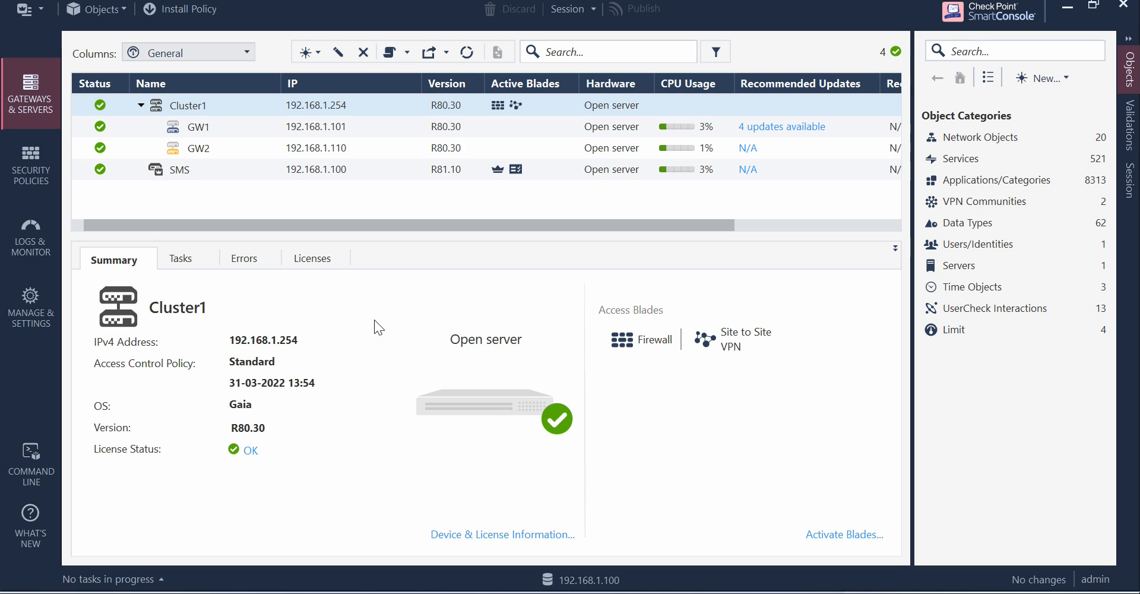
{"action": "mouse_move", "coordinate": [388, 325]}
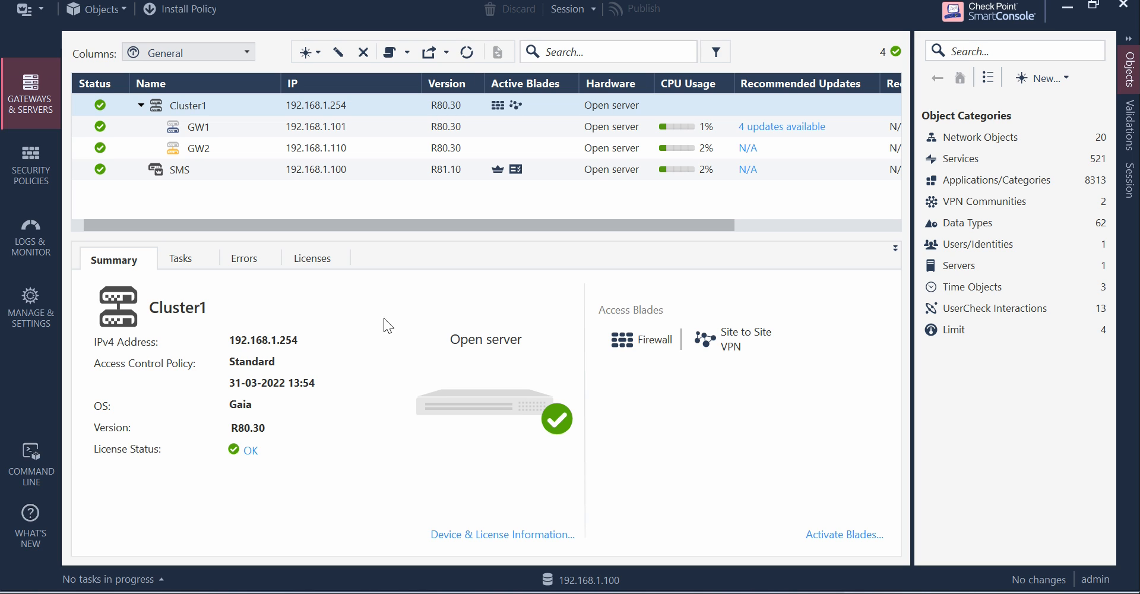
{"action": "mouse_move", "coordinate": [89, 308]}
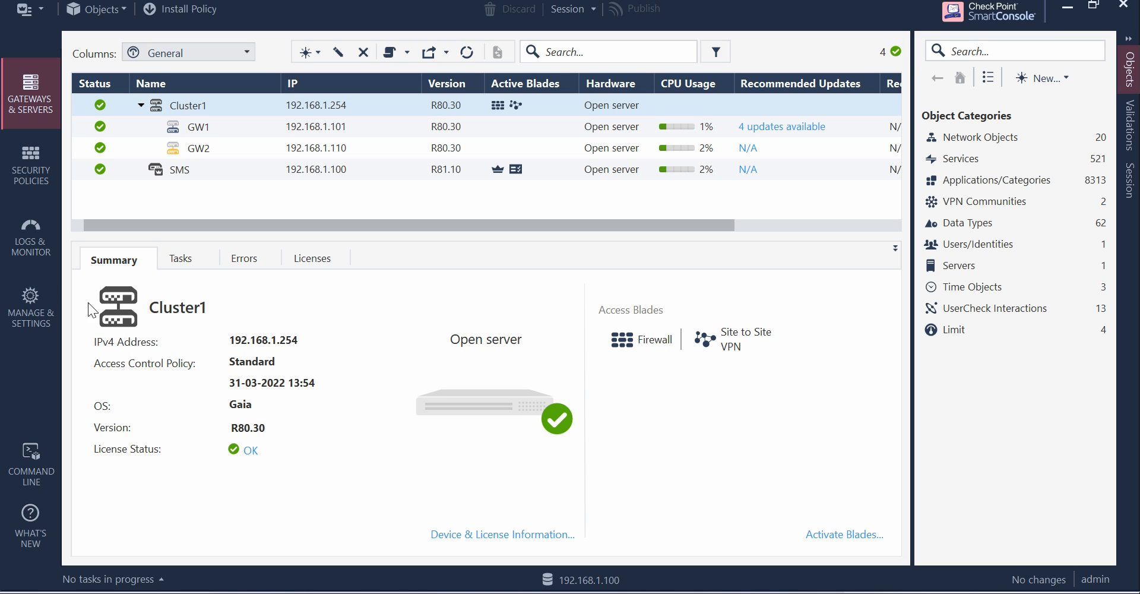
{"action": "mouse_move", "coordinate": [396, 274]}
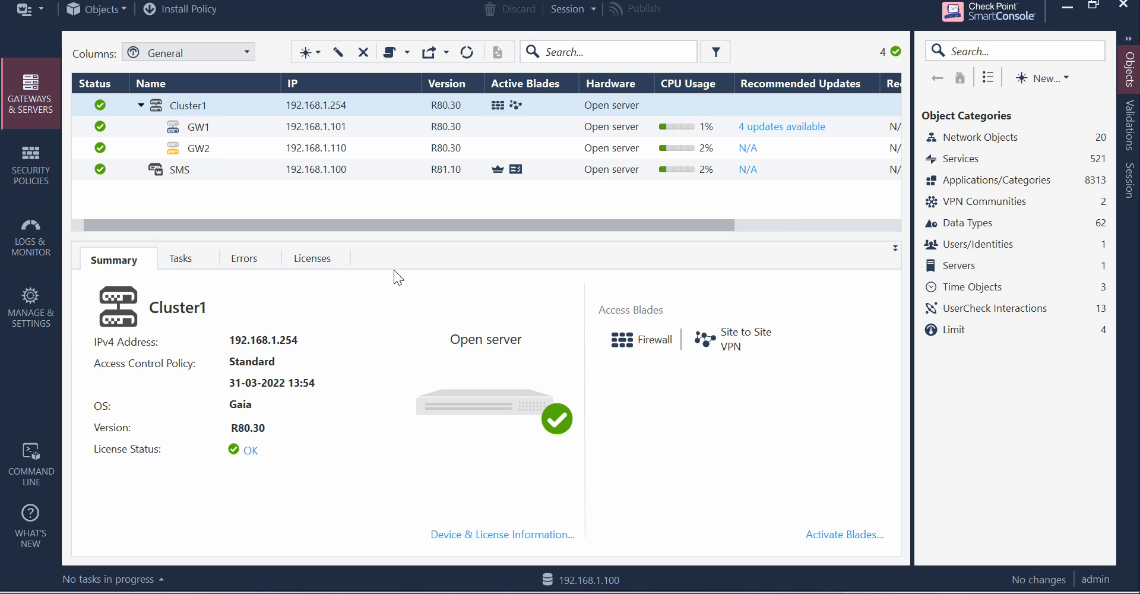
{"action": "mouse_move", "coordinate": [414, 275]}
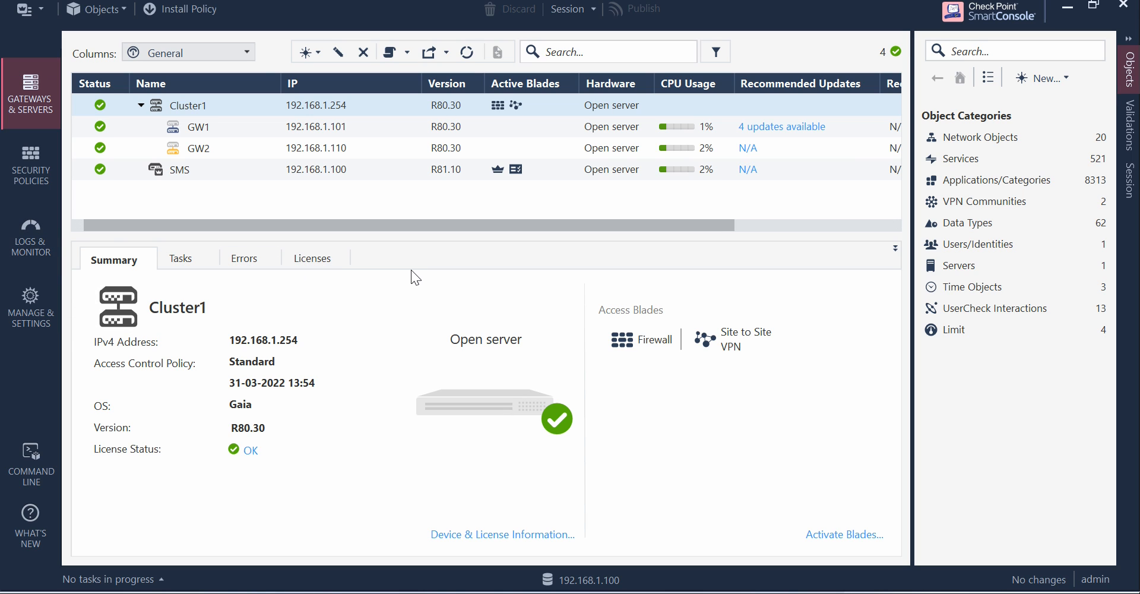
{"action": "mouse_move", "coordinate": [437, 275]}
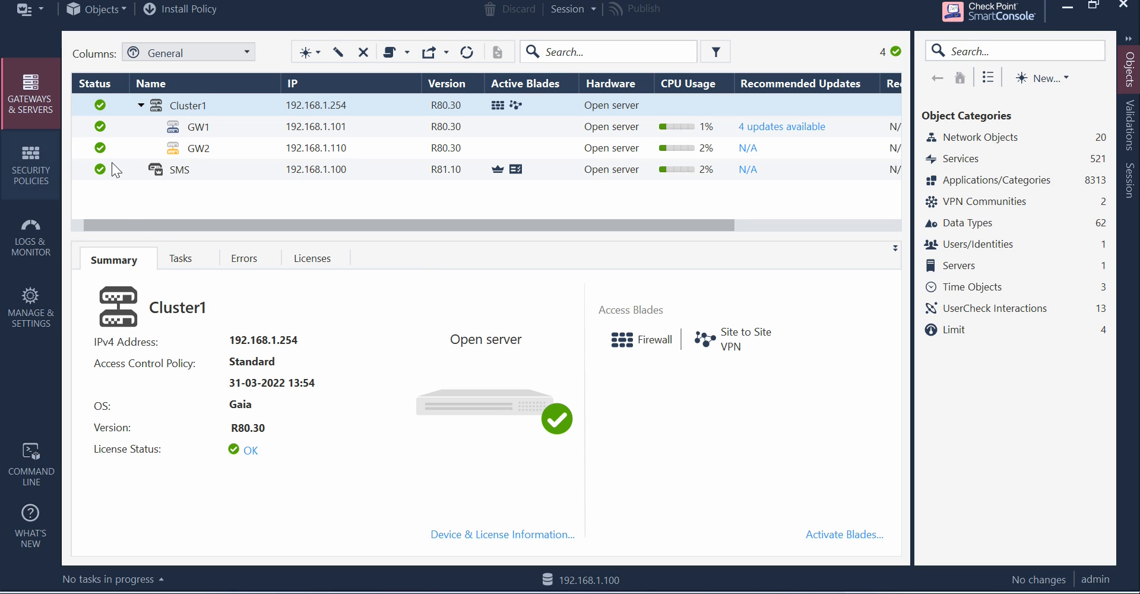
- Open All Gateways status in Logs & Monitor and select GW1, with SMS, GW1 and GW2 OK
{"action": "left_click", "coordinate": [31, 235]}
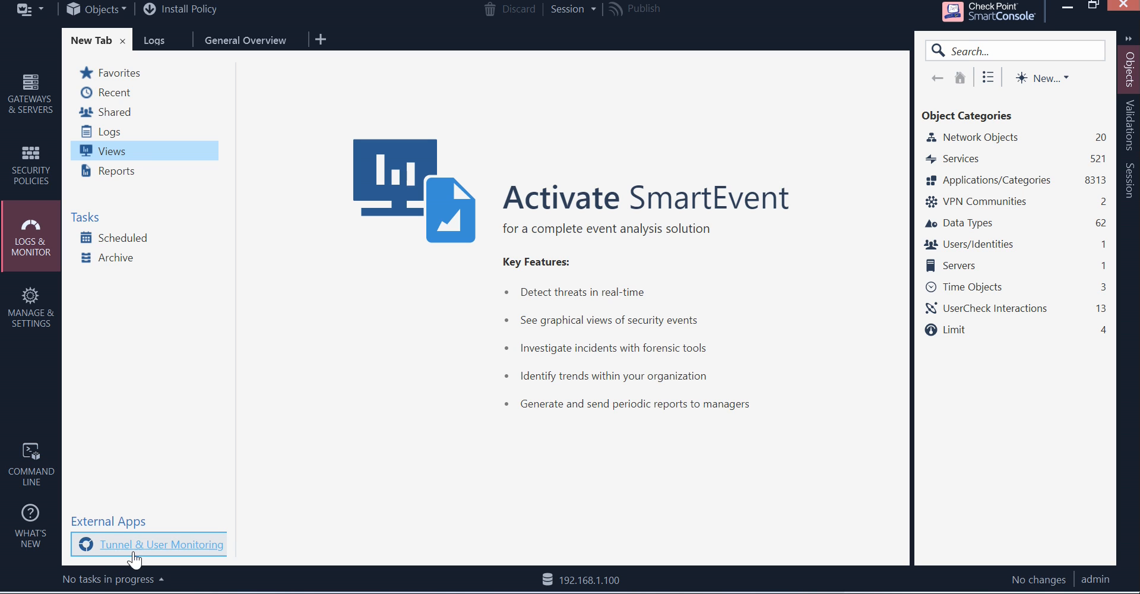
{"action": "mouse_move", "coordinate": [411, 585]}
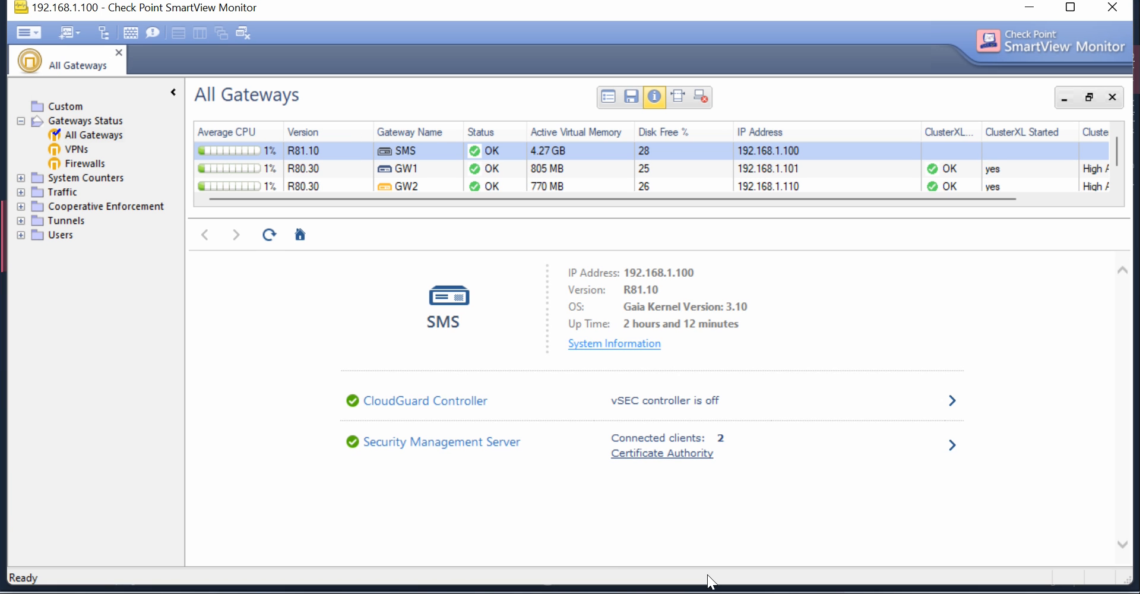
{"action": "mouse_move", "coordinate": [272, 293]}
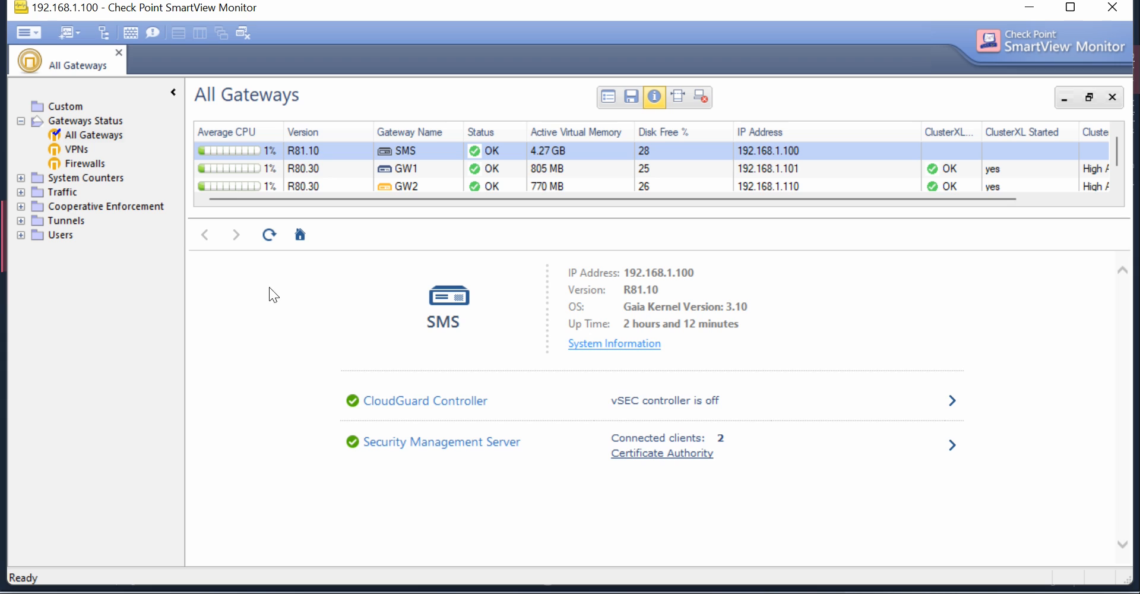
{"action": "mouse_move", "coordinate": [303, 326]}
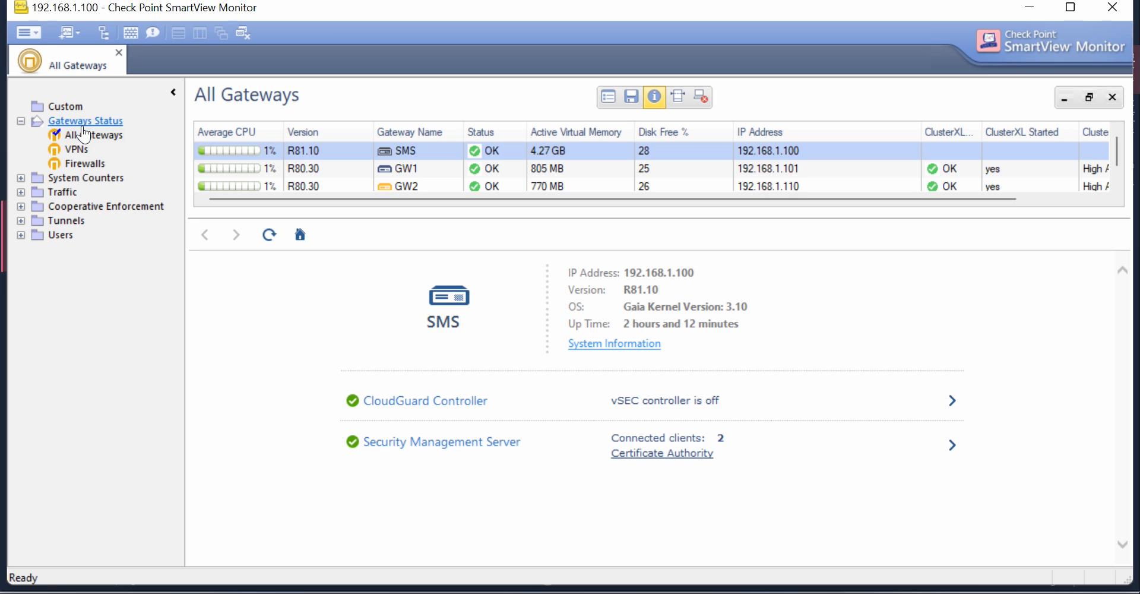
{"action": "mouse_move", "coordinate": [89, 126]}
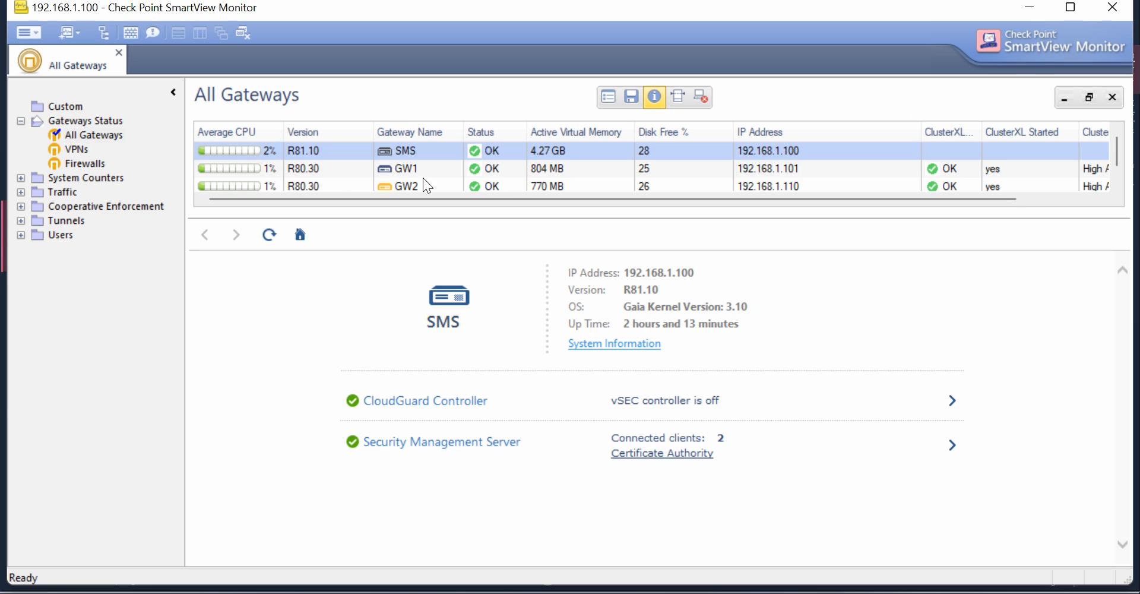
{"action": "mouse_move", "coordinate": [433, 188]}
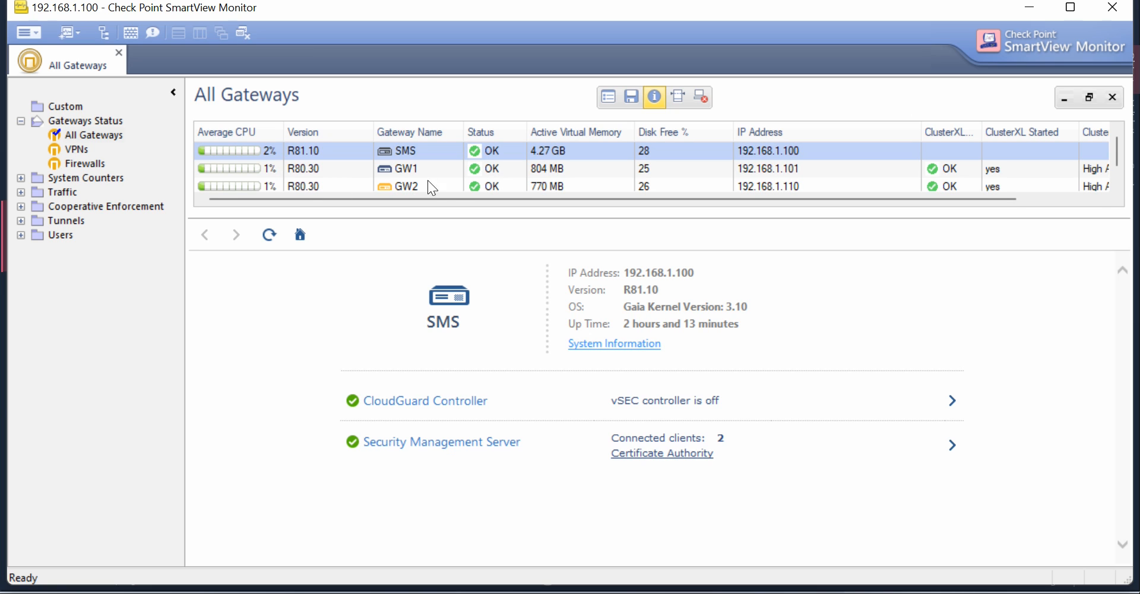
{"action": "left_click", "coordinate": [411, 169]}
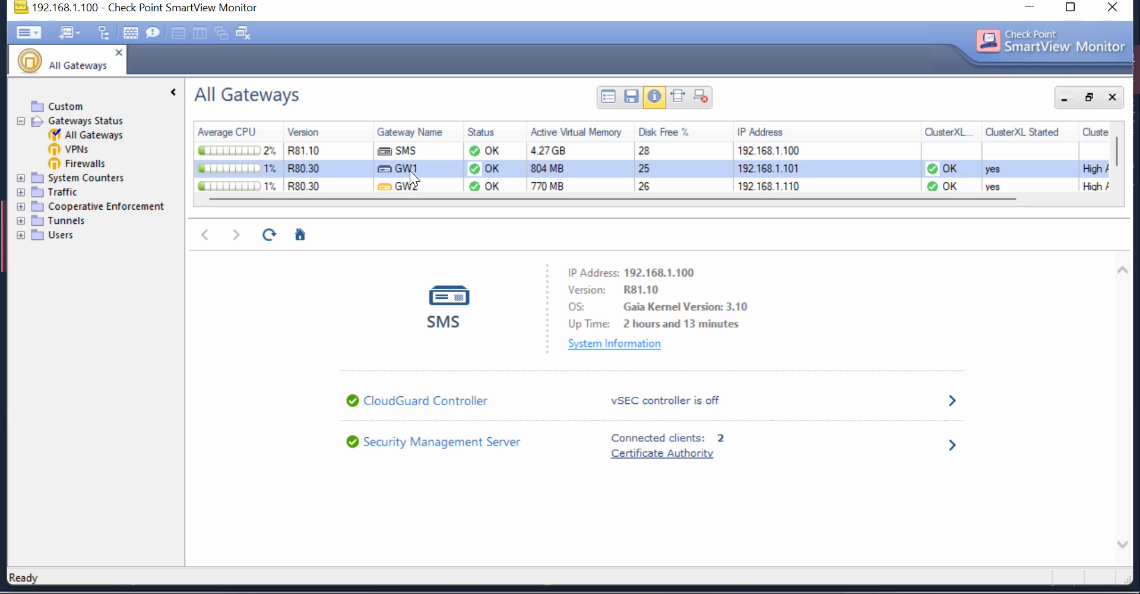
- Choose Configure Thresholds from GW1's right-click menu
{"action": "right_click", "coordinate": [413, 169]}
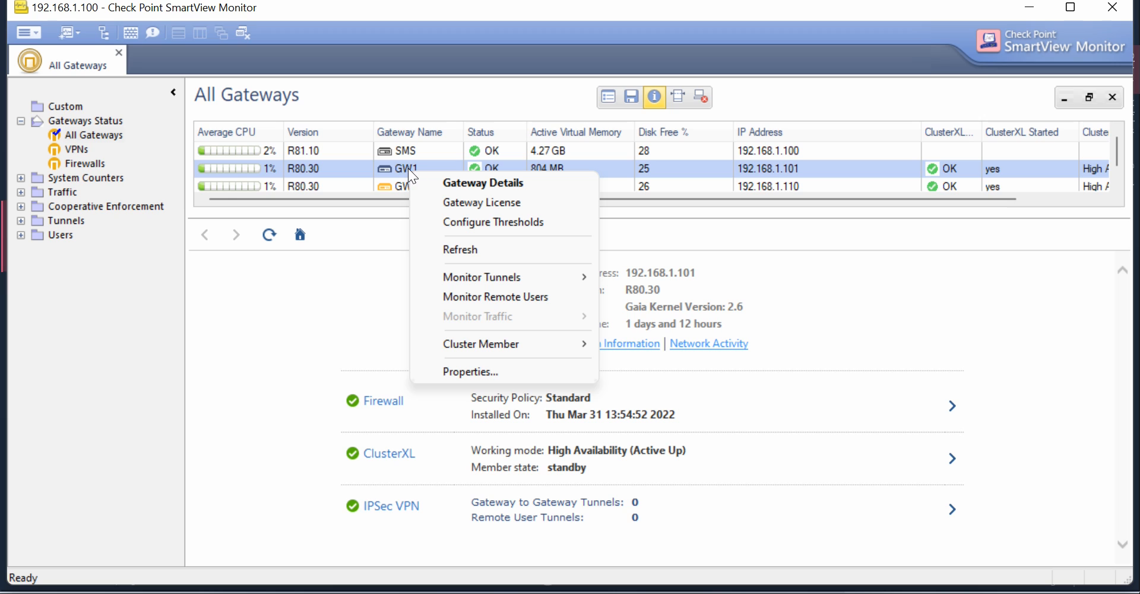
{"action": "mouse_move", "coordinate": [501, 174]}
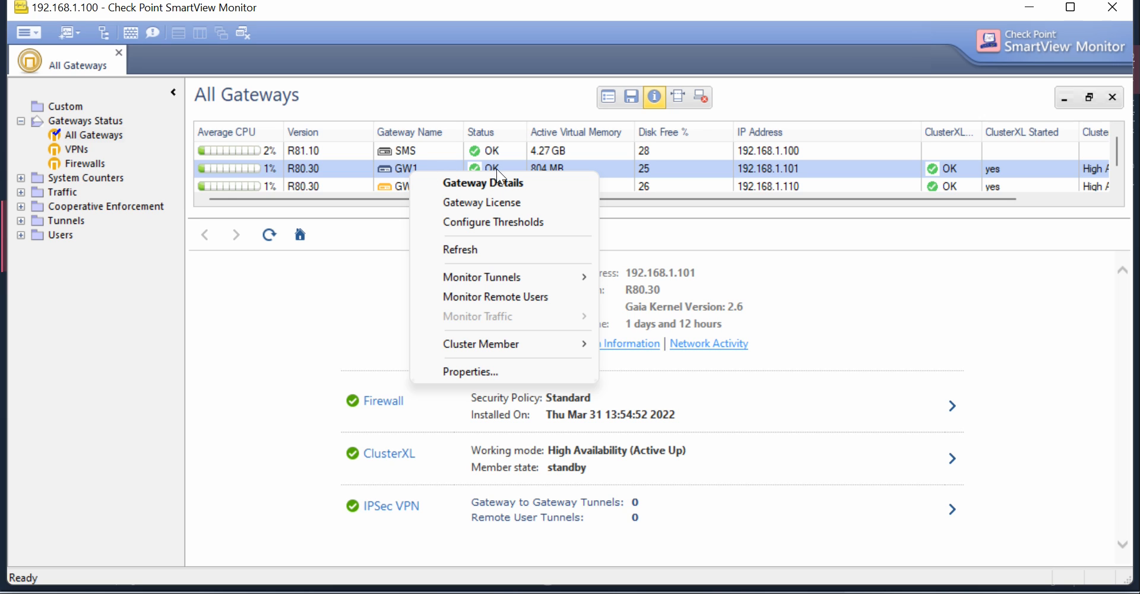
{"action": "mouse_move", "coordinate": [502, 307]}
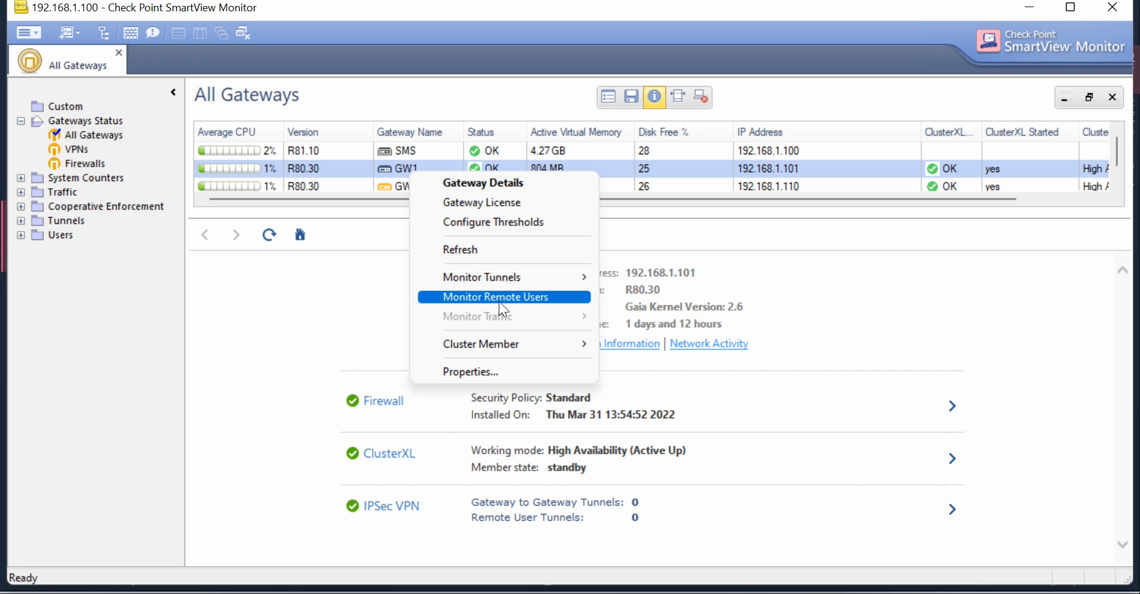
{"action": "mouse_move", "coordinate": [504, 228]}
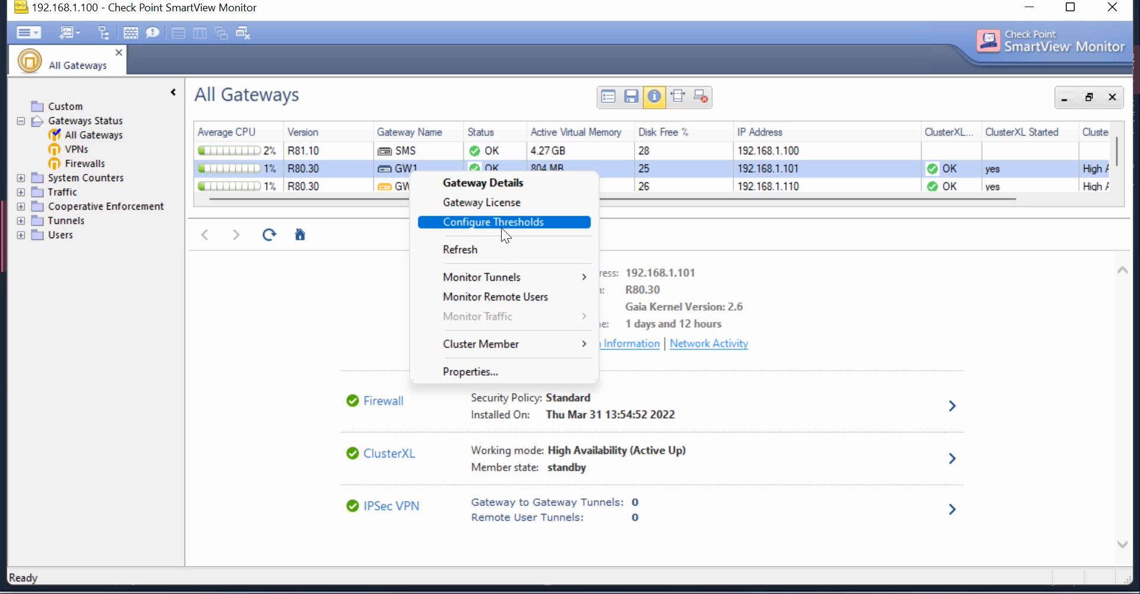
{"action": "left_click", "coordinate": [494, 222]}
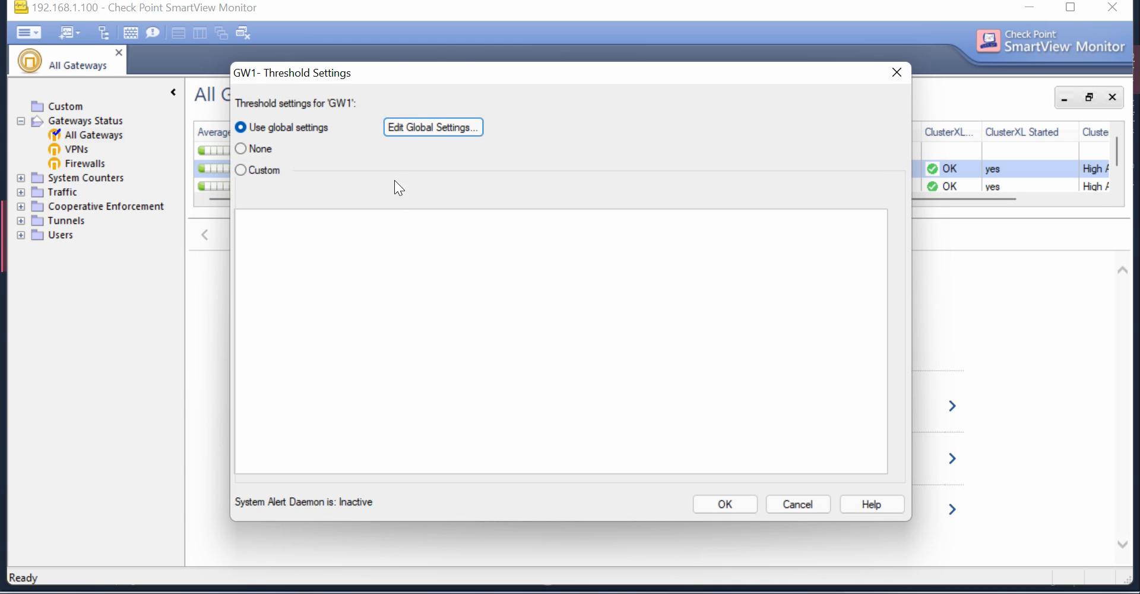
{"action": "mouse_move", "coordinate": [370, 185]}
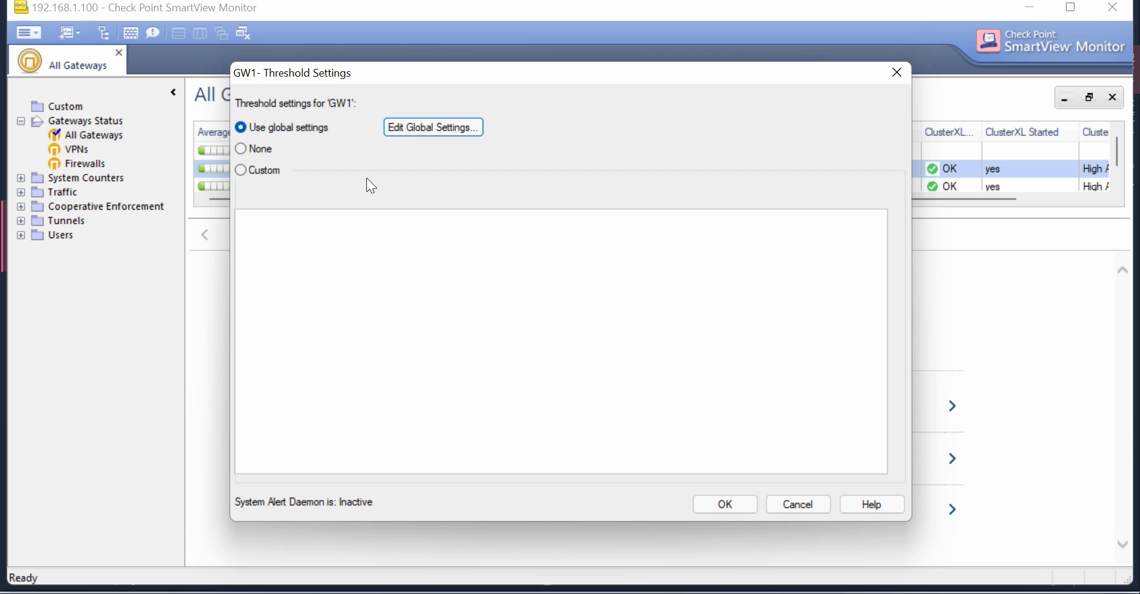
{"action": "mouse_move", "coordinate": [423, 136]}
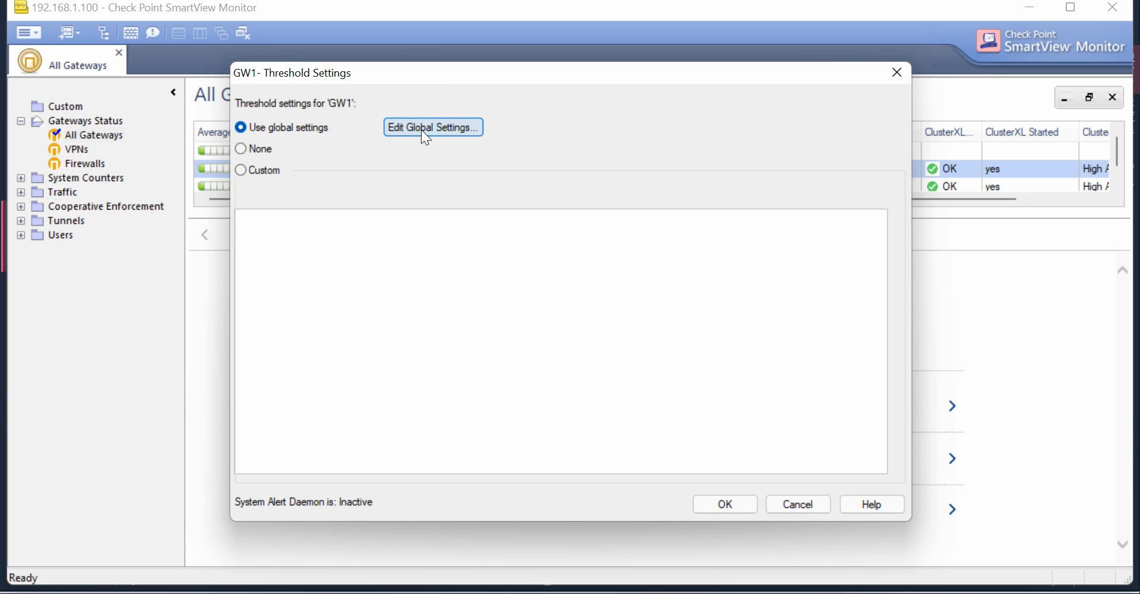
- In global thresholds, set CPU usage to trigger above 70% with an alert action
{"action": "left_click", "coordinate": [432, 127]}
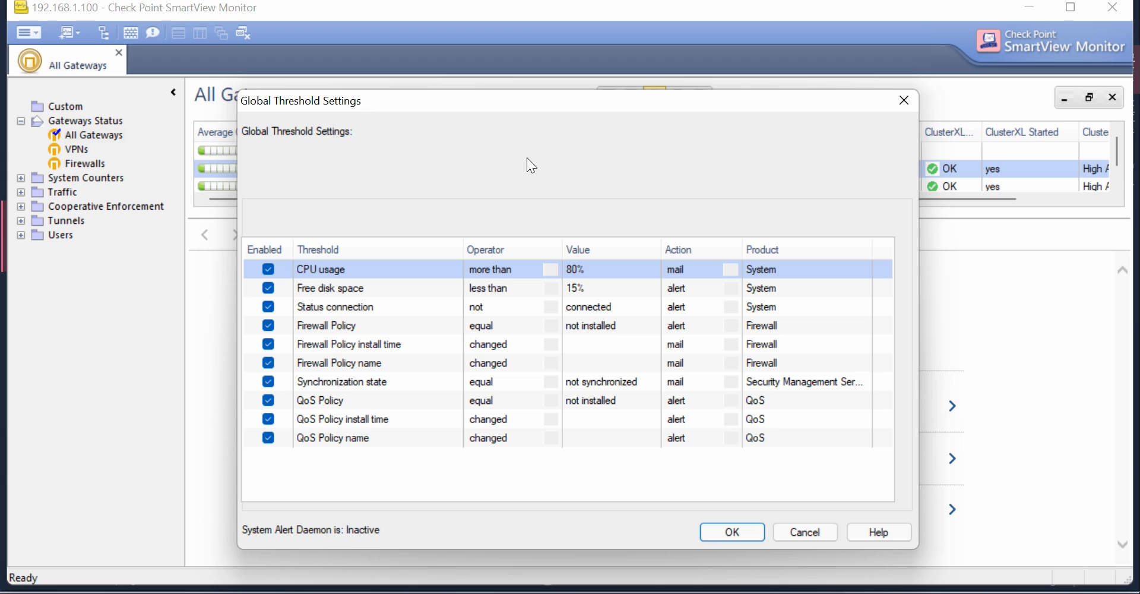
{"action": "mouse_move", "coordinate": [330, 217]}
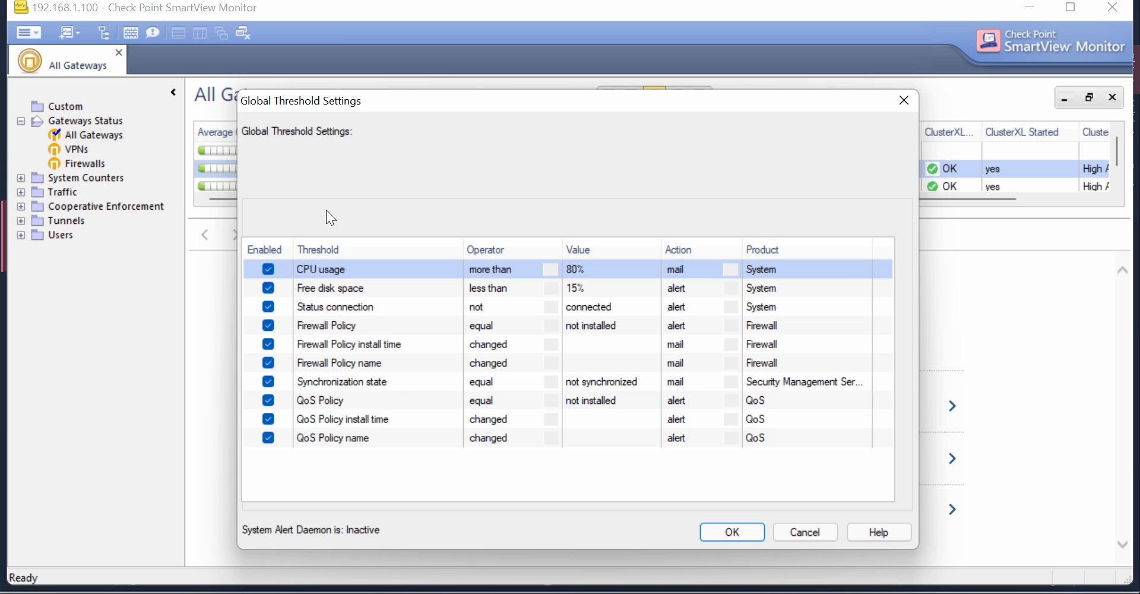
{"action": "mouse_move", "coordinate": [454, 205]}
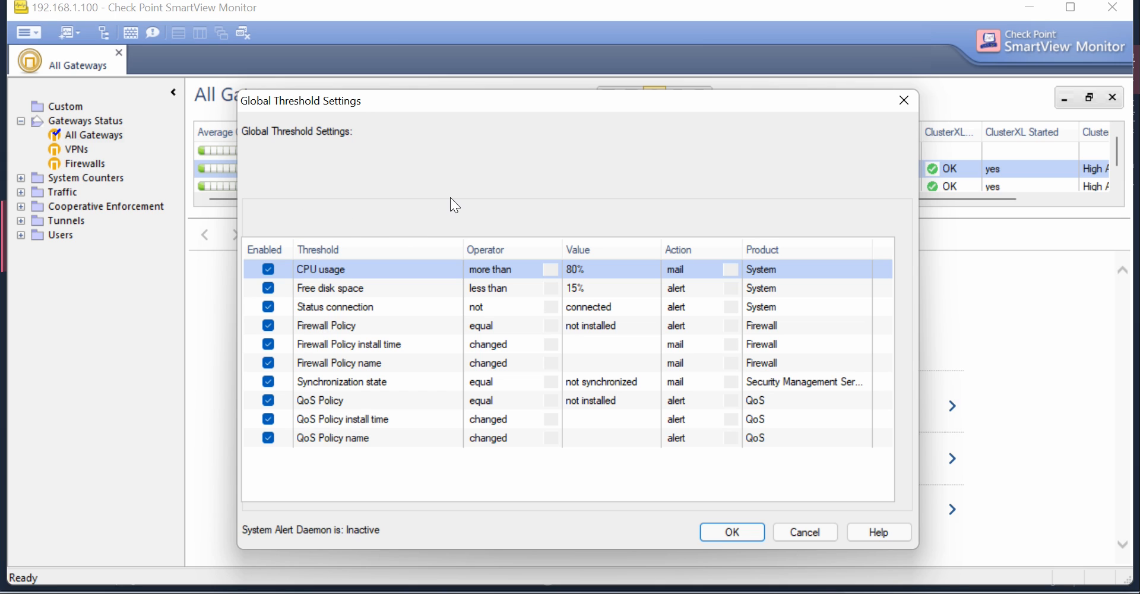
{"action": "mouse_move", "coordinate": [391, 361]}
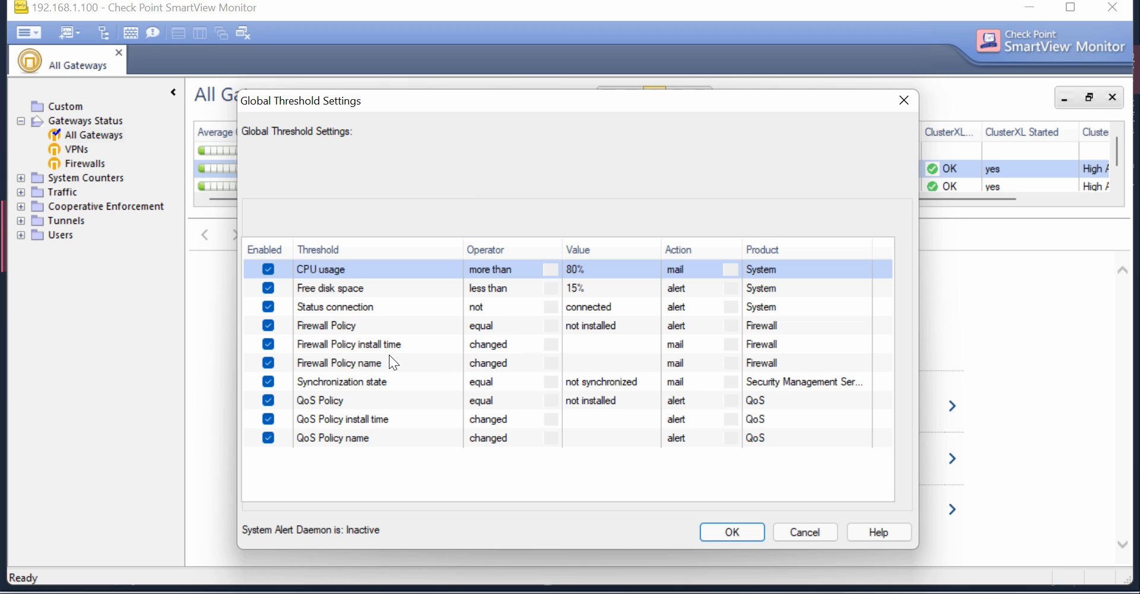
{"action": "mouse_move", "coordinate": [310, 287]}
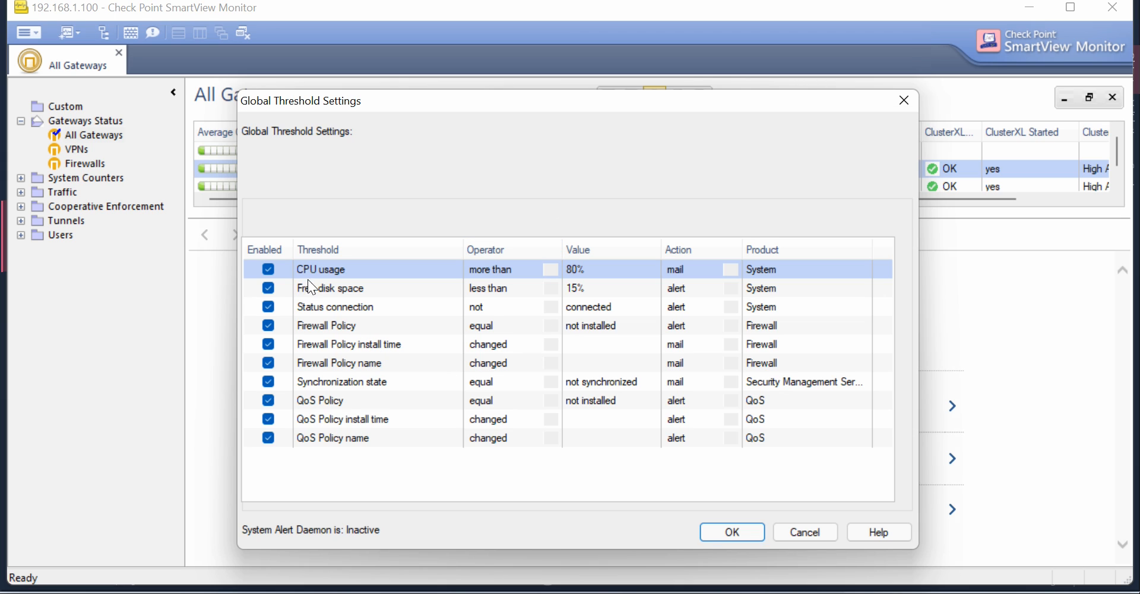
{"action": "mouse_move", "coordinate": [521, 282]}
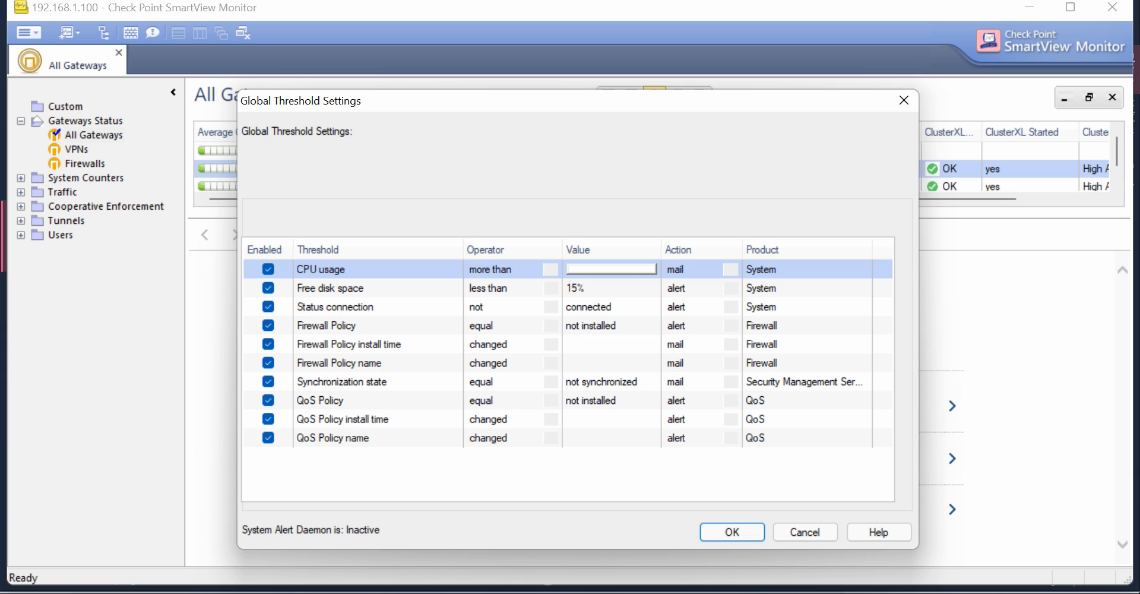
{"action": "type", "text": "70%"}
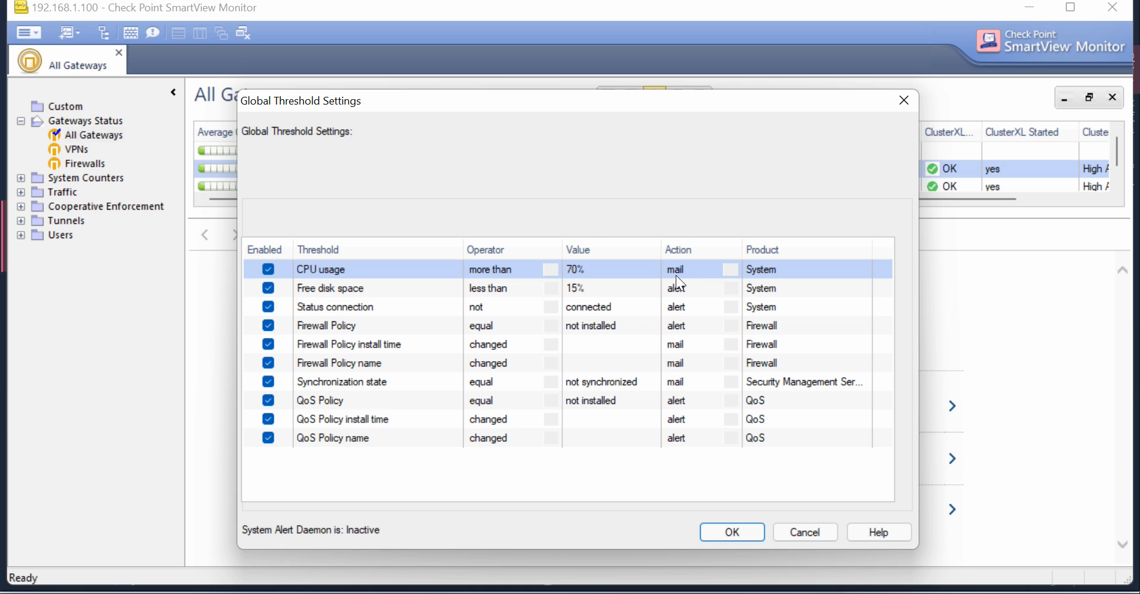
{"action": "left_click", "coordinate": [698, 269]}
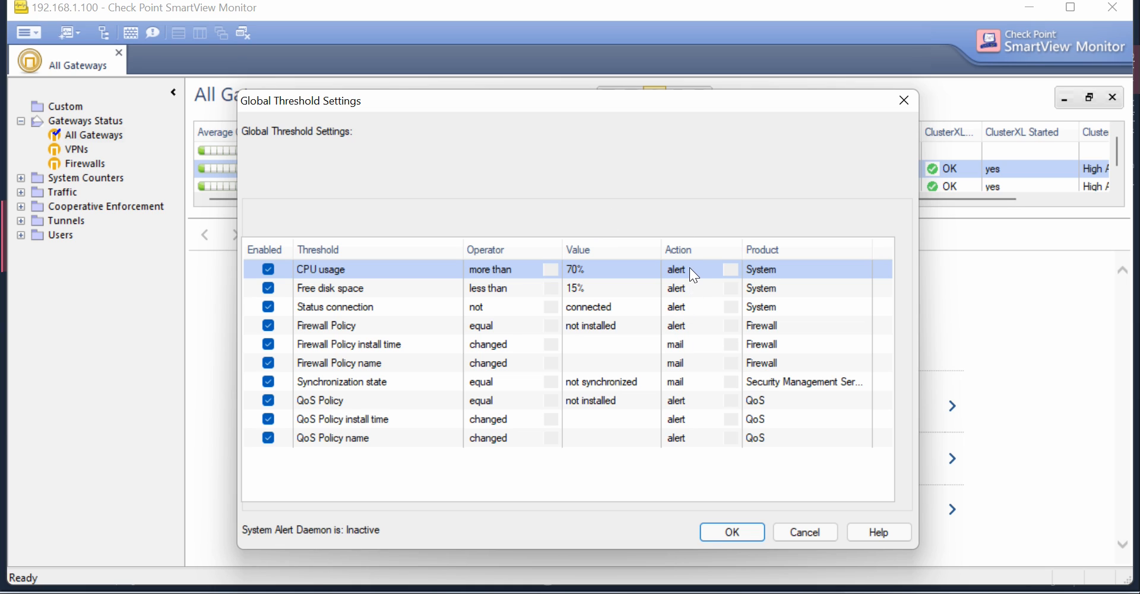
{"action": "mouse_move", "coordinate": [769, 323]}
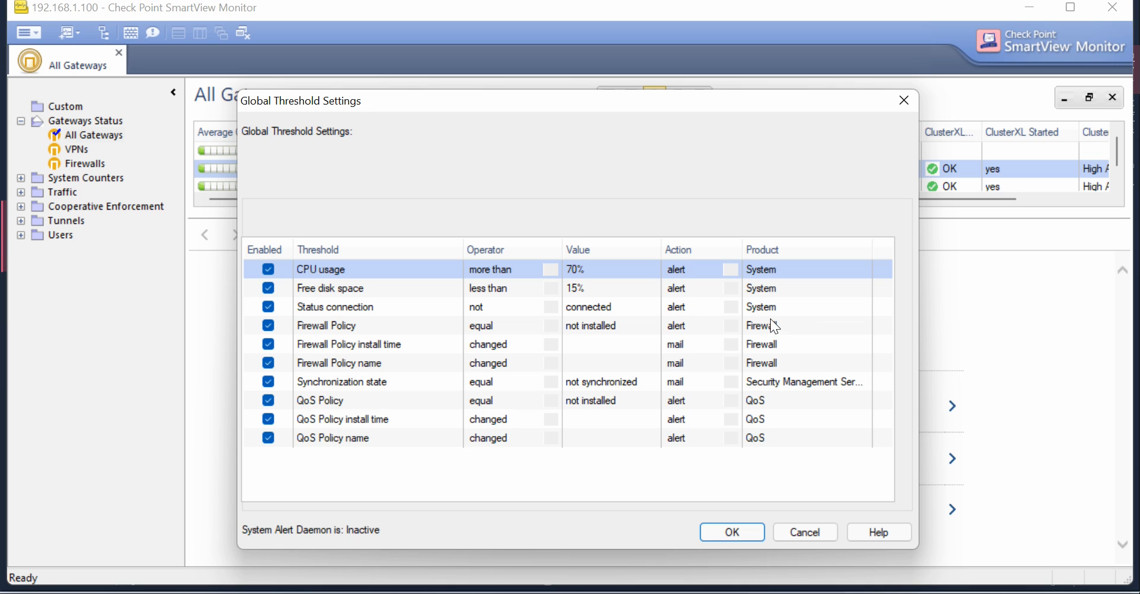
{"action": "mouse_move", "coordinate": [385, 322]}
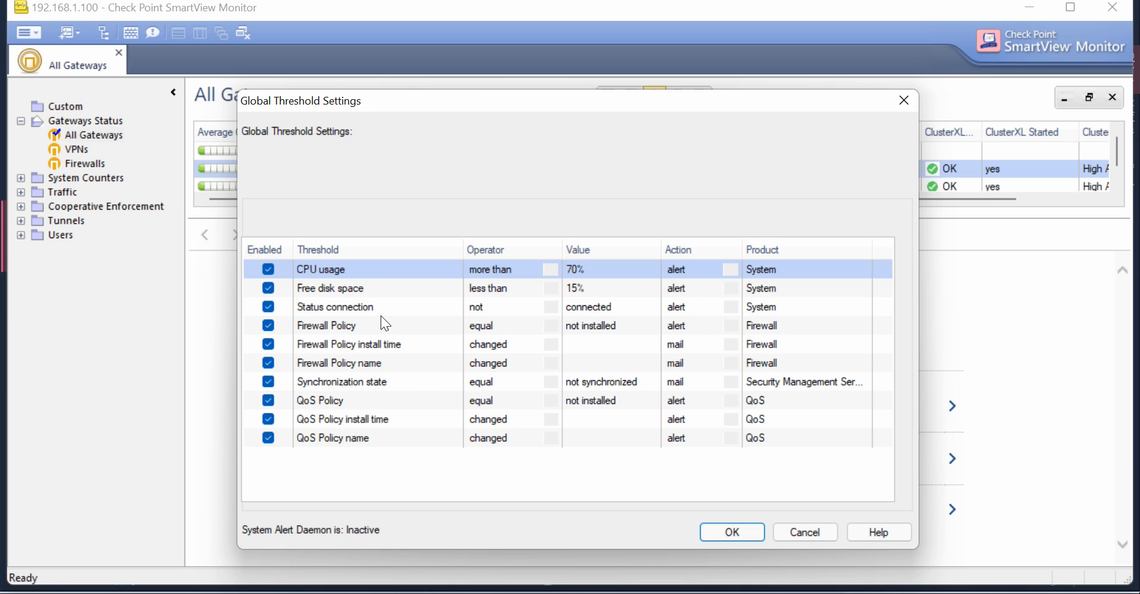
{"action": "mouse_move", "coordinate": [319, 309]}
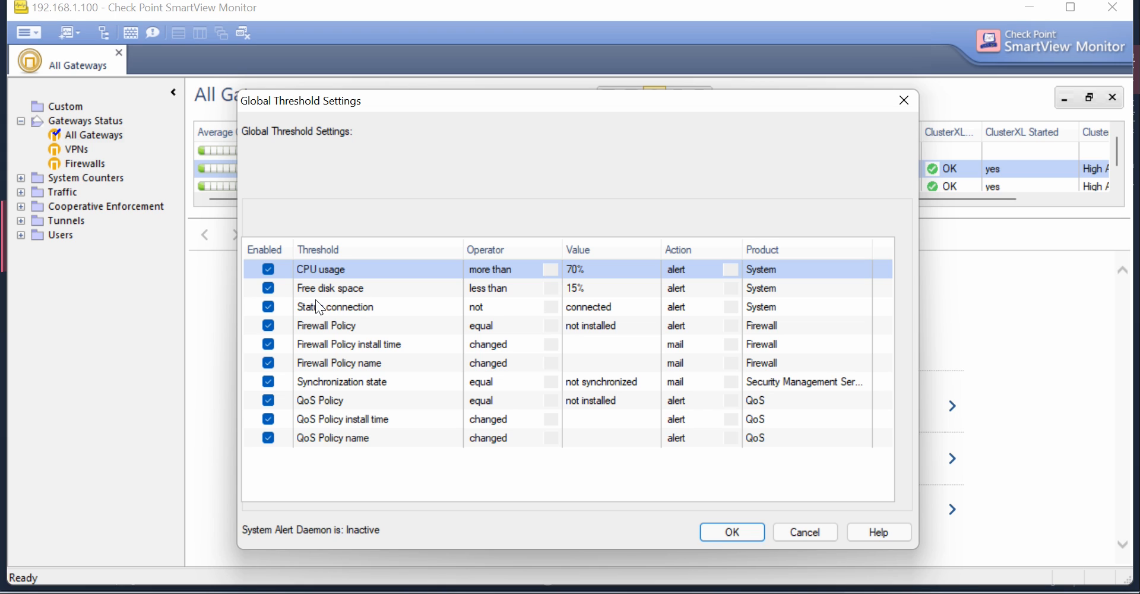
{"action": "mouse_move", "coordinate": [366, 298]}
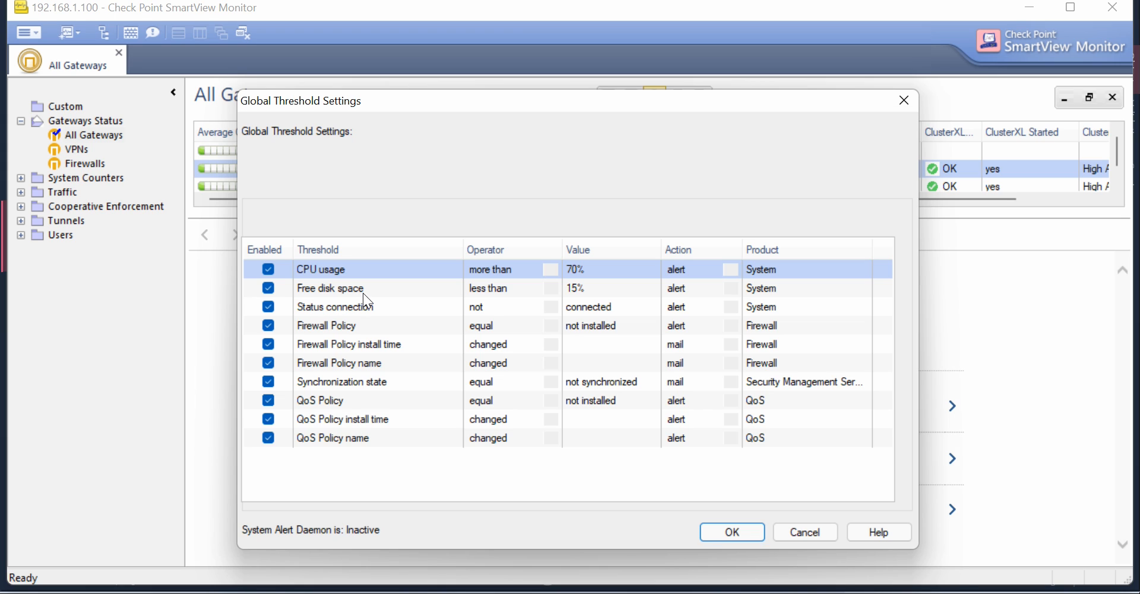
- Set the free disk space threshold to 20% with a mail action
{"action": "left_click", "coordinate": [588, 288]}
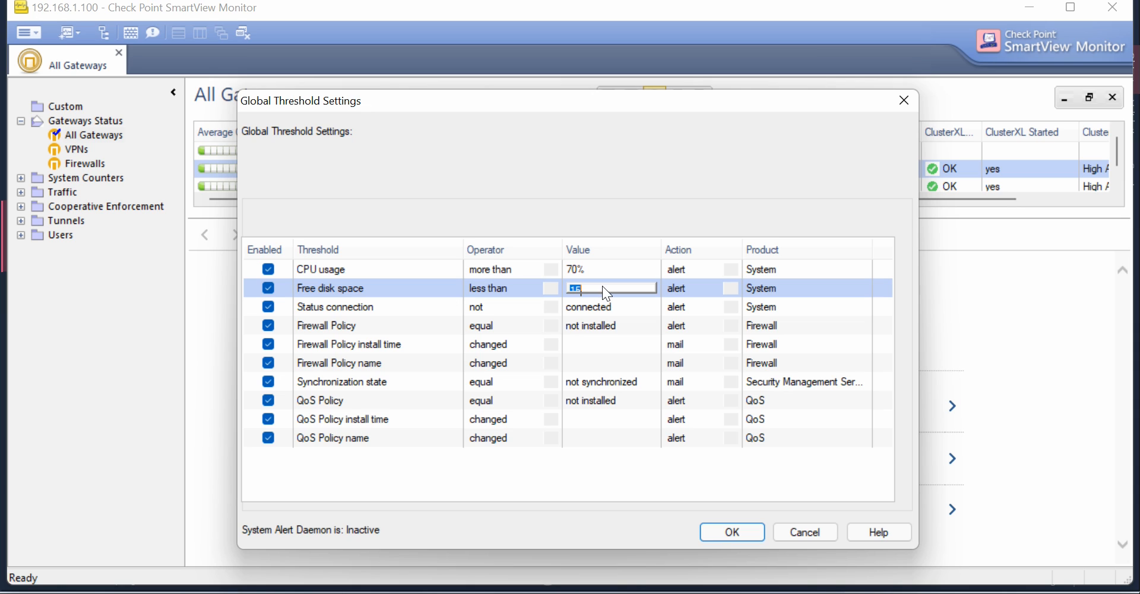
{"action": "mouse_move", "coordinate": [633, 584]}
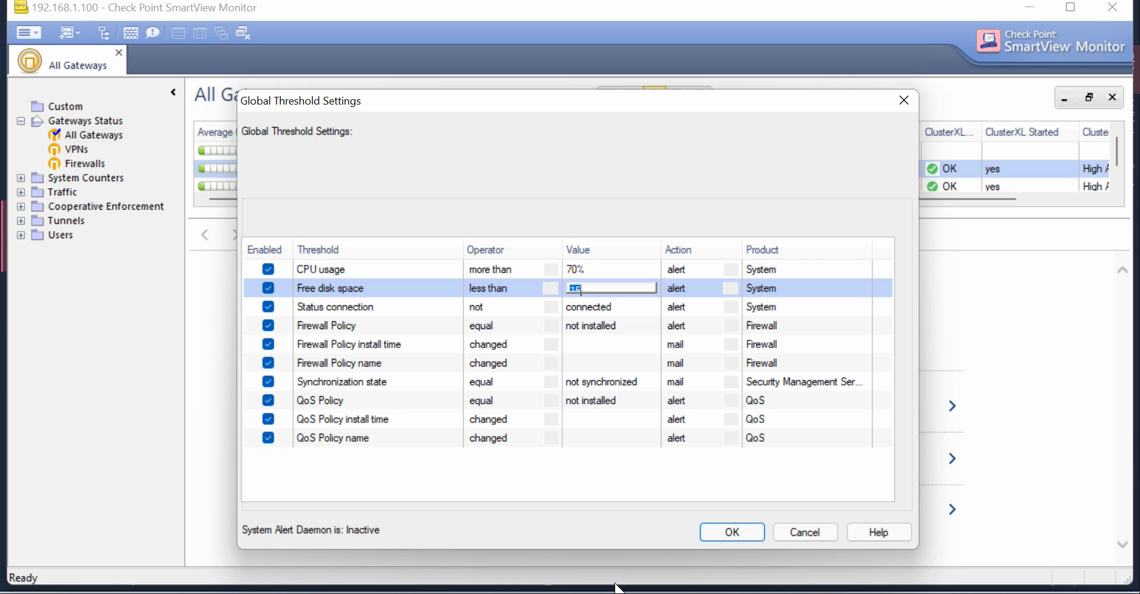
{"action": "type", "text": "20%"}
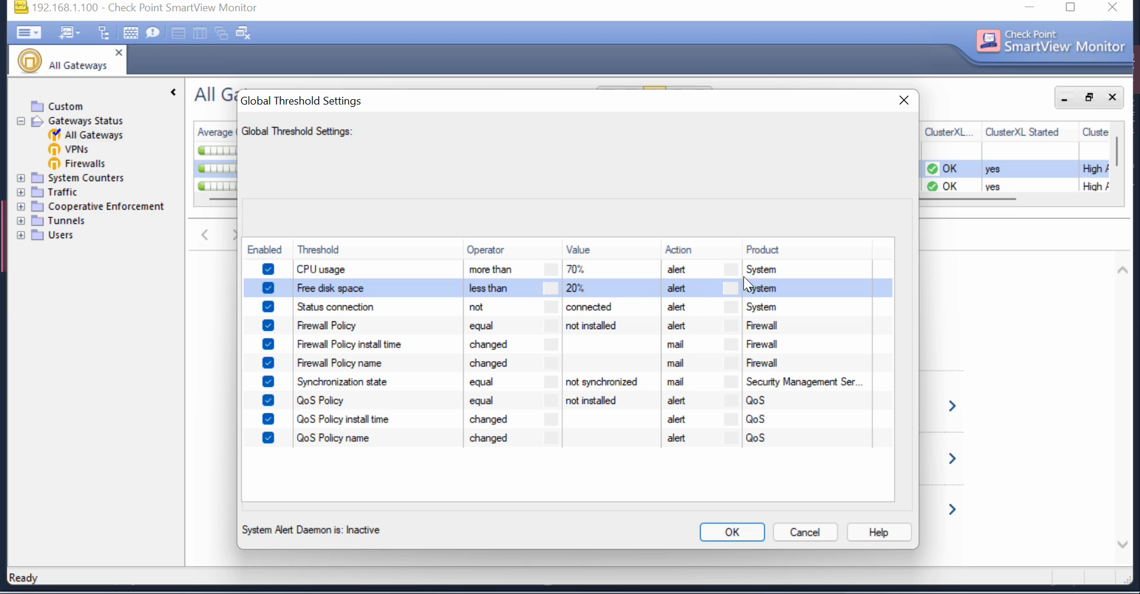
{"action": "left_click", "coordinate": [729, 288]}
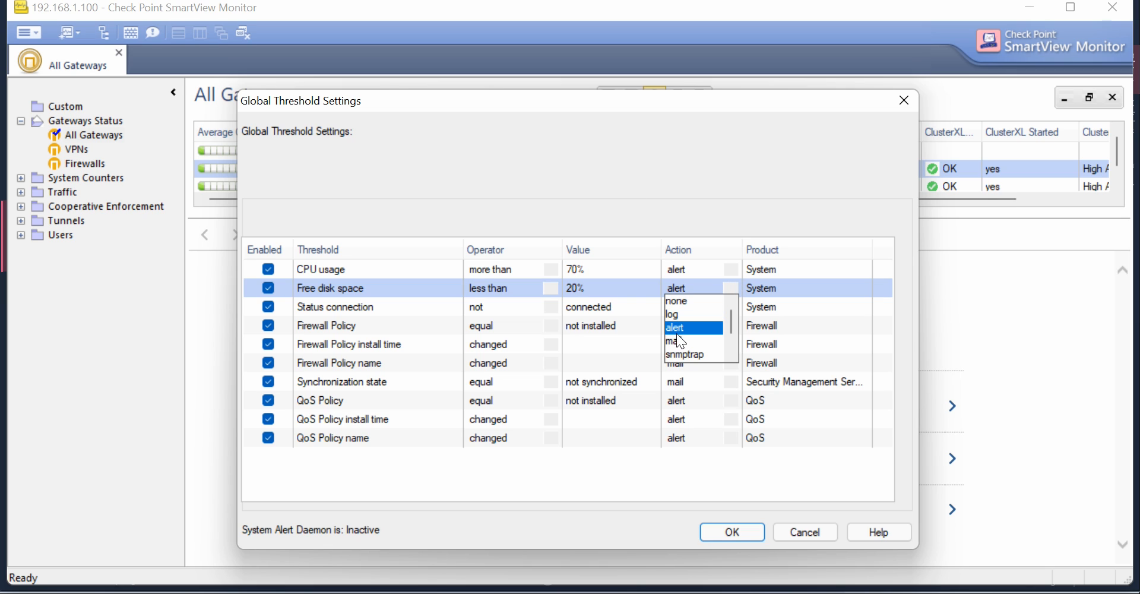
{"action": "left_click", "coordinate": [672, 341]}
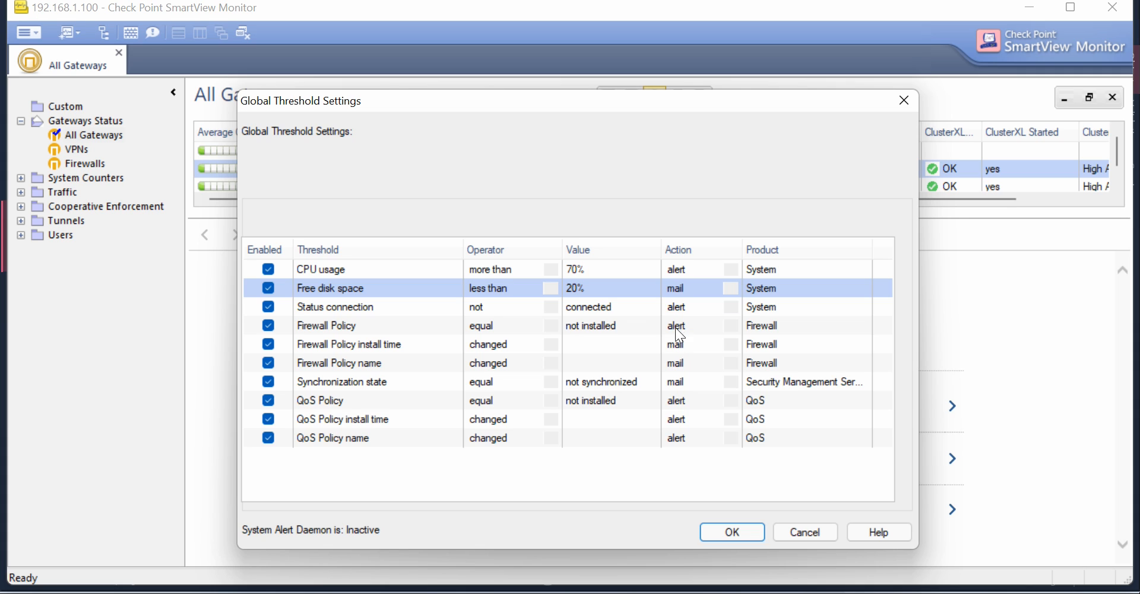
{"action": "mouse_move", "coordinate": [570, 576]}
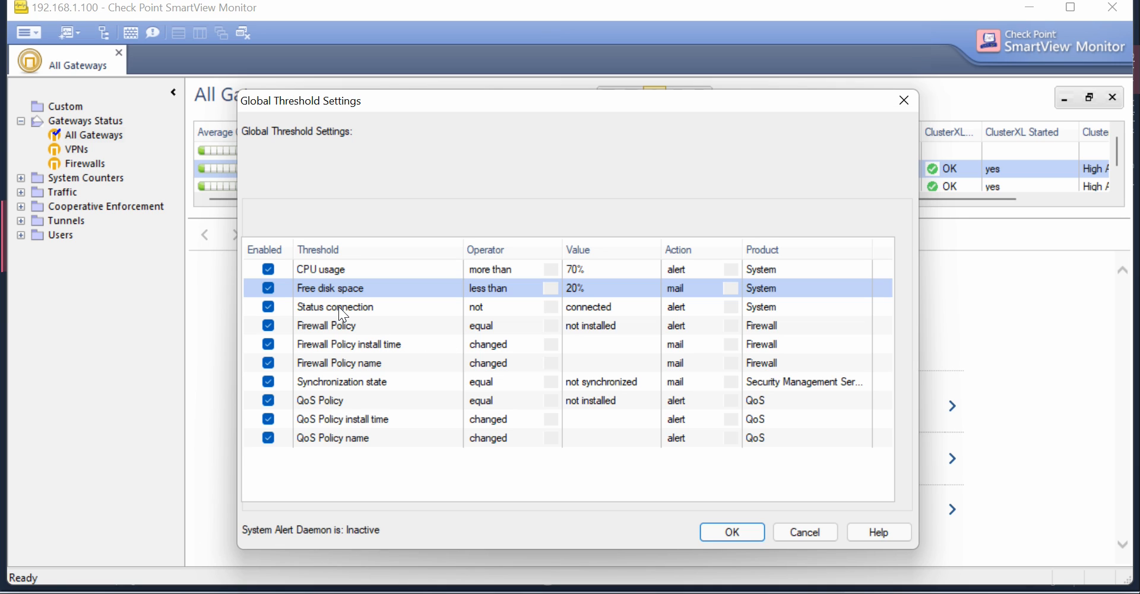
{"action": "mouse_move", "coordinate": [375, 334]}
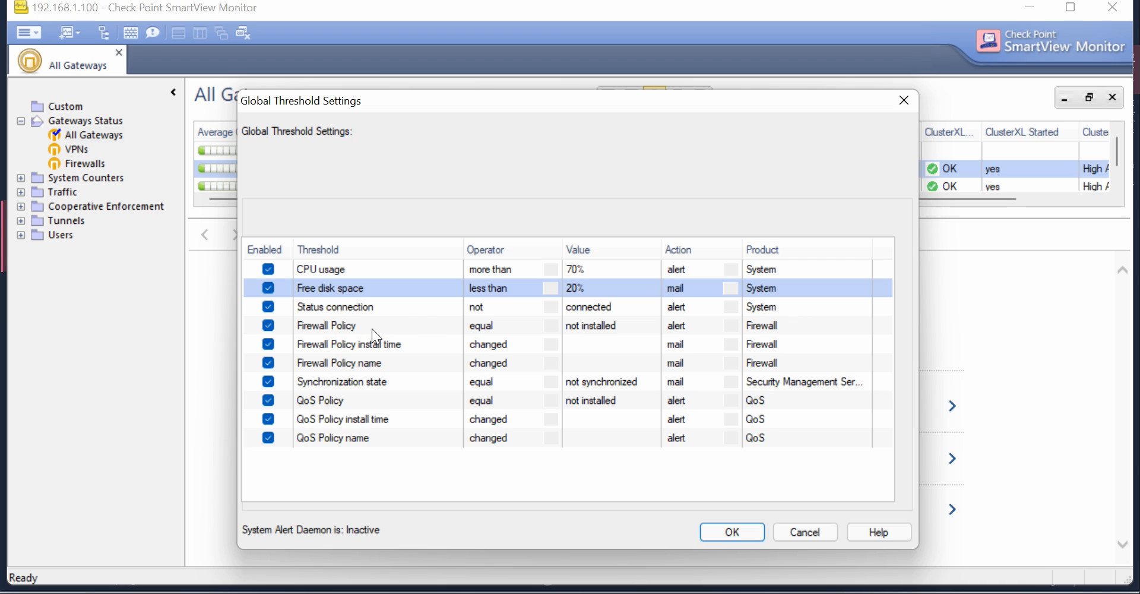
{"action": "mouse_move", "coordinate": [372, 345]}
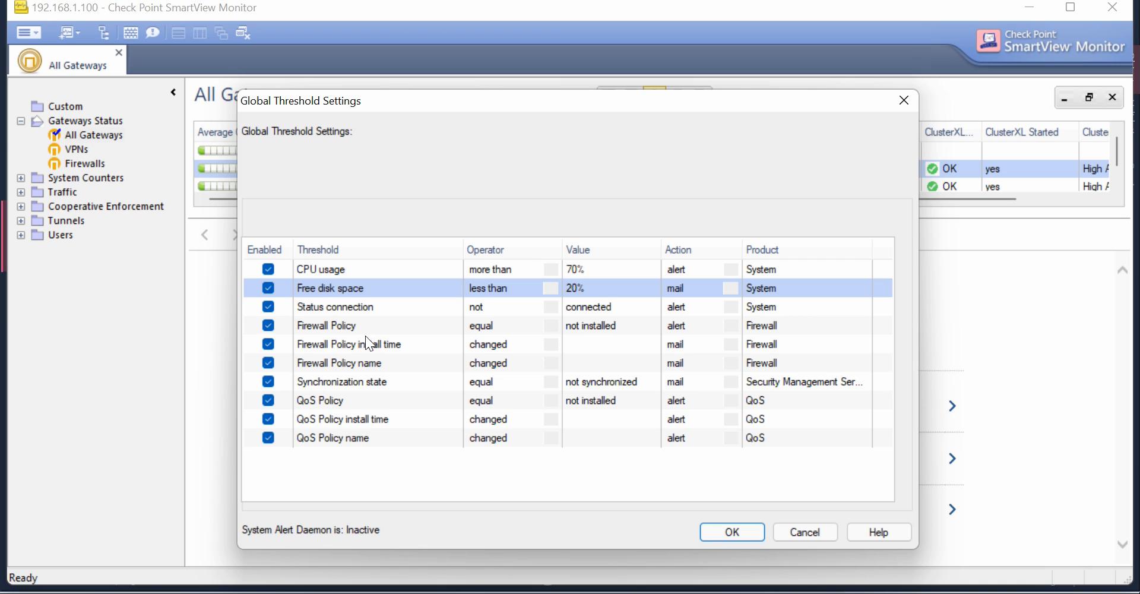
{"action": "mouse_move", "coordinate": [344, 341]}
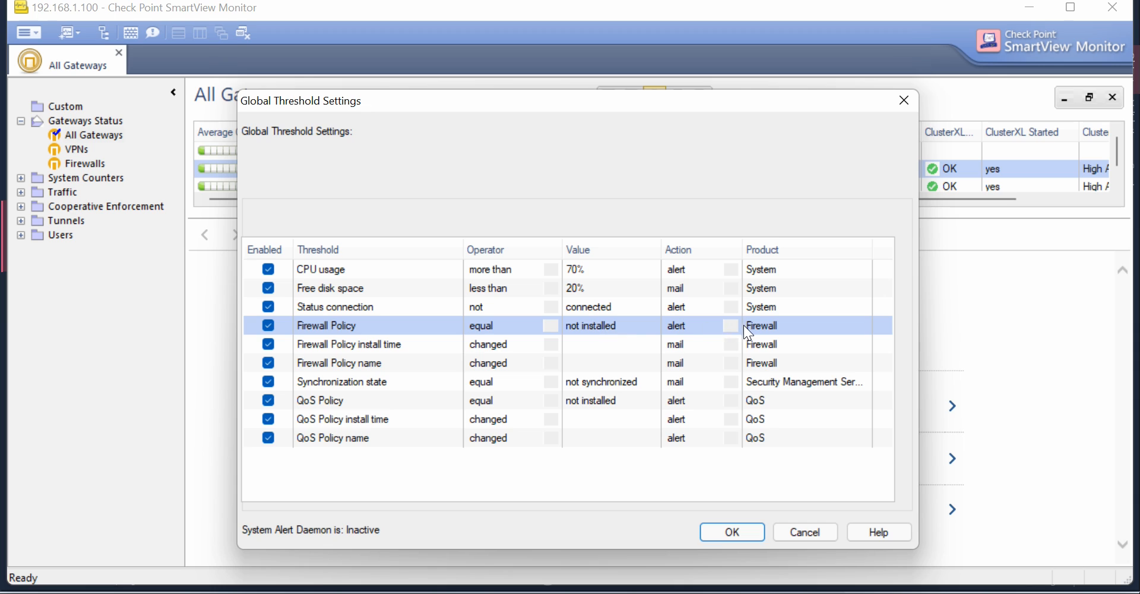
- Change the Firewall Policy not-installed action to mail, briefly trying none first
{"action": "left_click", "coordinate": [730, 325]}
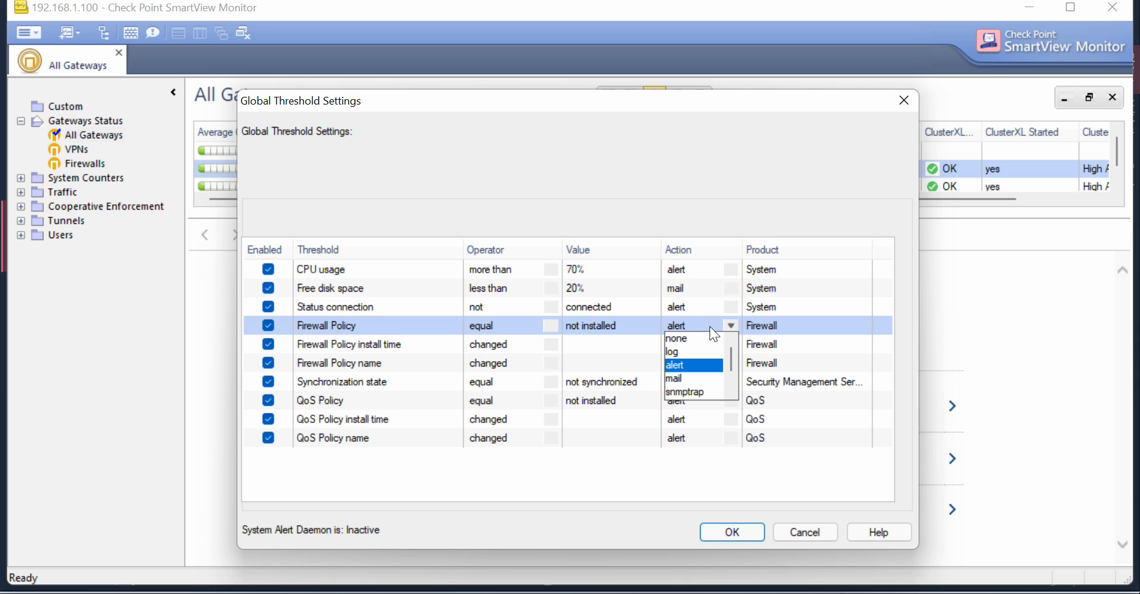
{"action": "left_click", "coordinate": [676, 337]}
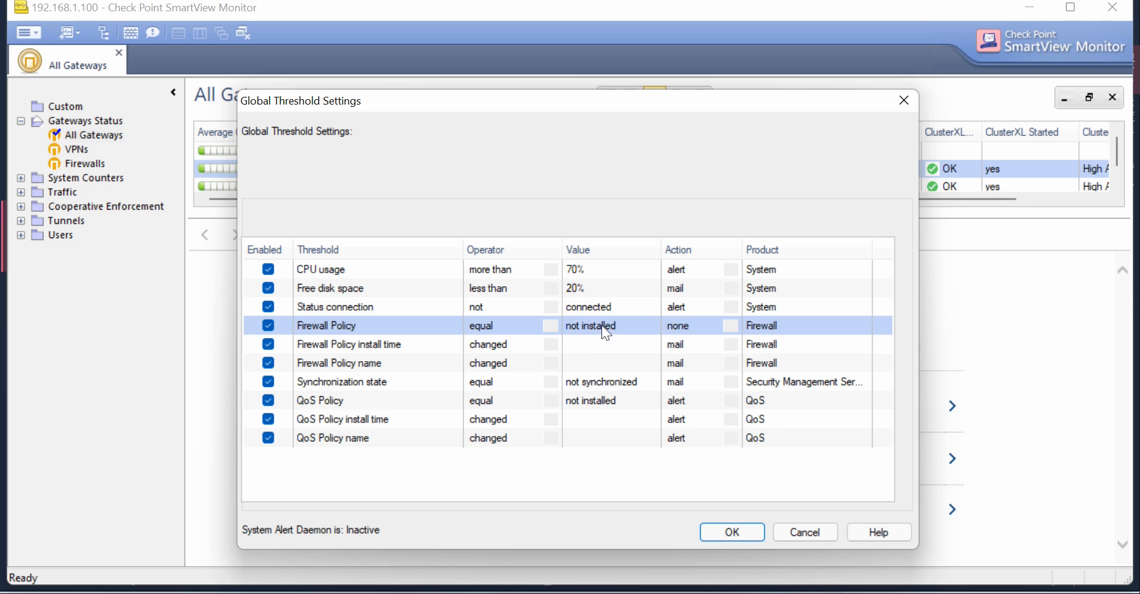
{"action": "mouse_move", "coordinate": [693, 334]}
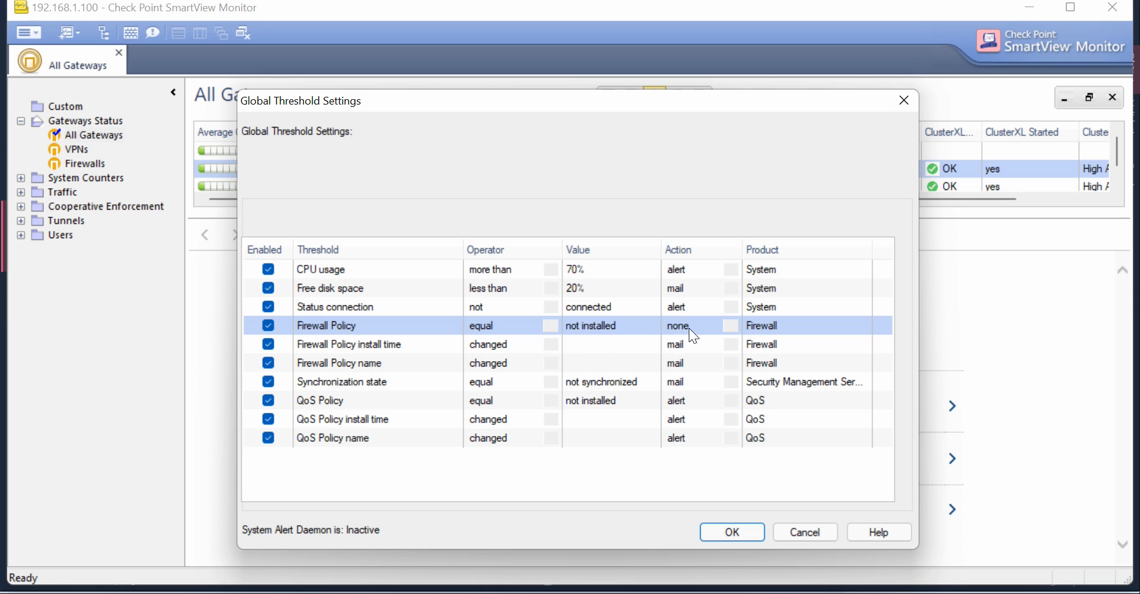
{"action": "left_click", "coordinate": [726, 326]}
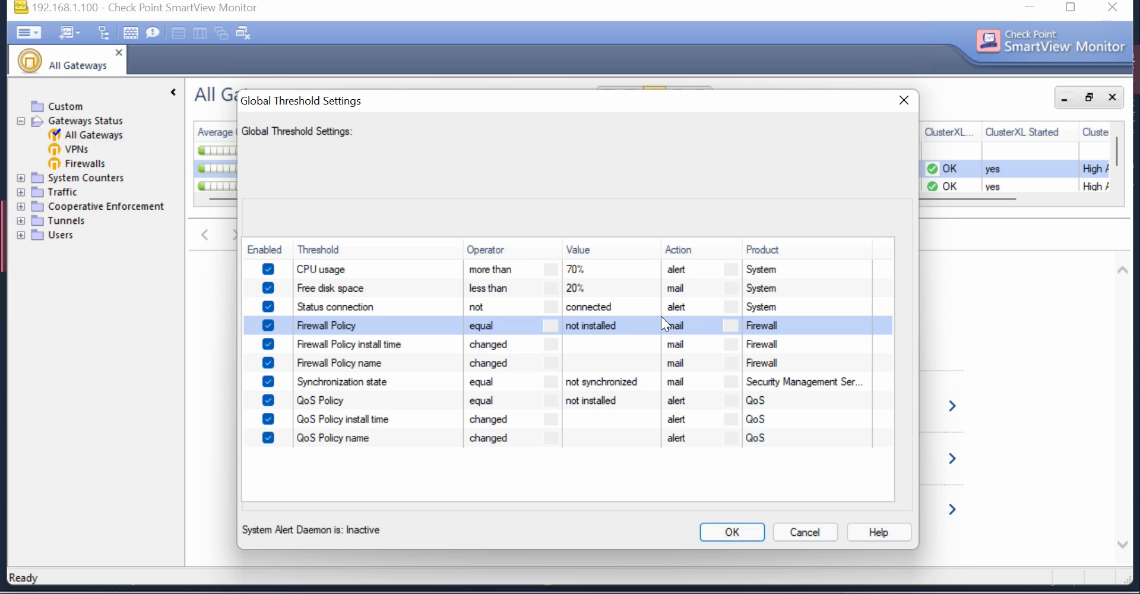
{"action": "mouse_move", "coordinate": [374, 383]}
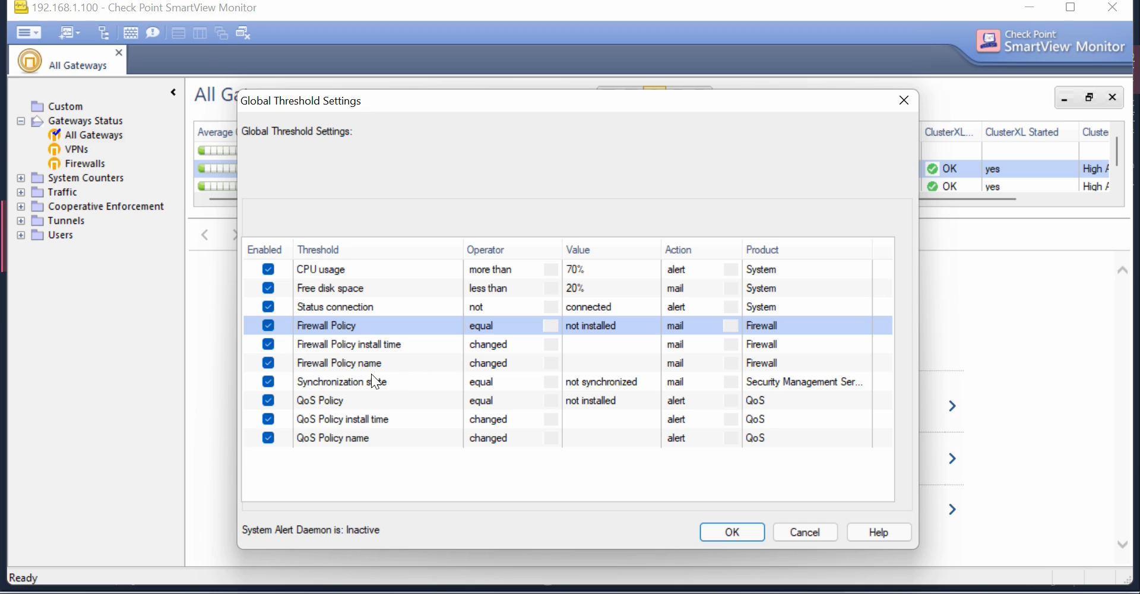
{"action": "mouse_move", "coordinate": [485, 297]}
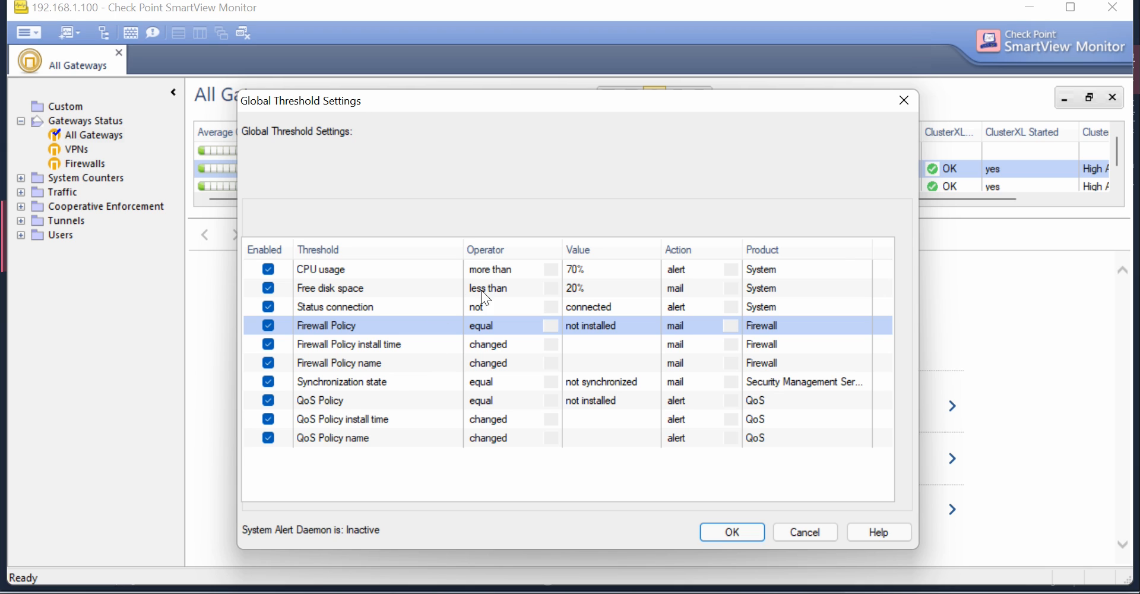
{"action": "mouse_move", "coordinate": [323, 379]}
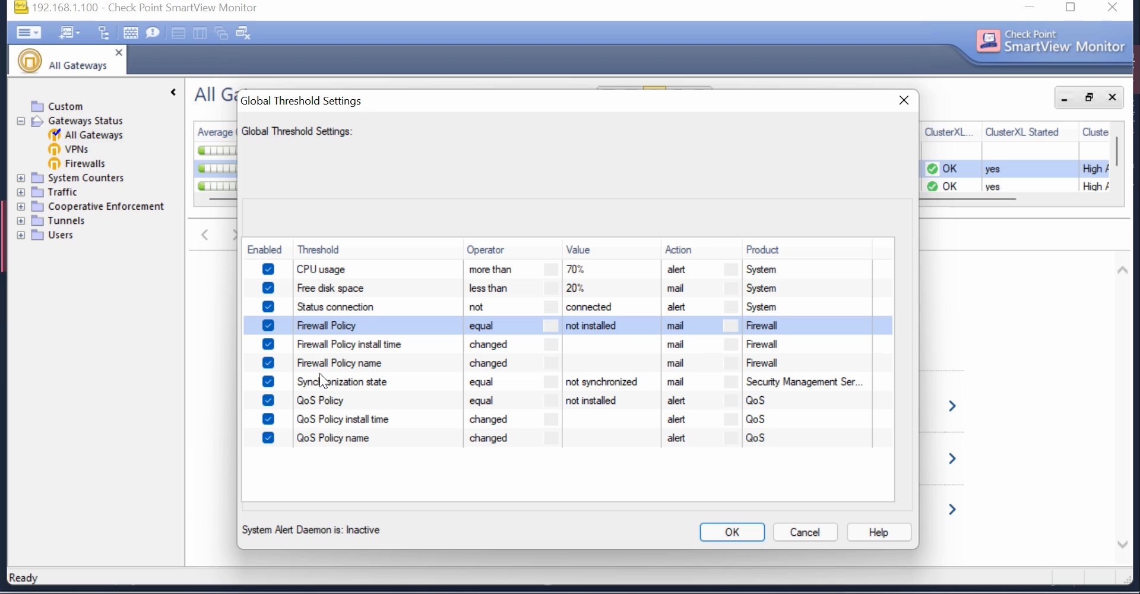
{"action": "mouse_move", "coordinate": [403, 349]}
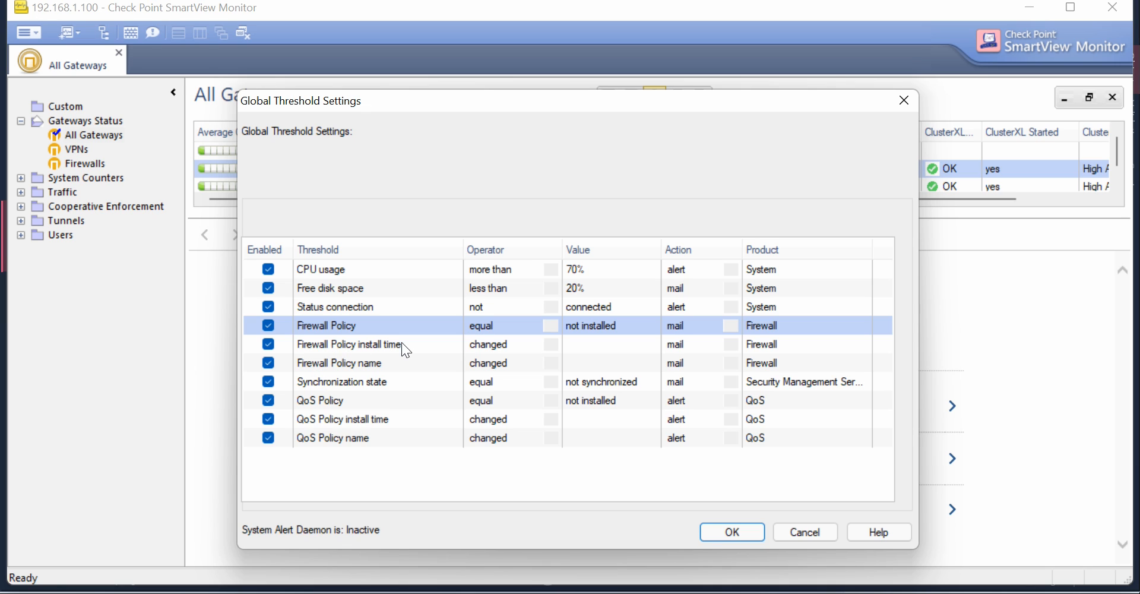
{"action": "mouse_move", "coordinate": [357, 382]}
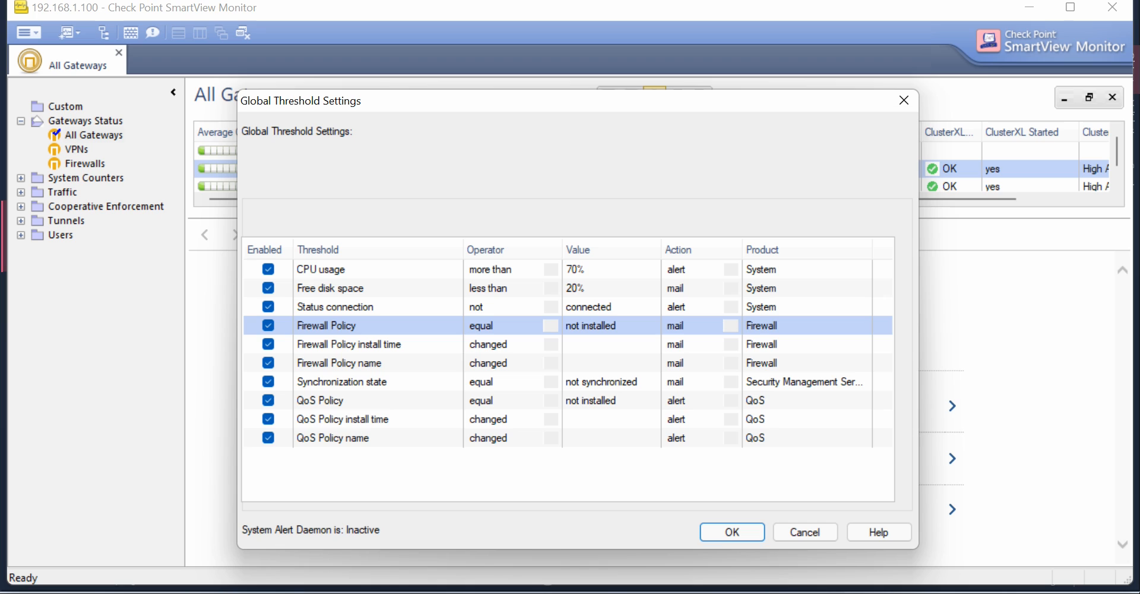
{"action": "mouse_move", "coordinate": [227, 354]}
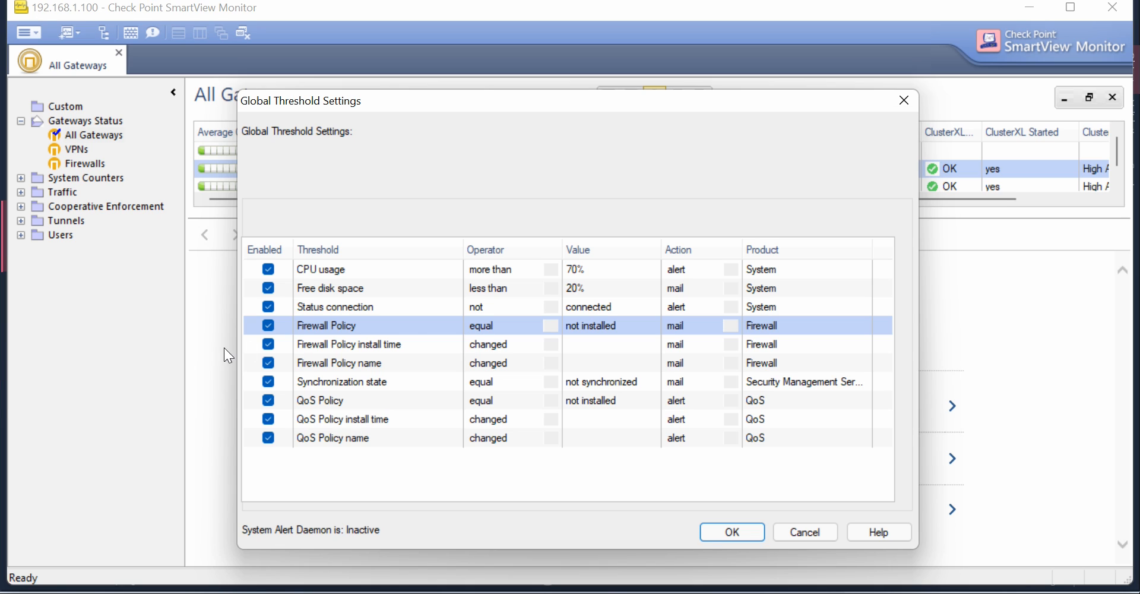
{"action": "left_click", "coordinate": [354, 343]}
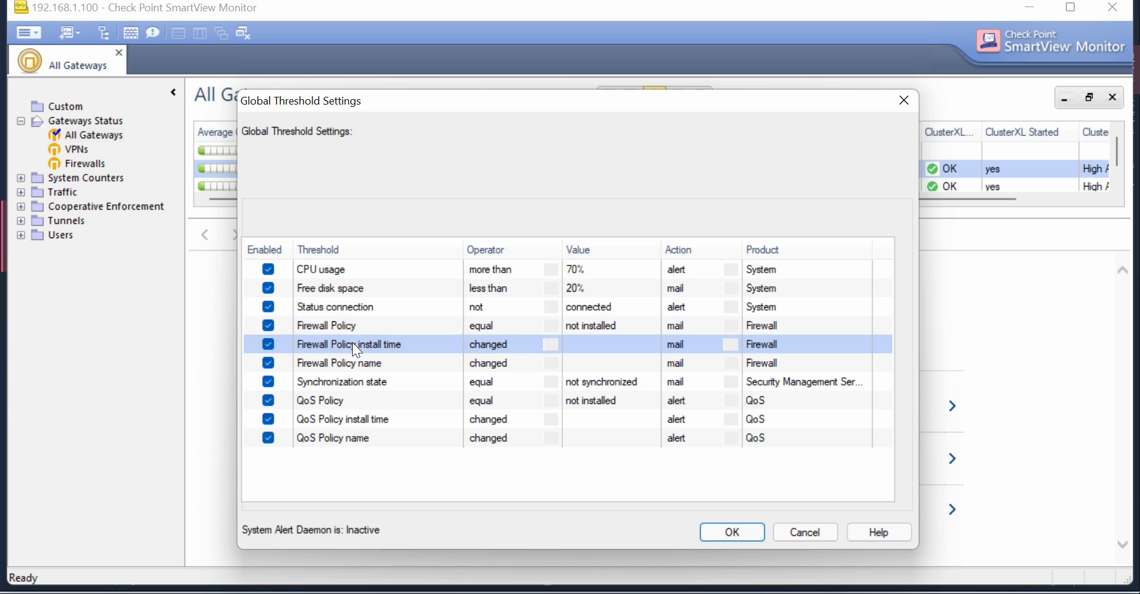
{"action": "mouse_move", "coordinate": [343, 362]}
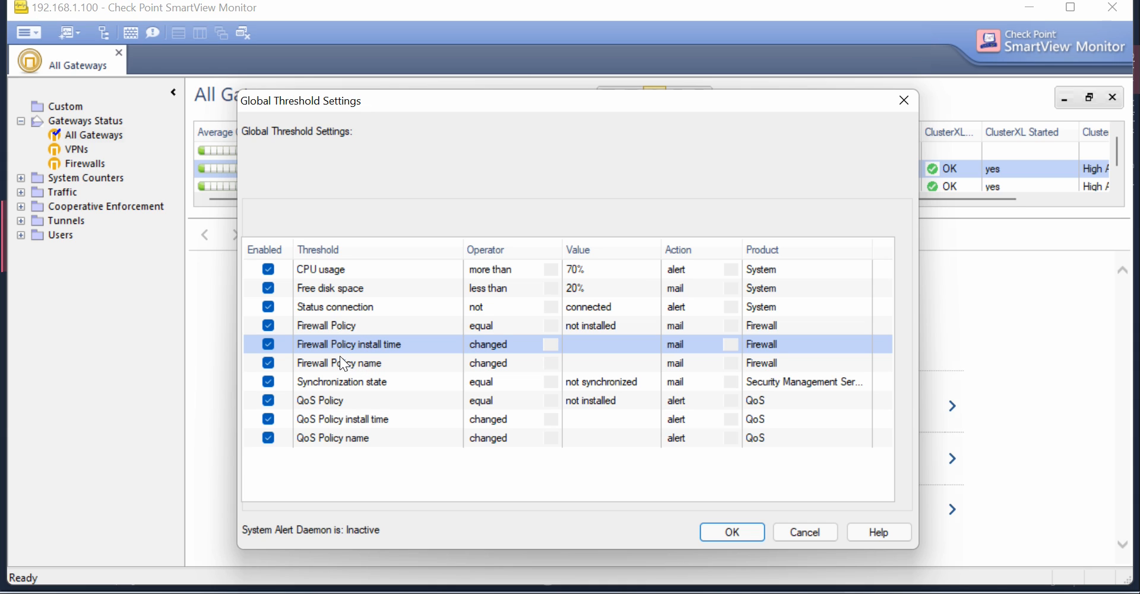
{"action": "mouse_move", "coordinate": [381, 378]}
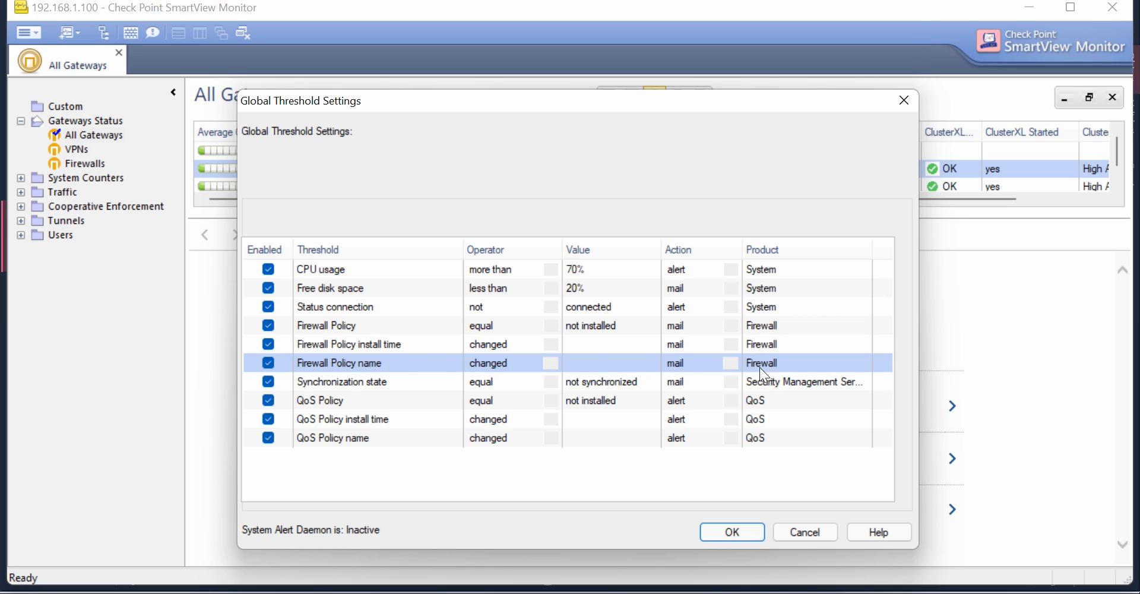
{"action": "mouse_move", "coordinate": [731, 374]}
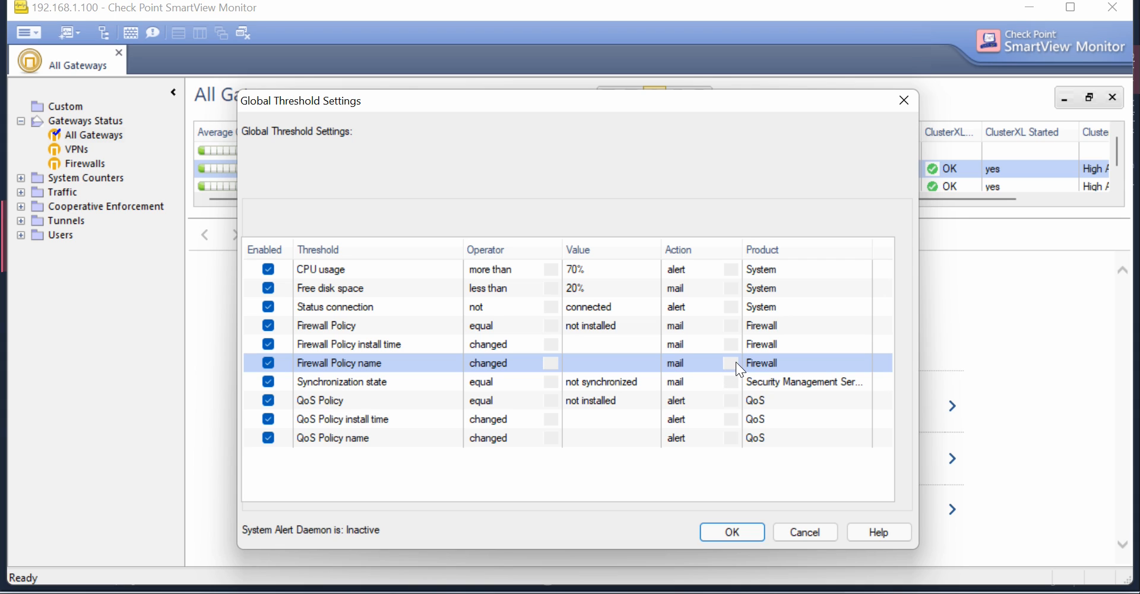
- Set the Firewall Policy install time and Synchronization state thresholds, then apply with OK
{"action": "left_click", "coordinate": [730, 363]}
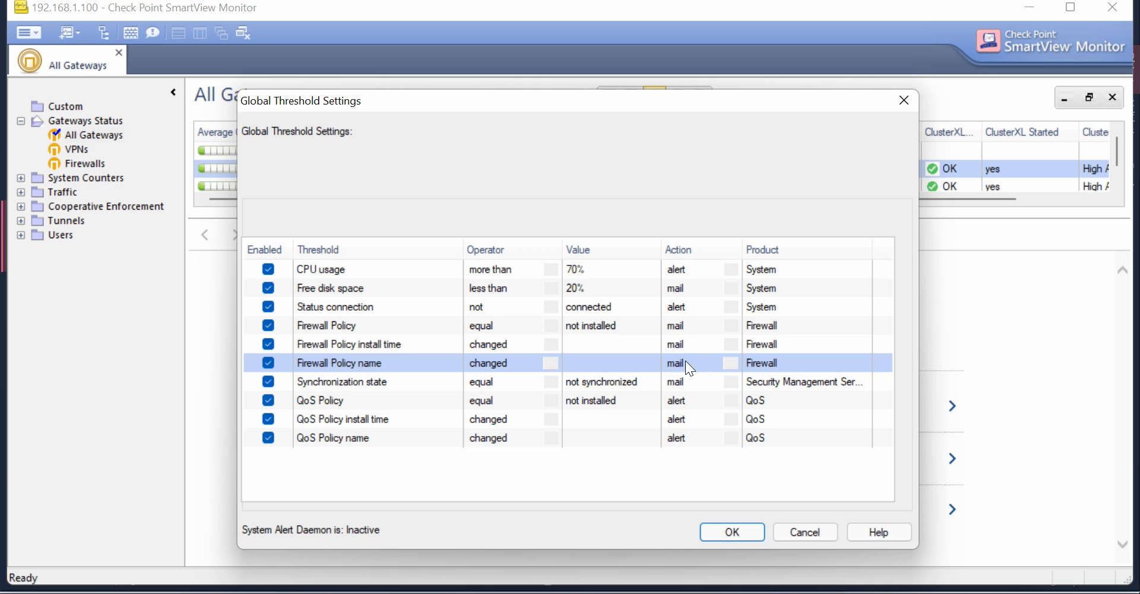
{"action": "mouse_move", "coordinate": [729, 373]}
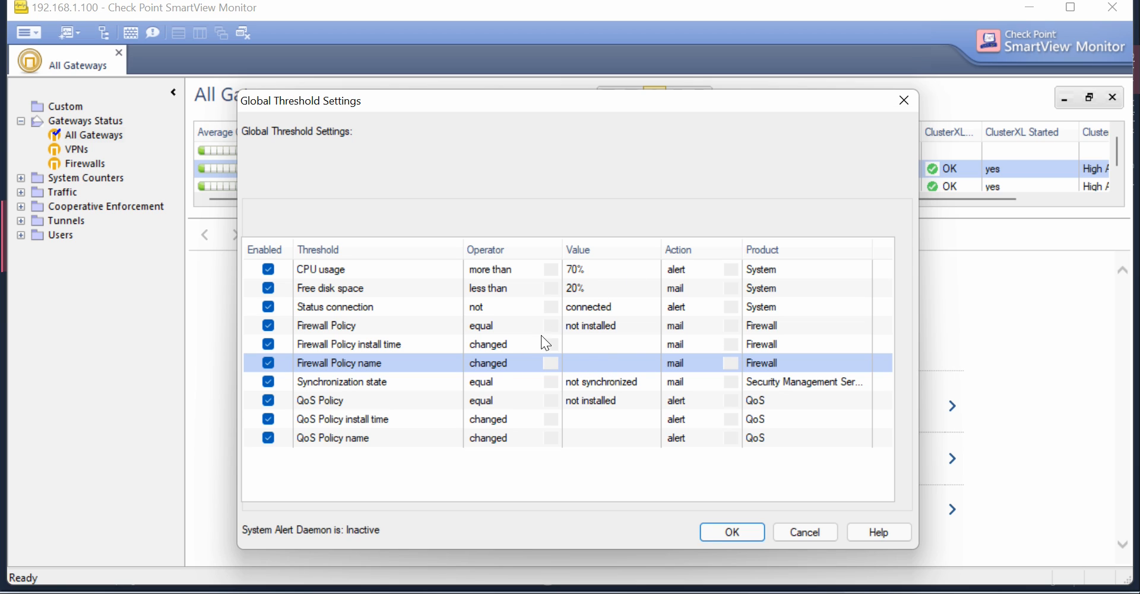
{"action": "mouse_move", "coordinate": [340, 401]}
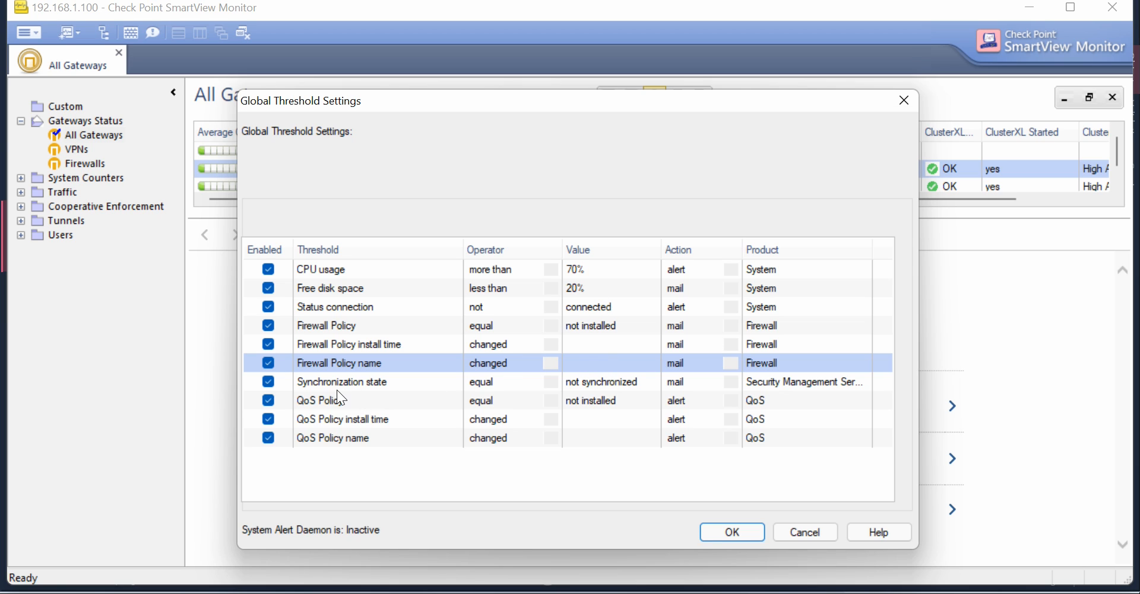
{"action": "mouse_move", "coordinate": [508, 393]}
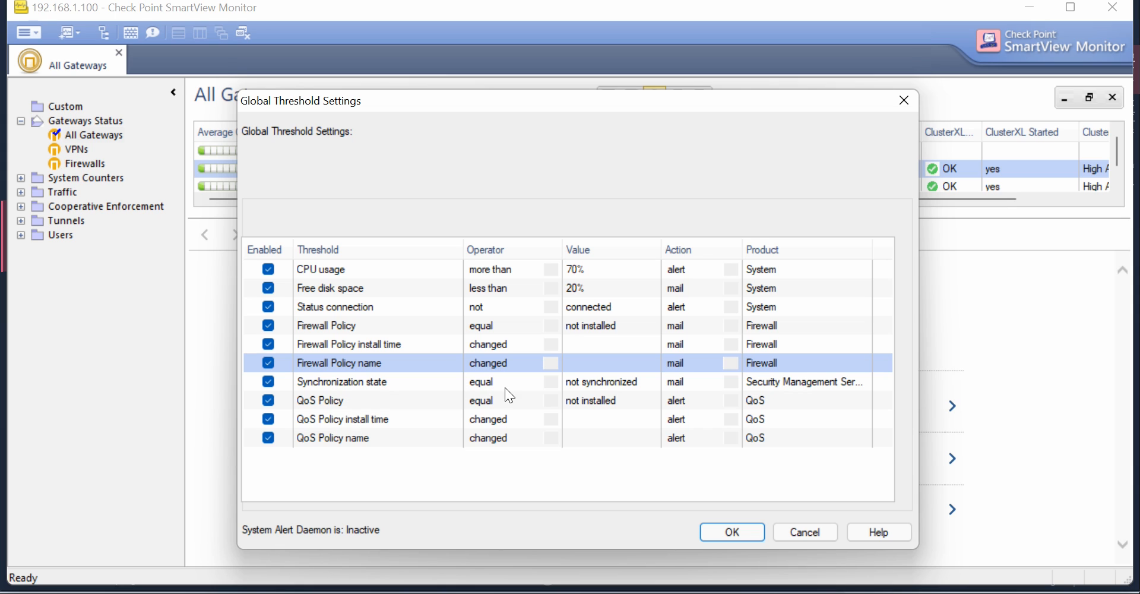
{"action": "mouse_move", "coordinate": [616, 391]}
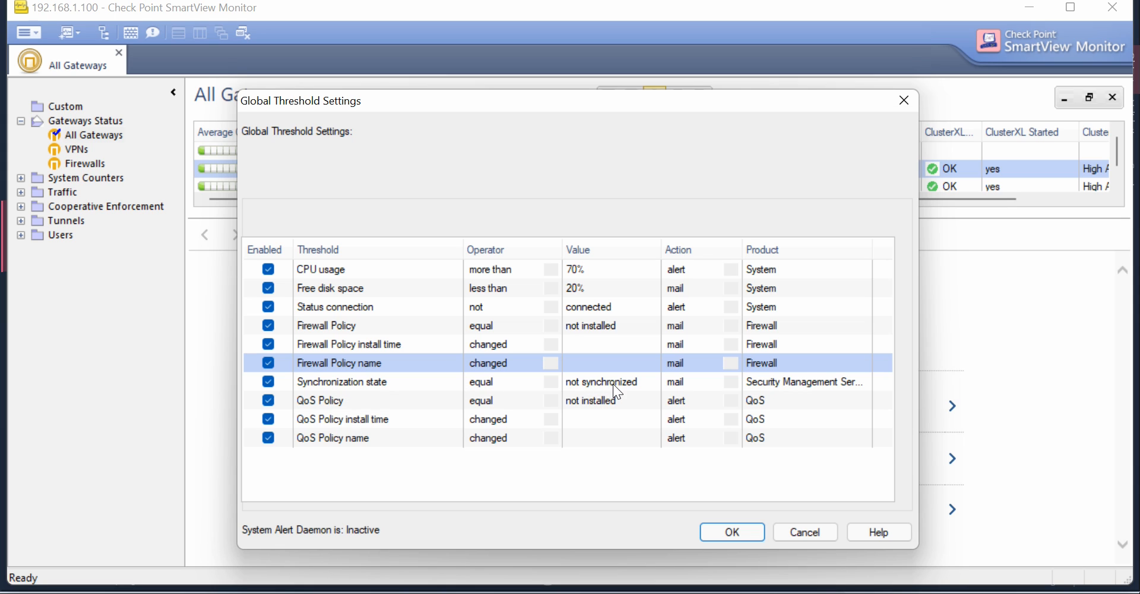
{"action": "left_click", "coordinate": [728, 382]}
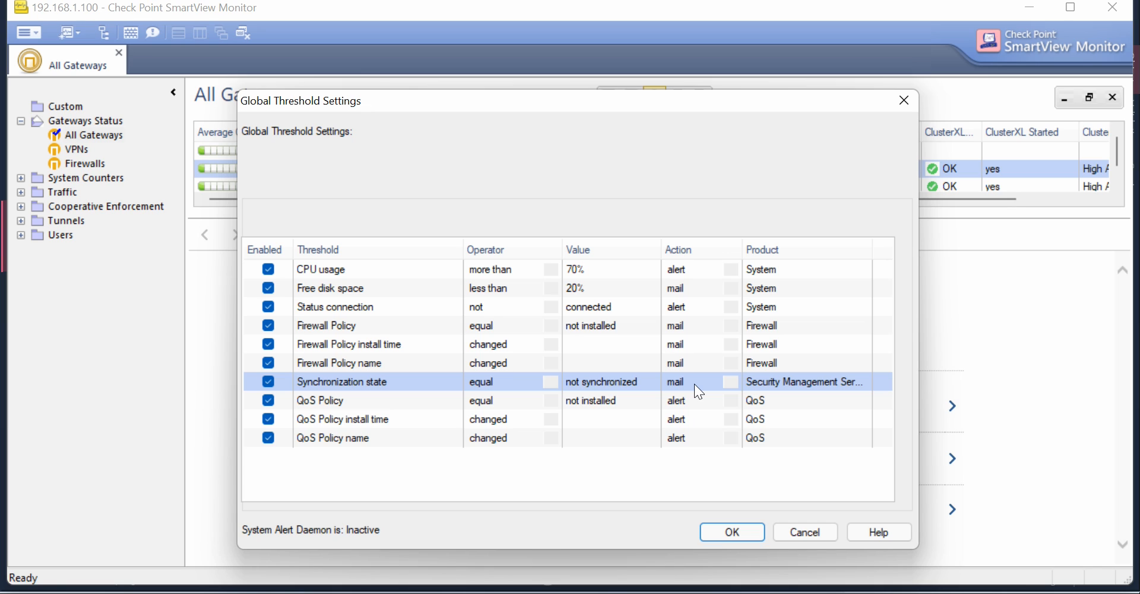
{"action": "mouse_move", "coordinate": [827, 387]}
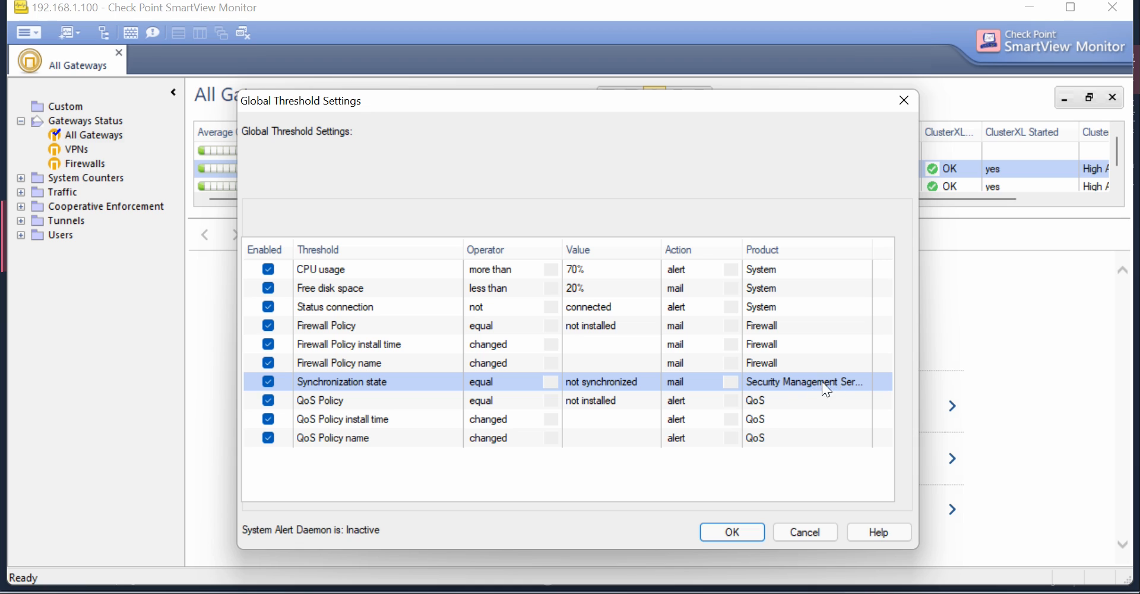
{"action": "mouse_move", "coordinate": [660, 397]}
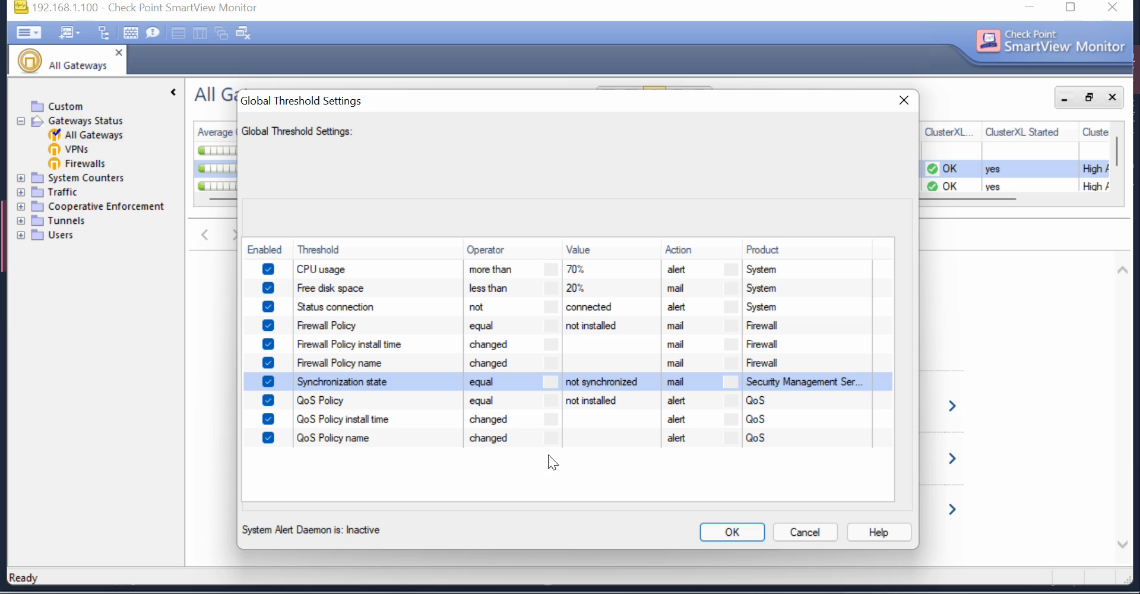
{"action": "mouse_move", "coordinate": [387, 412]}
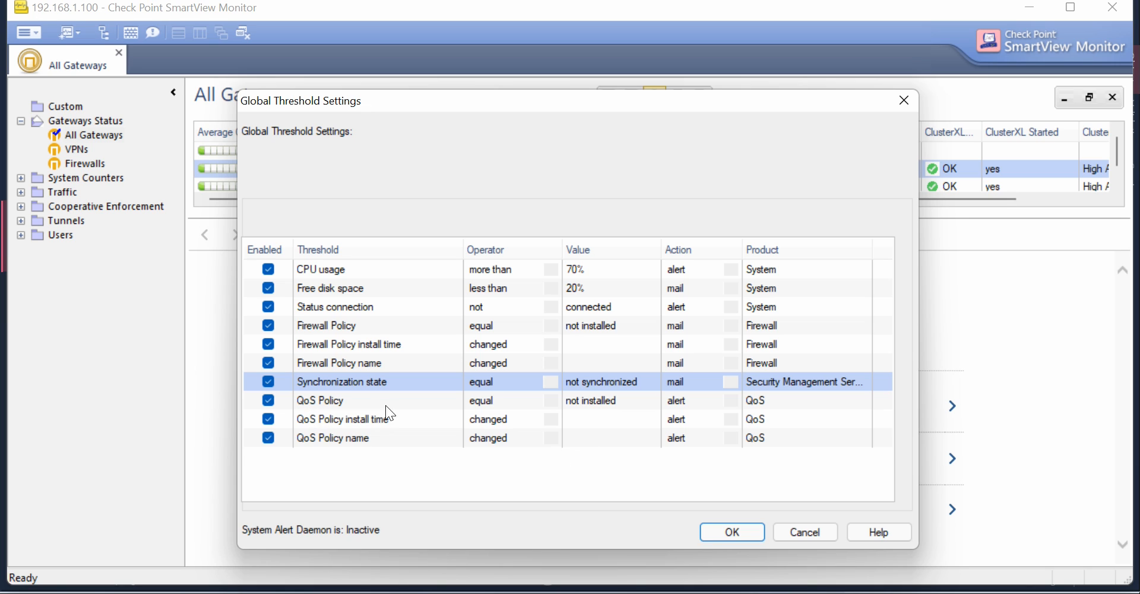
{"action": "mouse_move", "coordinate": [336, 401]}
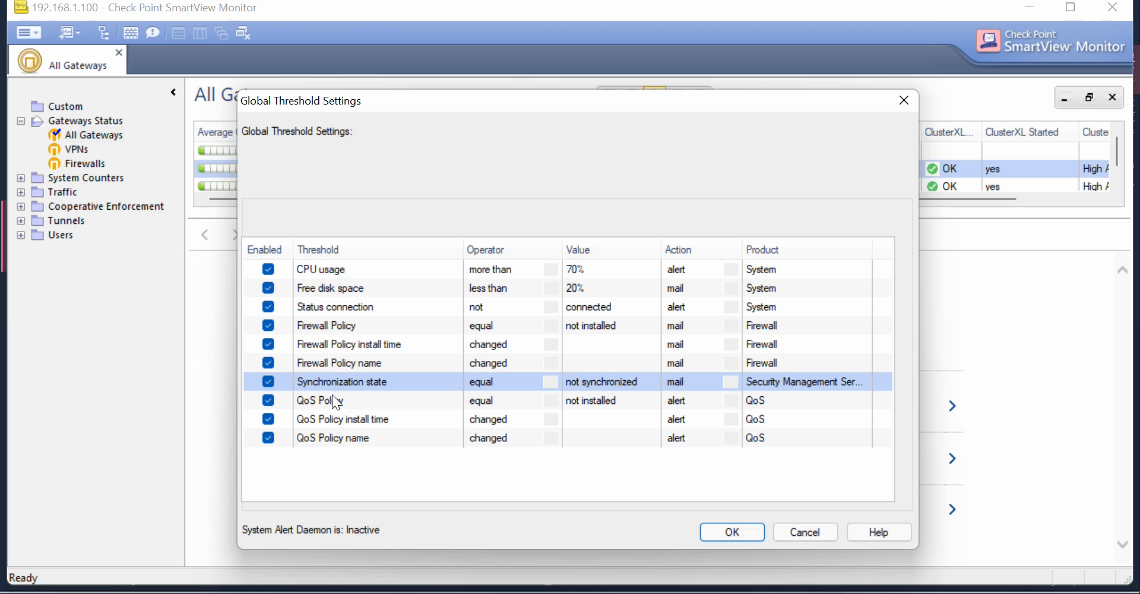
{"action": "mouse_move", "coordinate": [514, 420]}
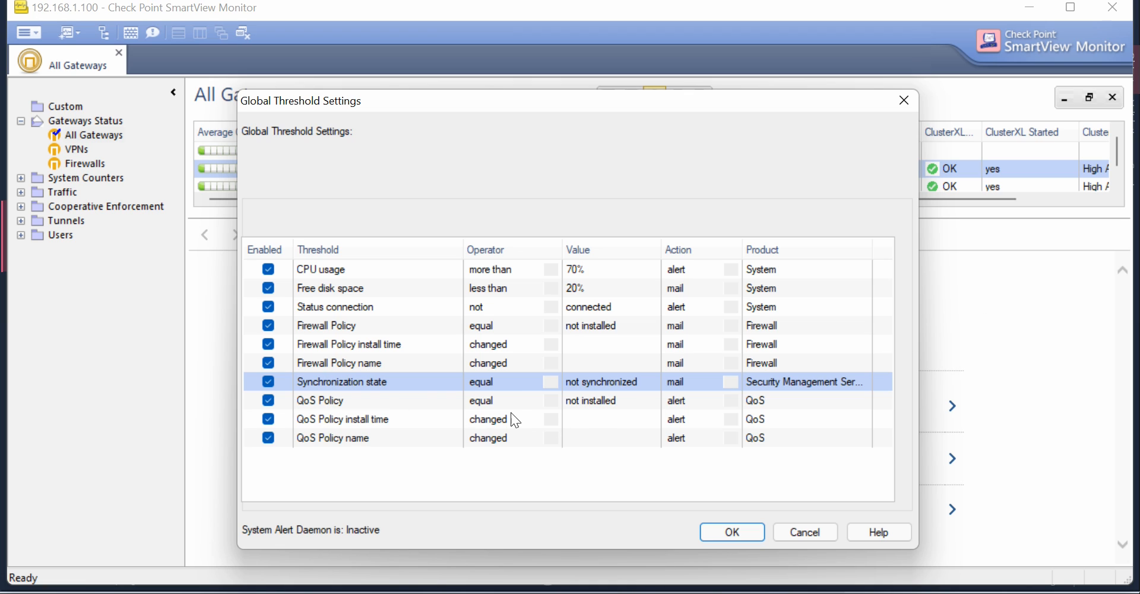
{"action": "mouse_move", "coordinate": [737, 408]}
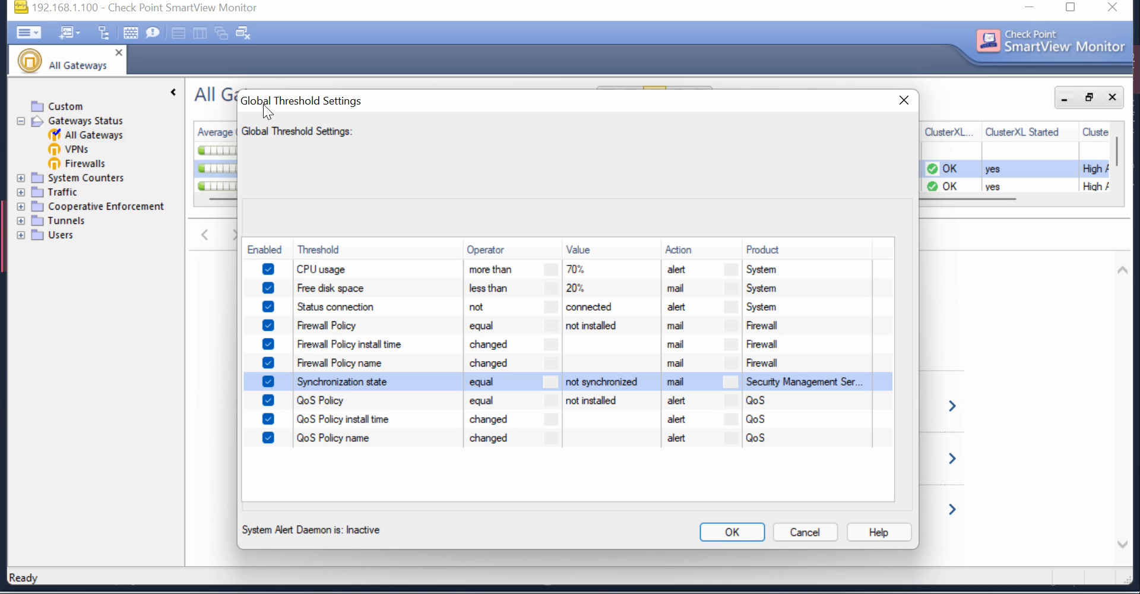
{"action": "mouse_move", "coordinate": [398, 137]}
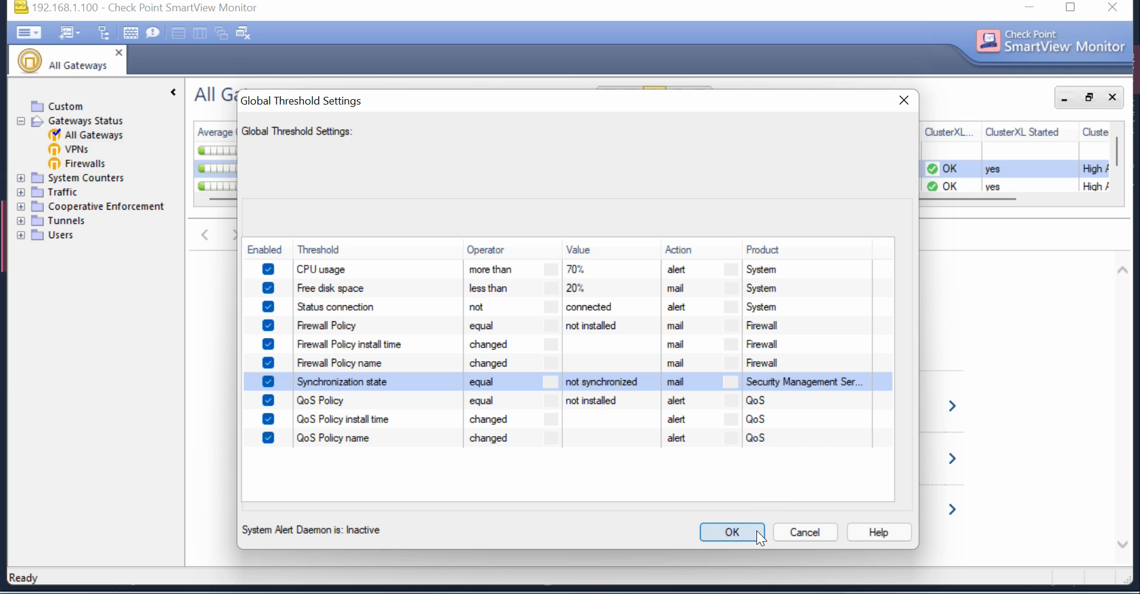
{"action": "mouse_move", "coordinate": [742, 559]}
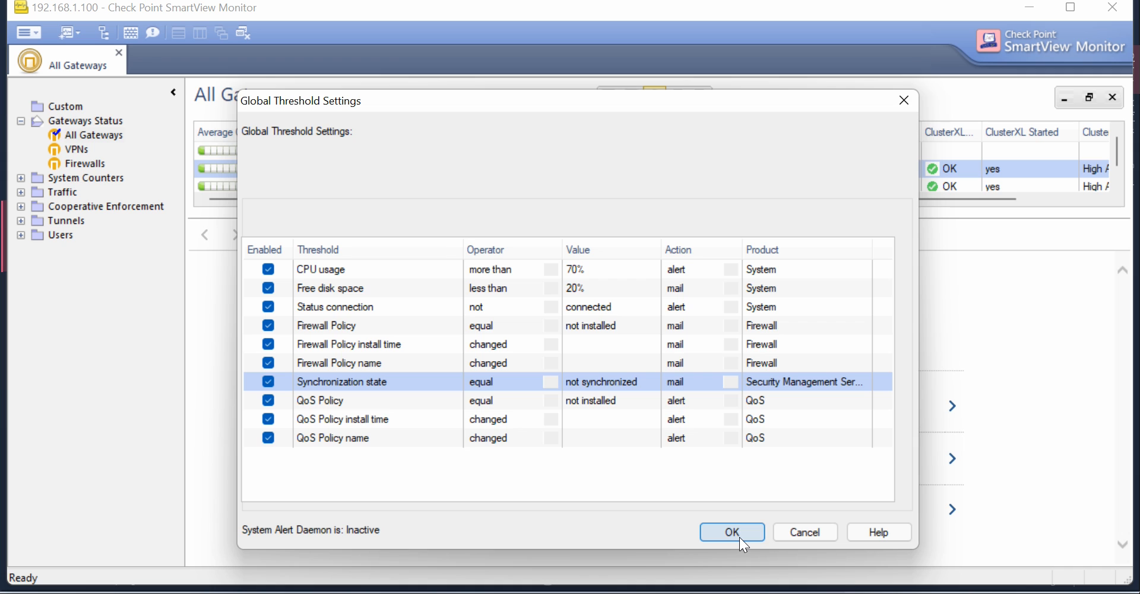
{"action": "left_click", "coordinate": [732, 532]}
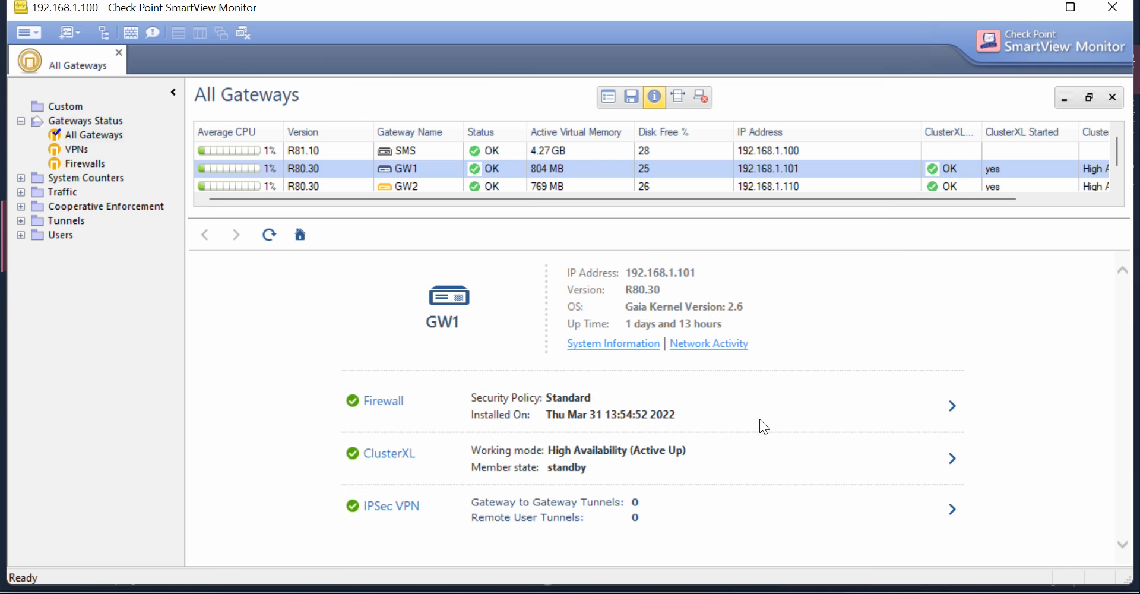
{"action": "right_click", "coordinate": [323, 170]}
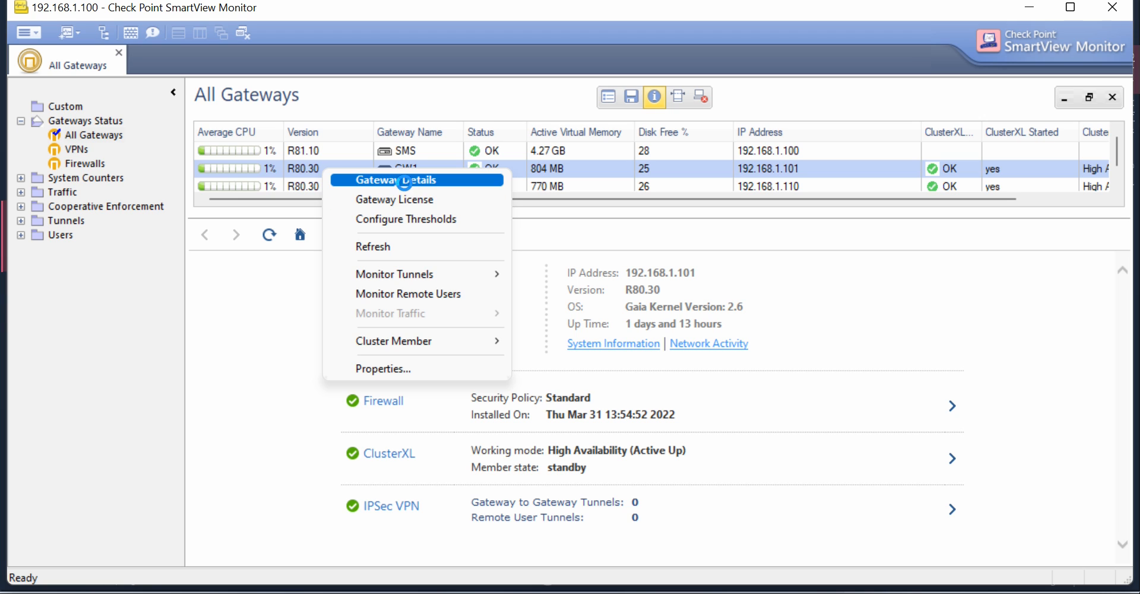
{"action": "left_click", "coordinate": [397, 179]}
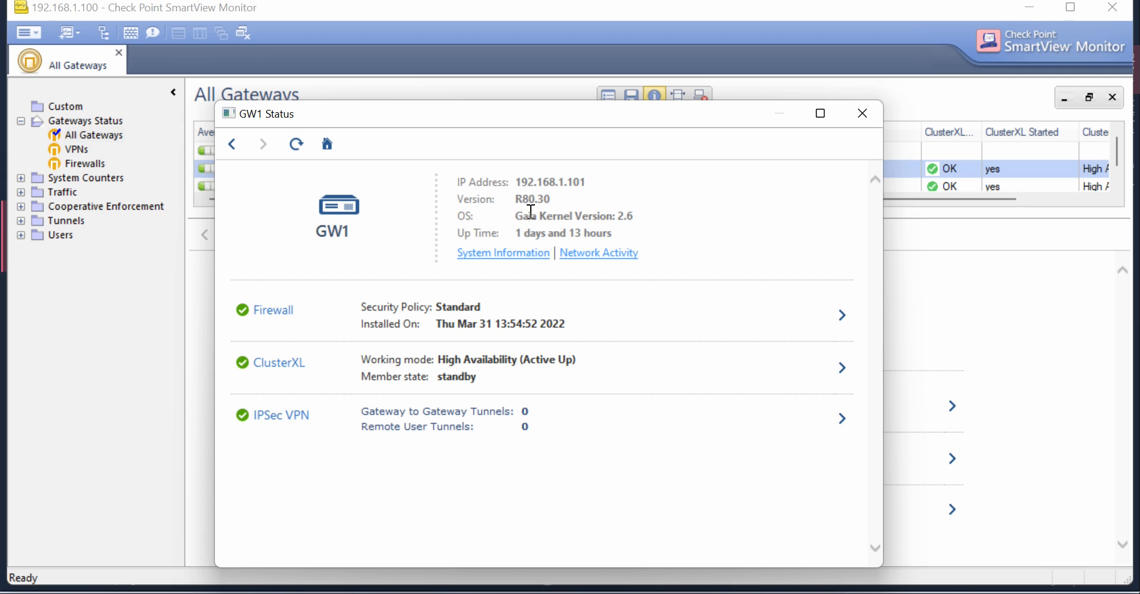
{"action": "mouse_move", "coordinate": [588, 340]}
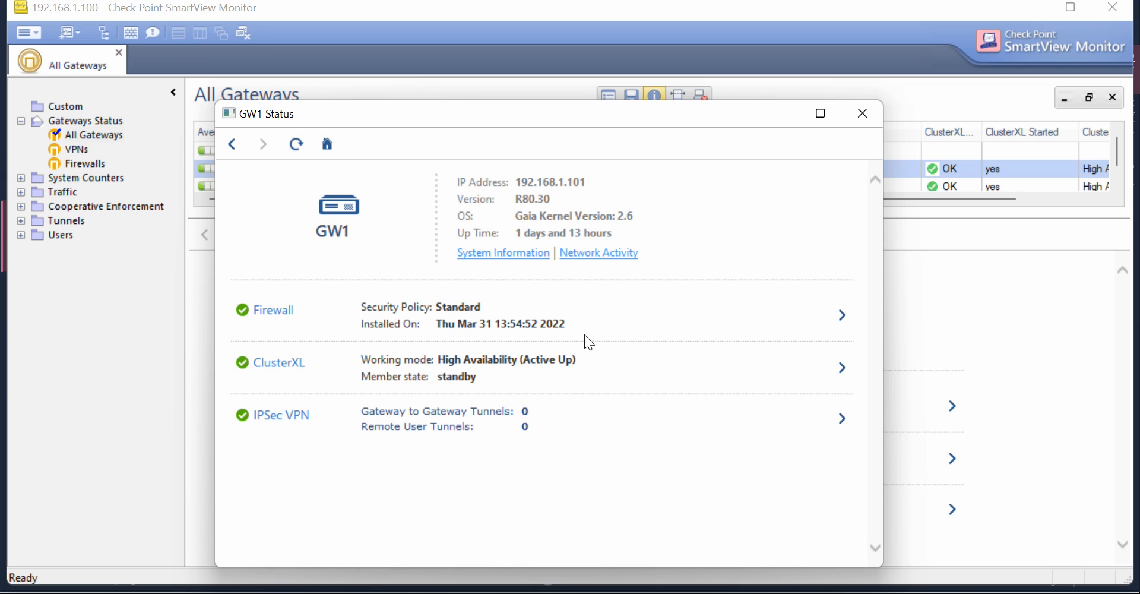
{"action": "mouse_move", "coordinate": [342, 451]}
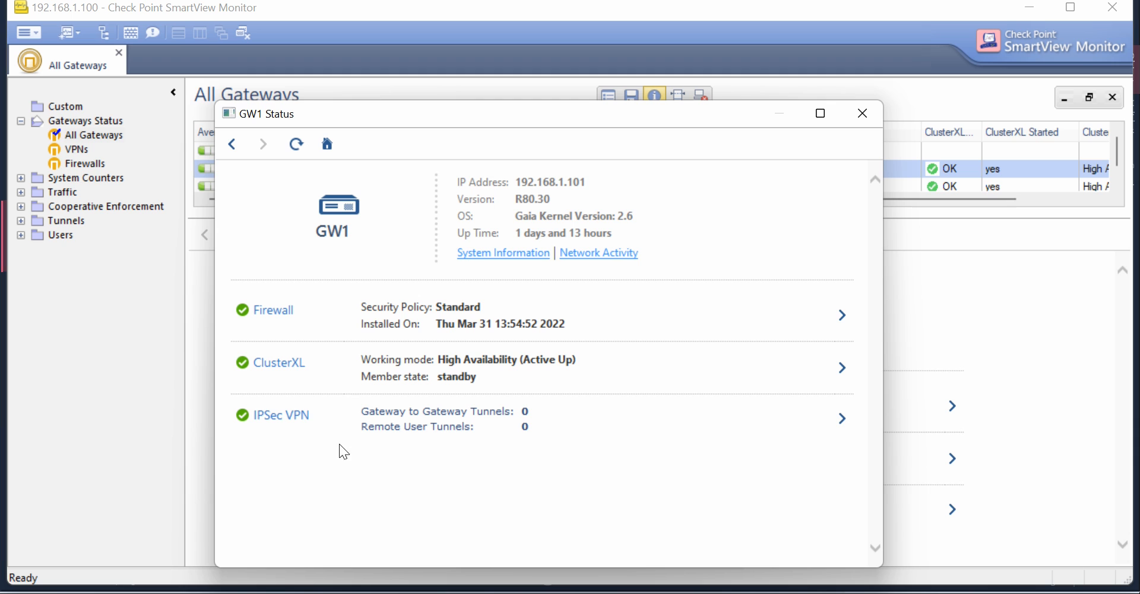
{"action": "mouse_move", "coordinate": [862, 113]}
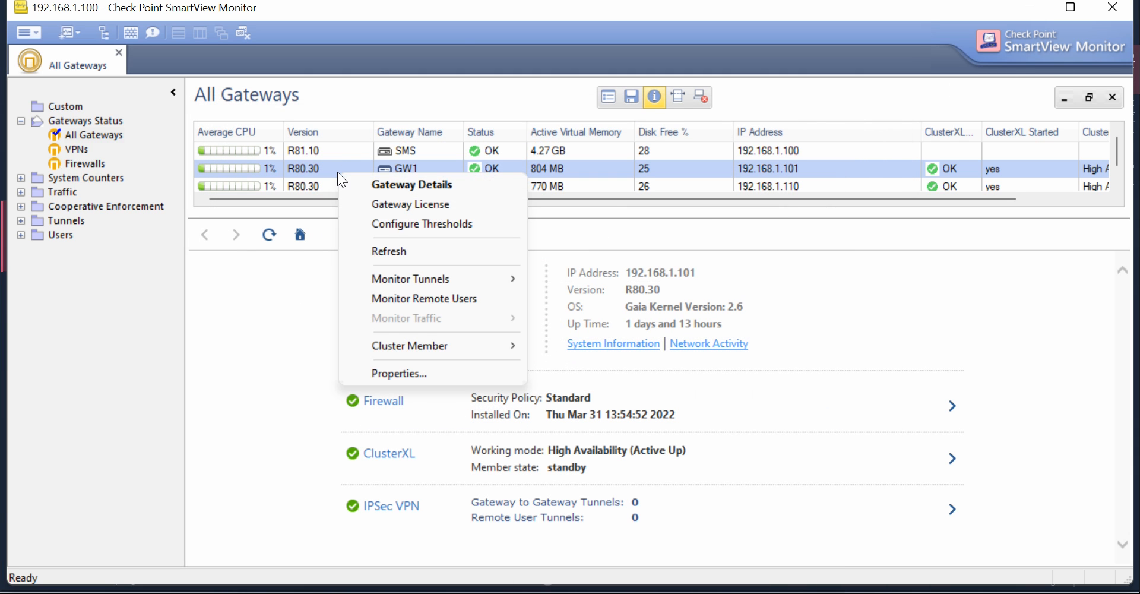
{"action": "left_click", "coordinate": [410, 204]}
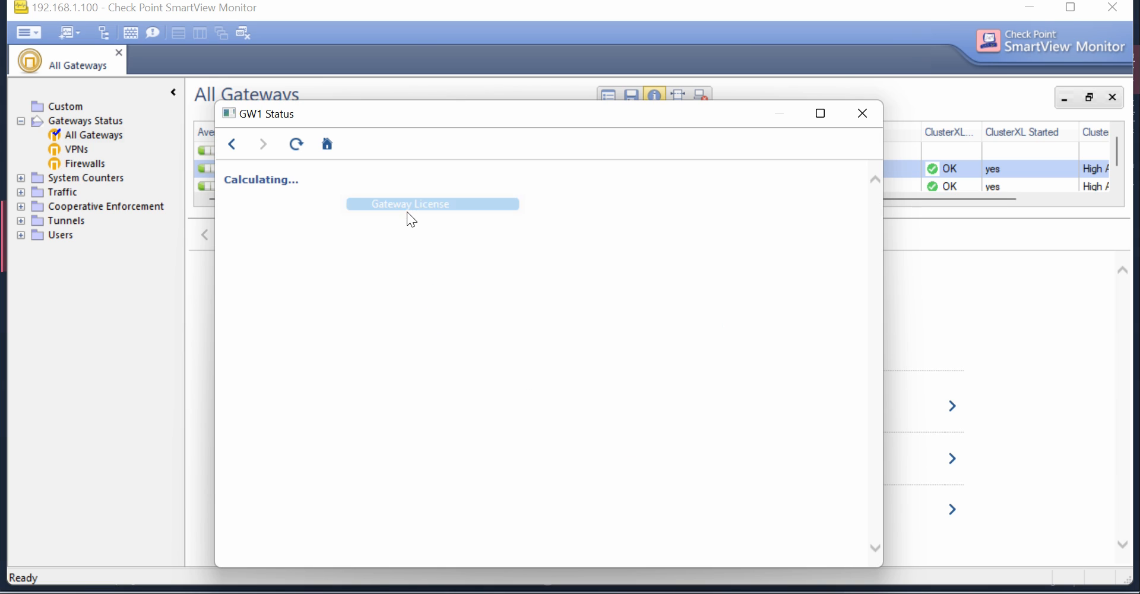
{"action": "left_click", "coordinate": [433, 204]}
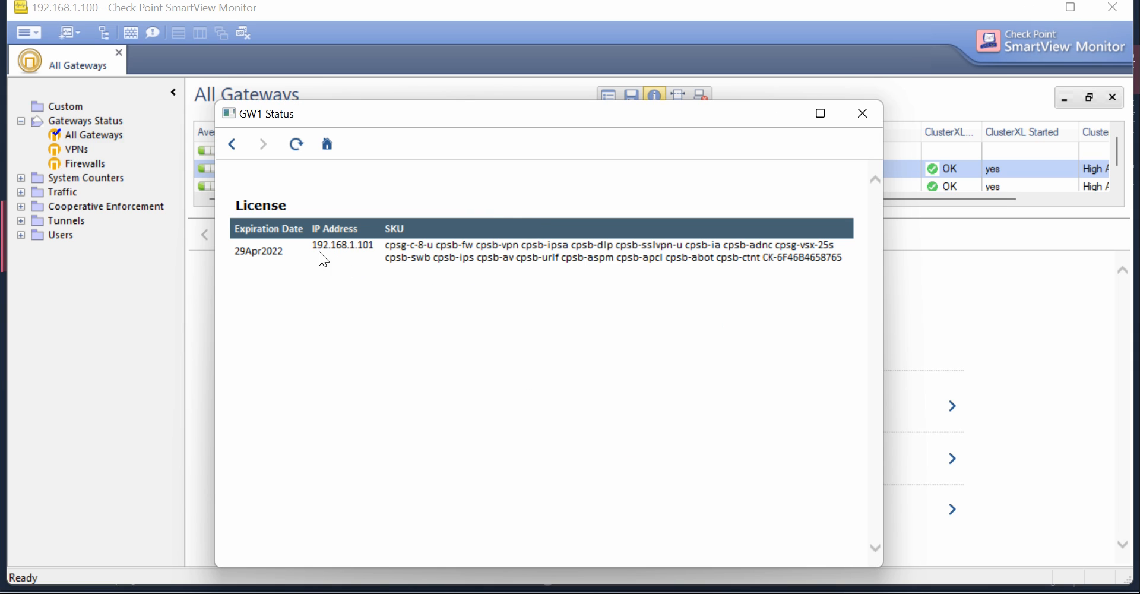
{"action": "mouse_move", "coordinate": [305, 254]}
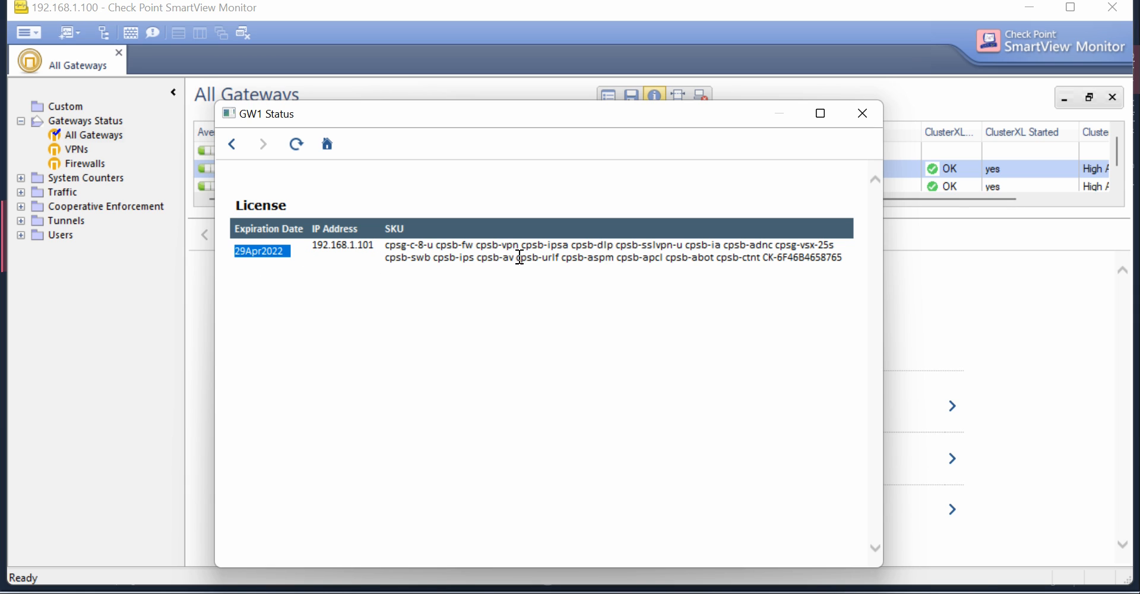
{"action": "left_click_drag", "start_coordinate": [521, 245], "coordinate": [721, 245]}
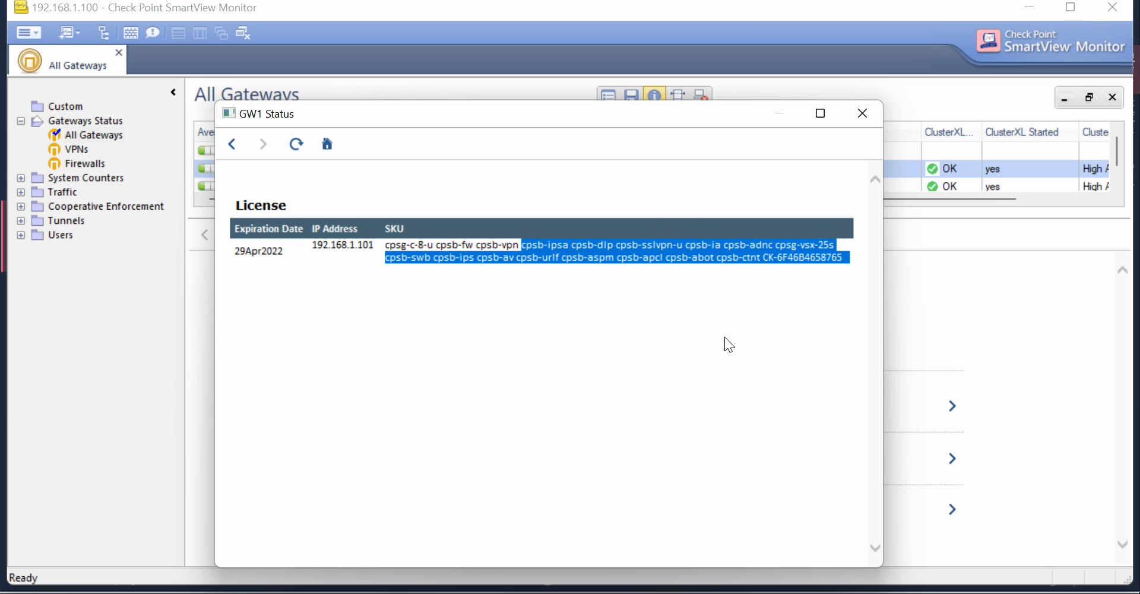
{"action": "mouse_move", "coordinate": [812, 128]}
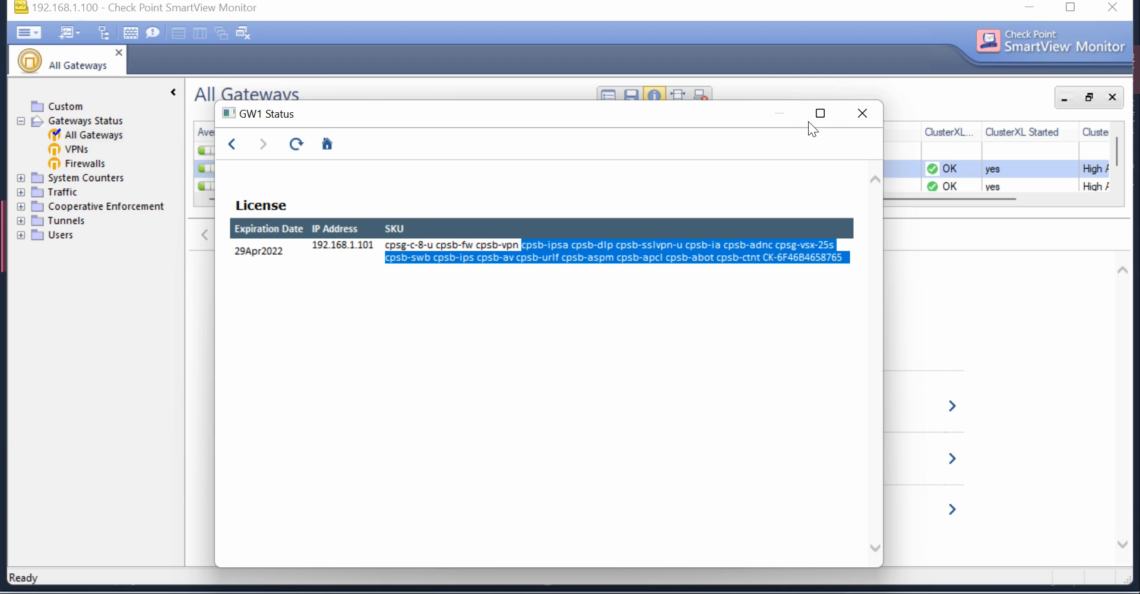
{"action": "left_click", "coordinate": [862, 113]}
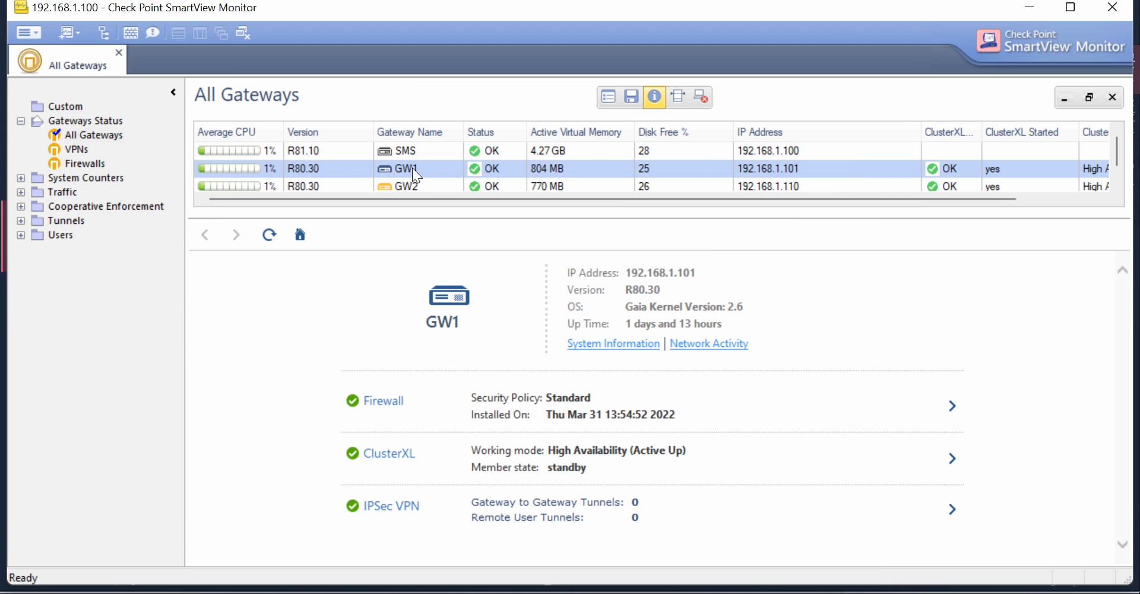
{"action": "right_click", "coordinate": [416, 172]}
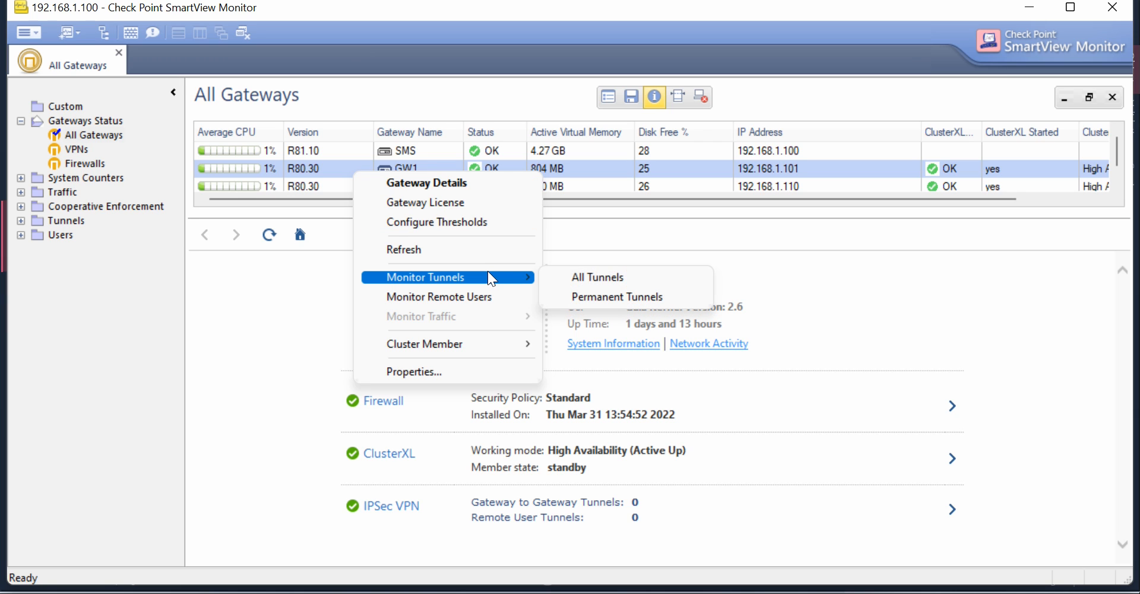
{"action": "mouse_move", "coordinate": [491, 335]}
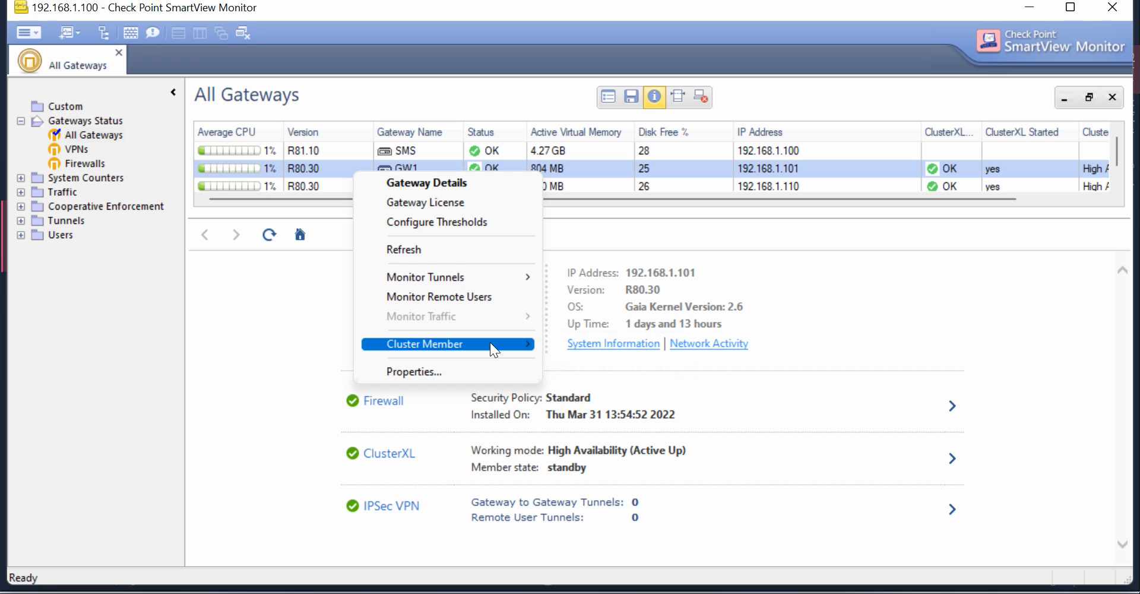
{"action": "mouse_move", "coordinate": [491, 348]}
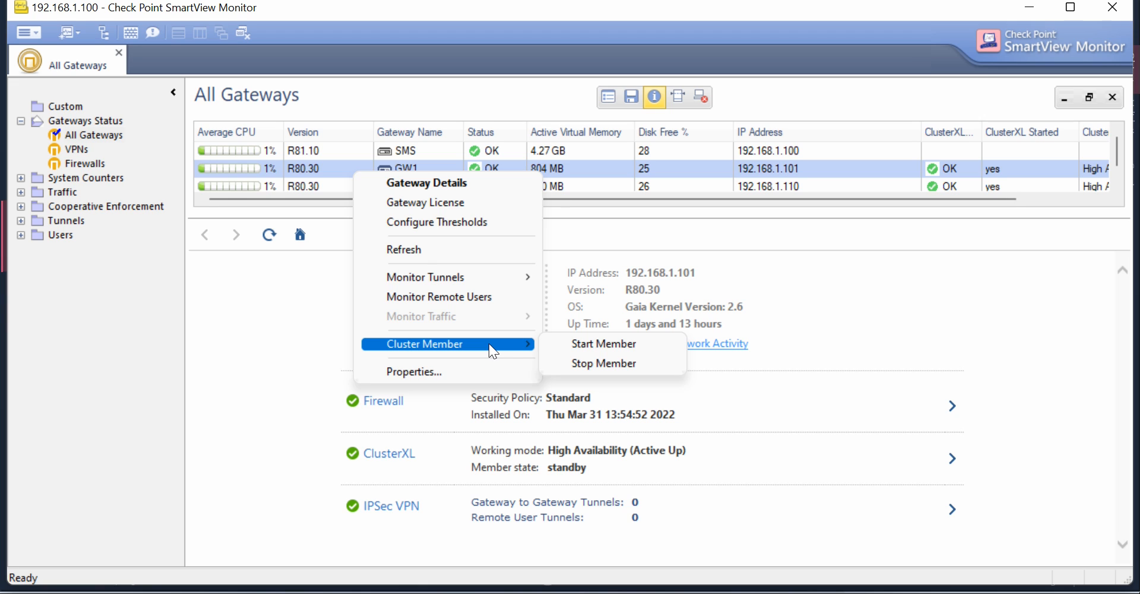
{"action": "mouse_move", "coordinate": [510, 355]}
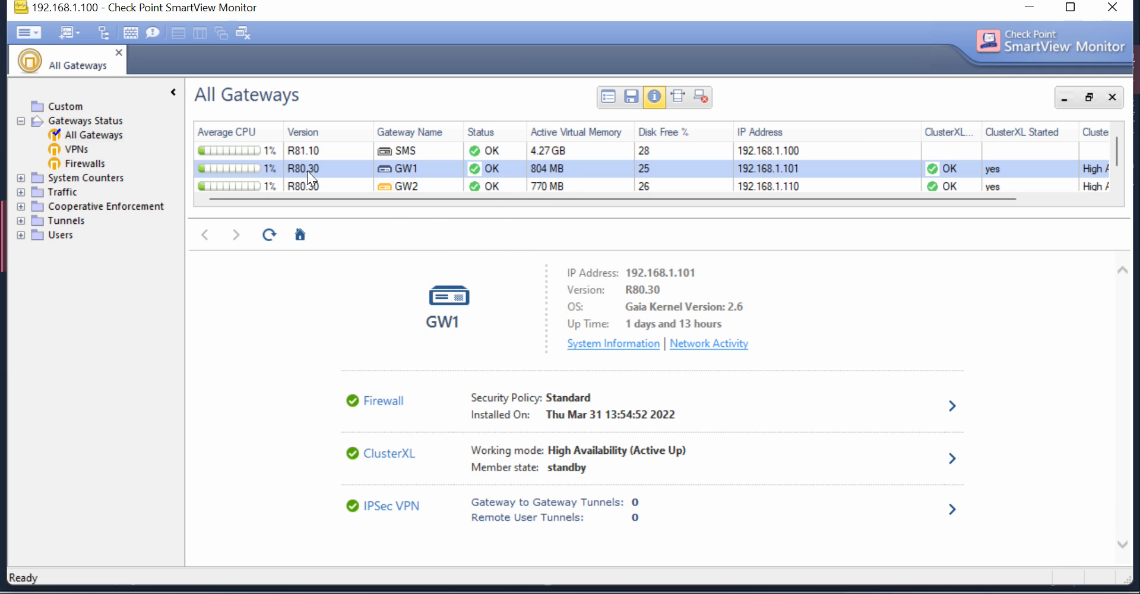
- Stop GW1 through Cluster Member > Stop Member in its right-click menu
{"action": "right_click", "coordinate": [311, 169]}
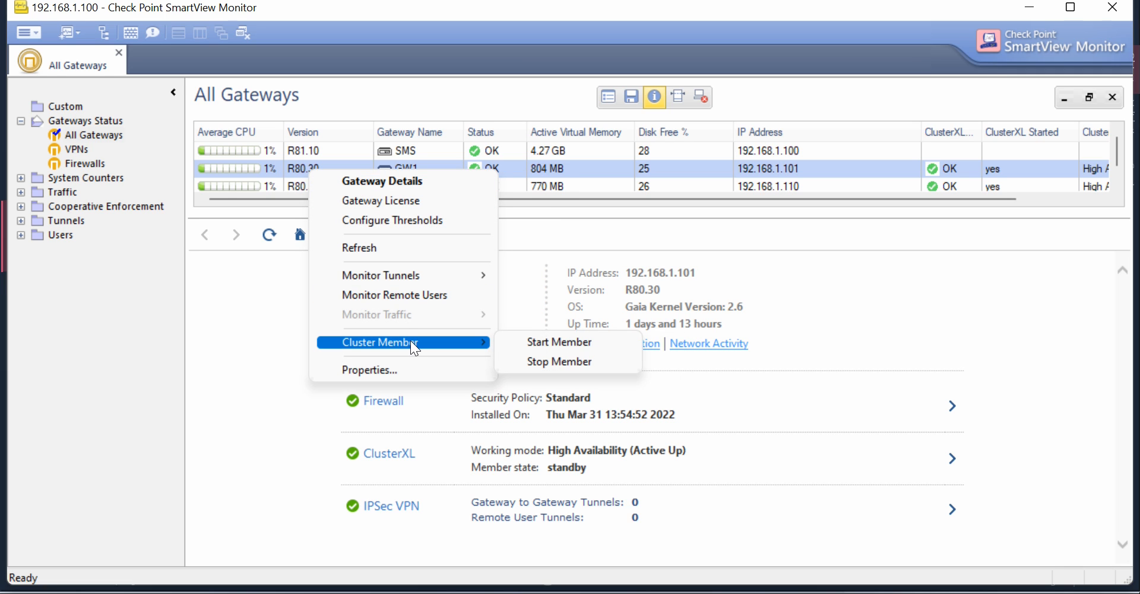
{"action": "mouse_move", "coordinate": [559, 361]}
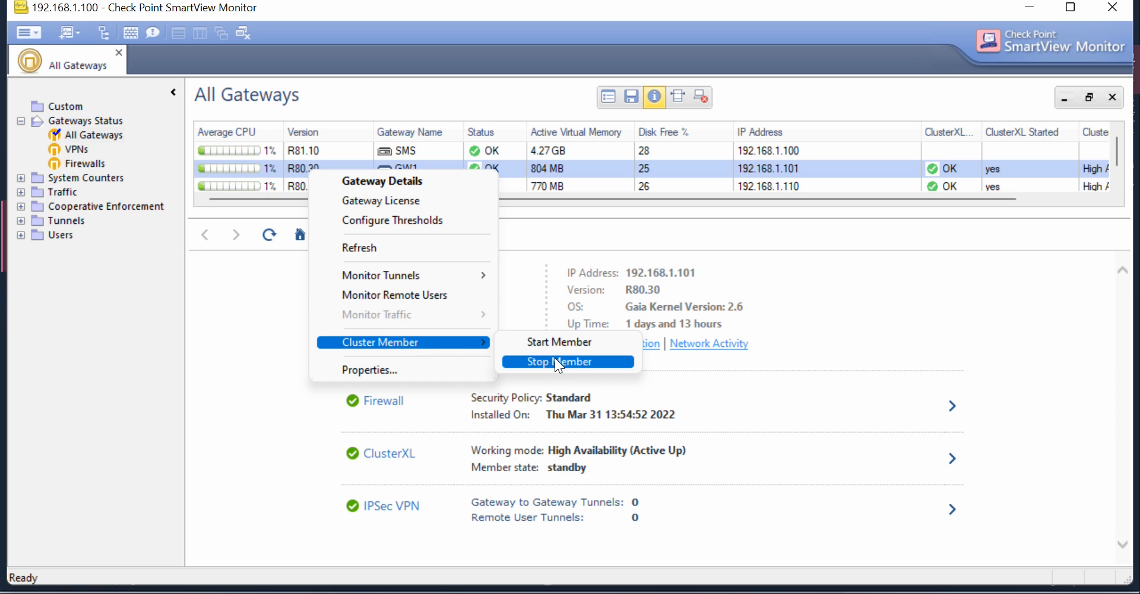
{"action": "left_click", "coordinate": [560, 361]}
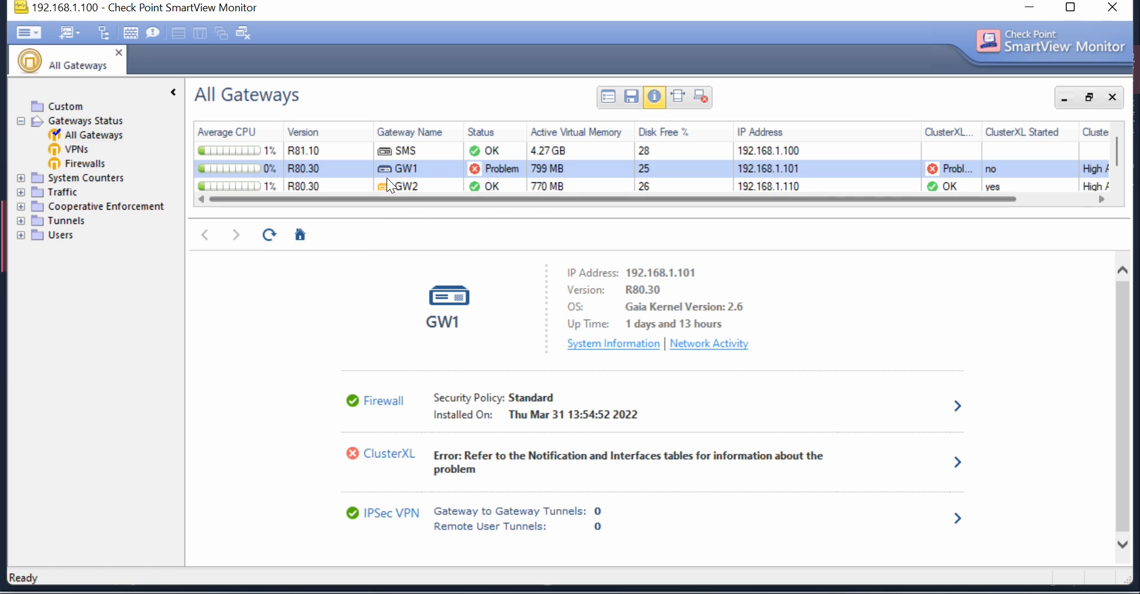
{"action": "mouse_move", "coordinate": [472, 165]}
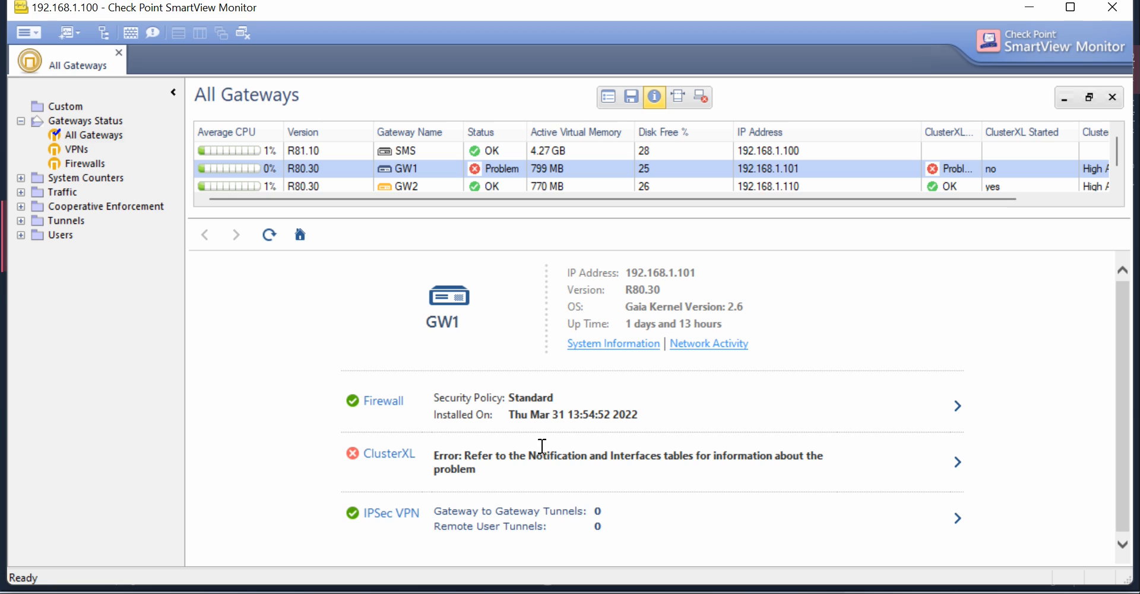
{"action": "mouse_move", "coordinate": [317, 171]}
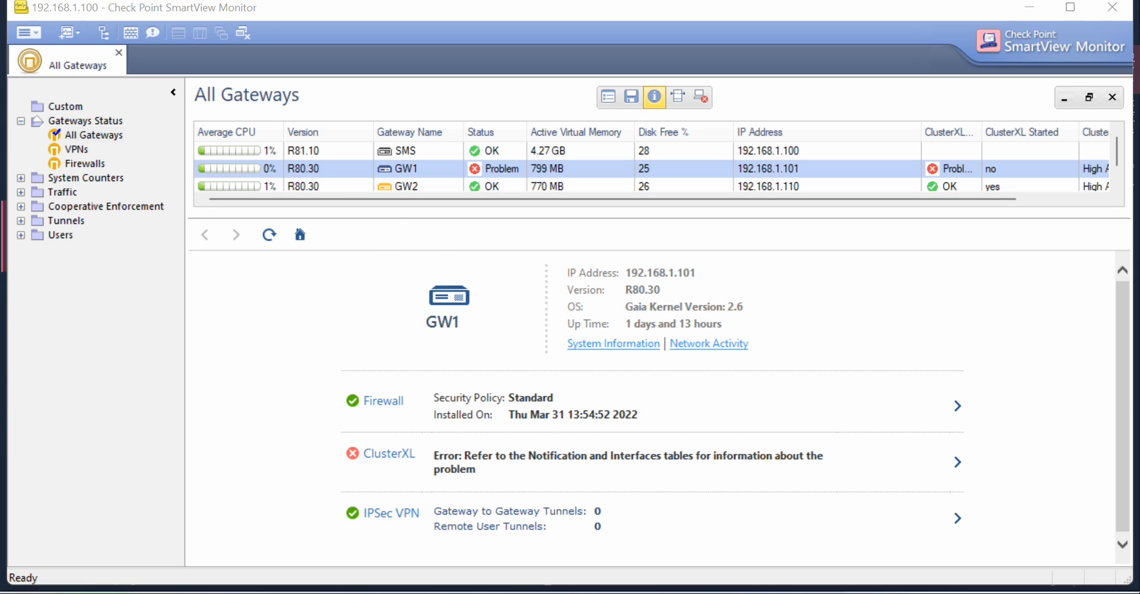
- Search the Start menu for PuTTY and launch it
{"action": "type", "text": "puTTY"}
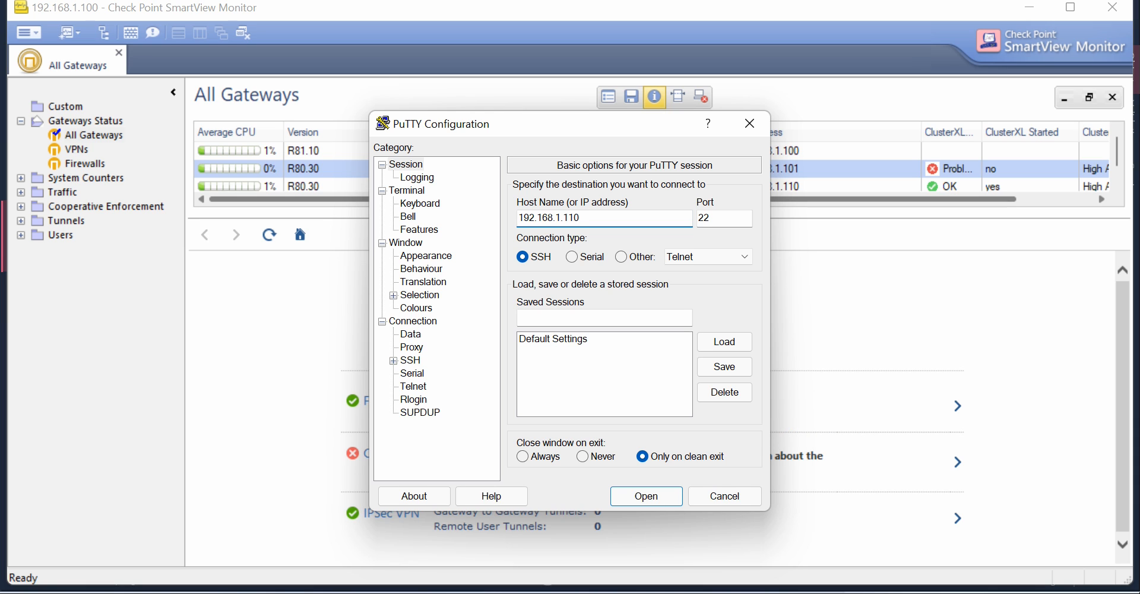
- Connect to 192.168.1.110 as admin, enter expert mode, and run cphaprob stat
{"action": "left_click", "coordinate": [646, 496]}
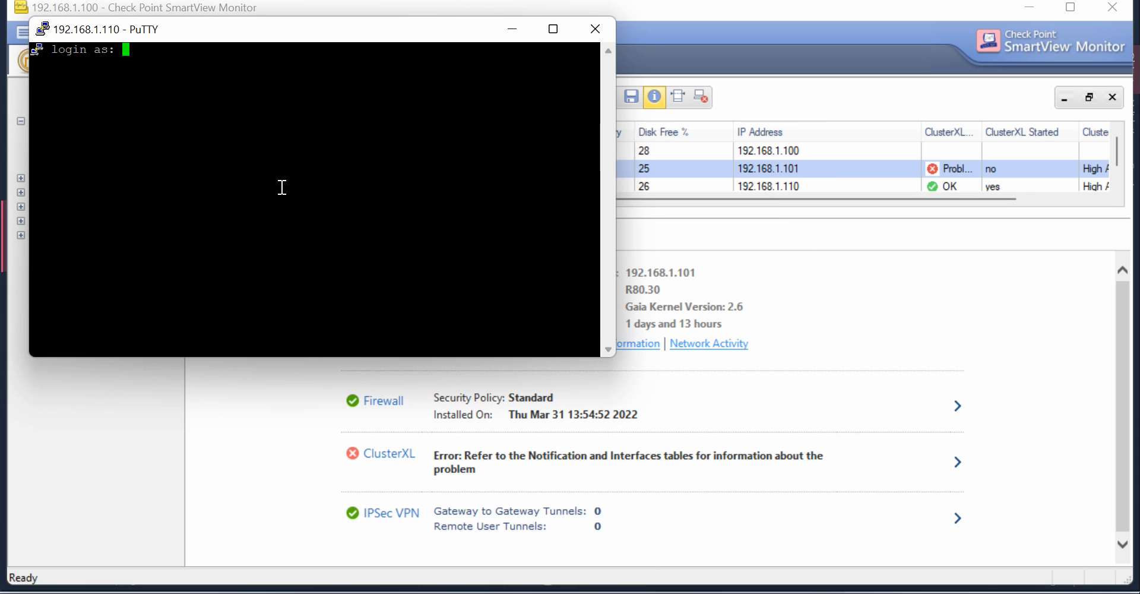
{"action": "type", "text": "admin"}
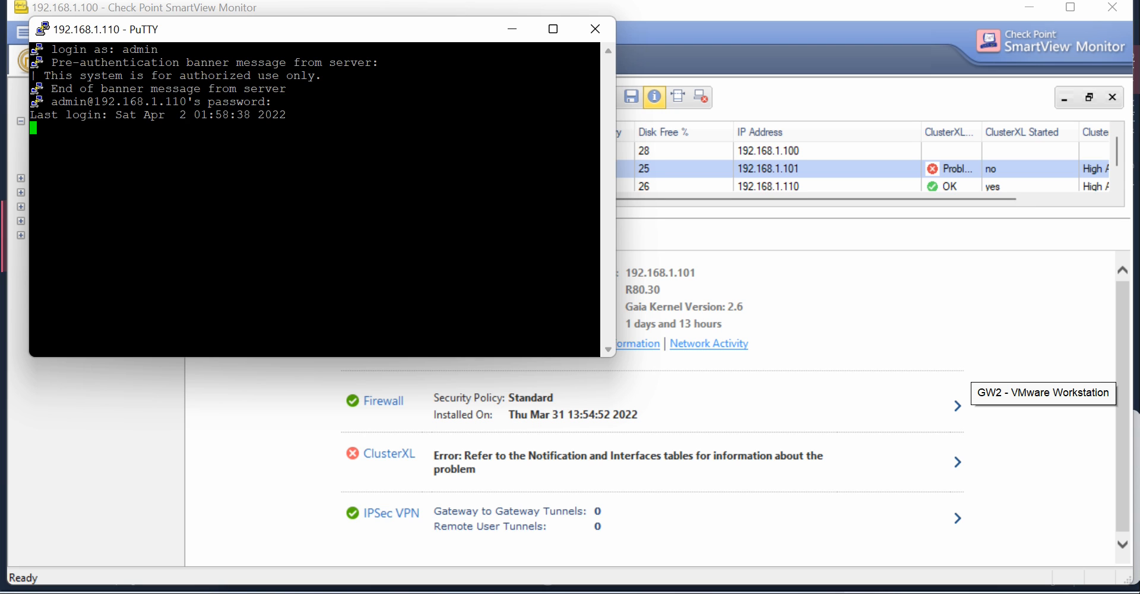
{"action": "type", "text": "expert"}
{"action": "type", "text": "c"}
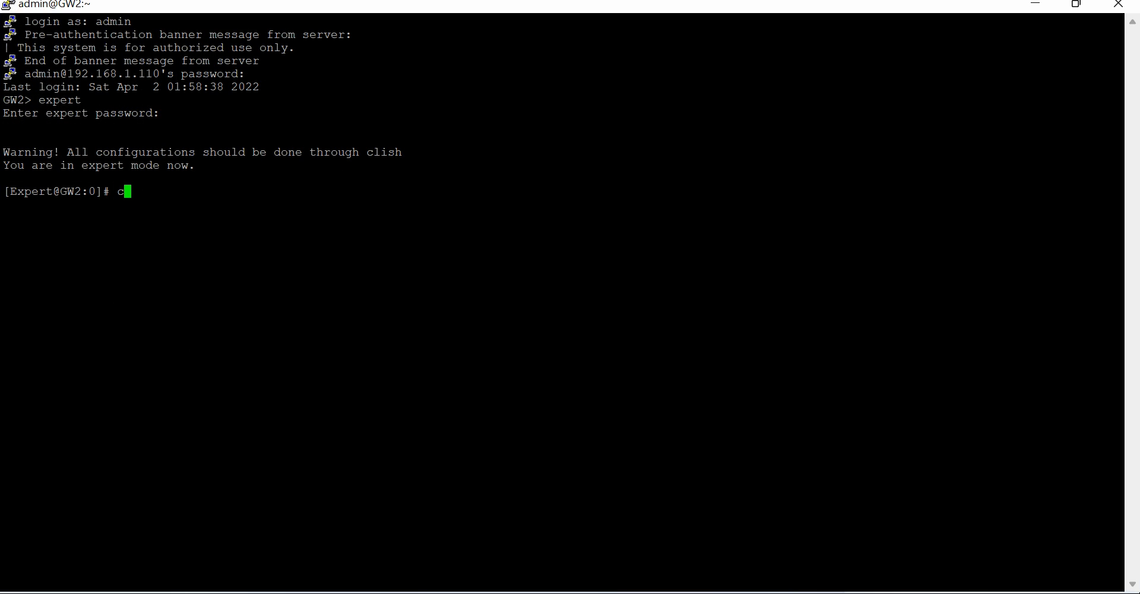
{"action": "type", "text": "phaprobs"}
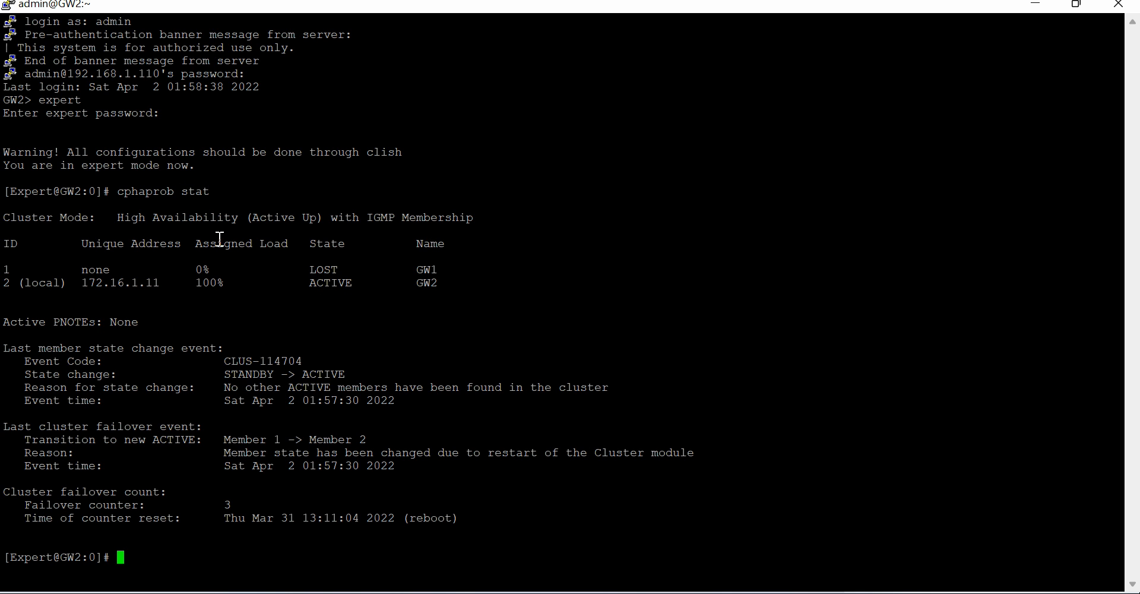
{"action": "double_click", "coordinate": [323, 269]}
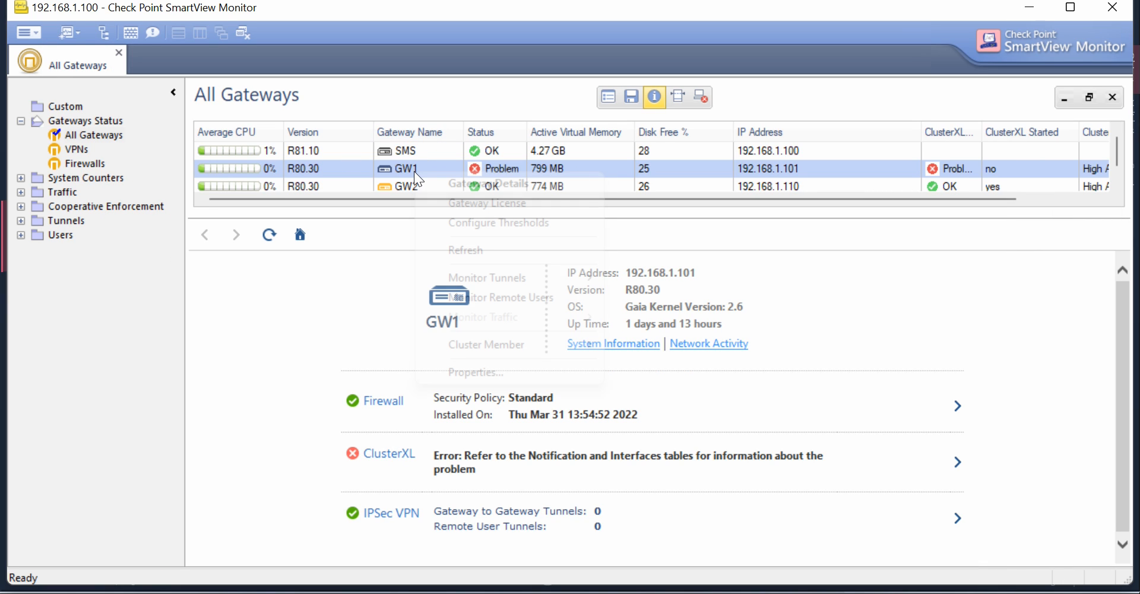
{"action": "mouse_move", "coordinate": [486, 344]}
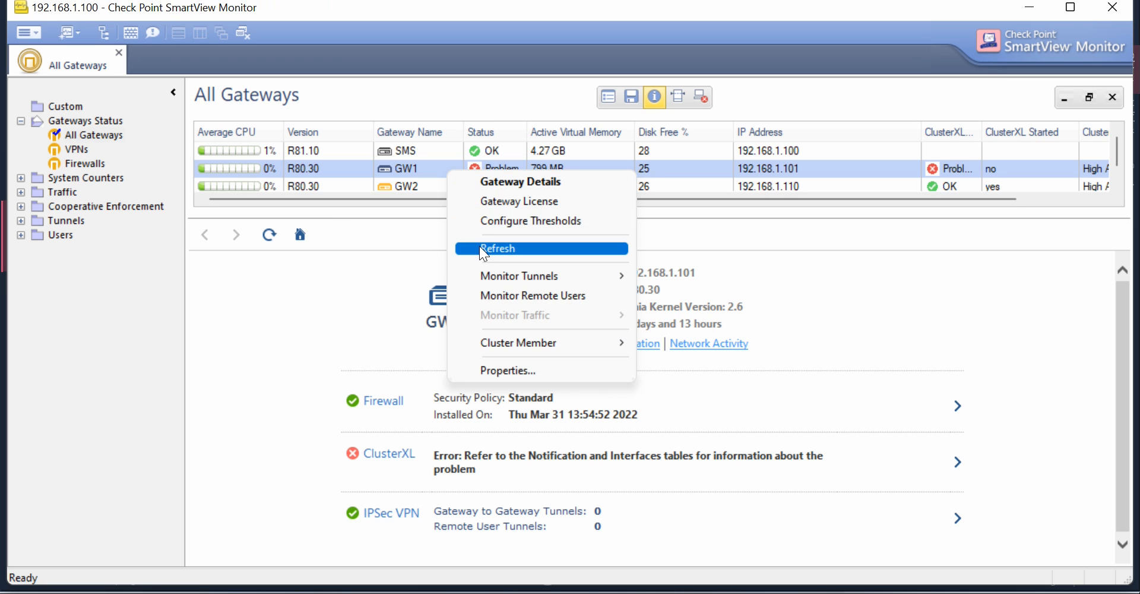
- Refresh GW1's monitoring data from its right-click menu
{"action": "left_click", "coordinate": [497, 248]}
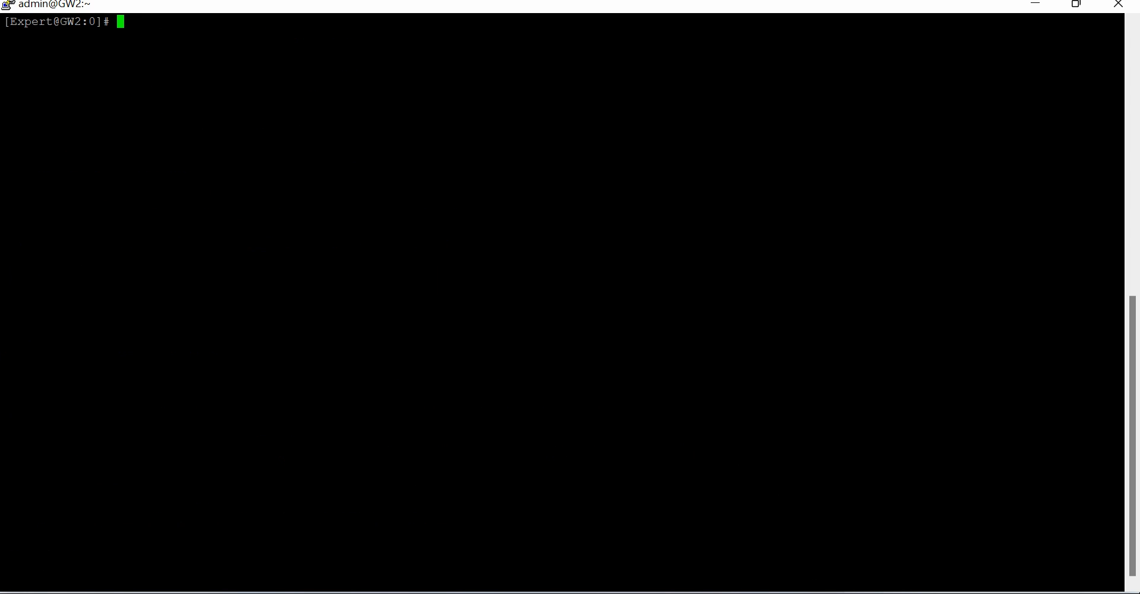
- Run cphaprob stat to confirm GW1 standby and GW2 active, then return to SmartView Monitor
{"action": "type", "text": "cphaprob stat"}
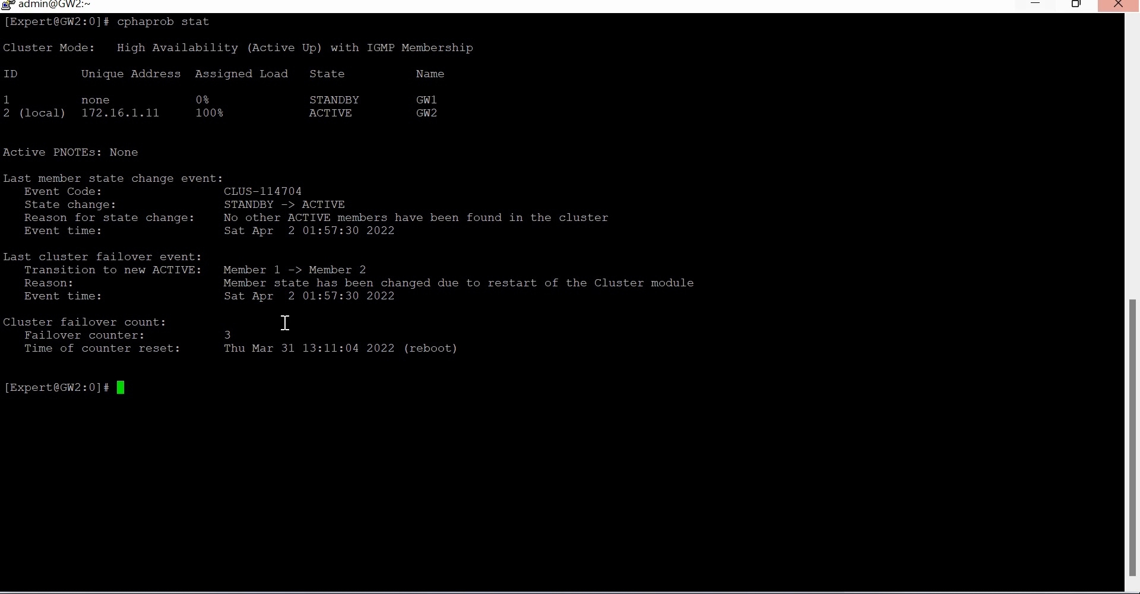
{"action": "double_click", "coordinate": [334, 100]}
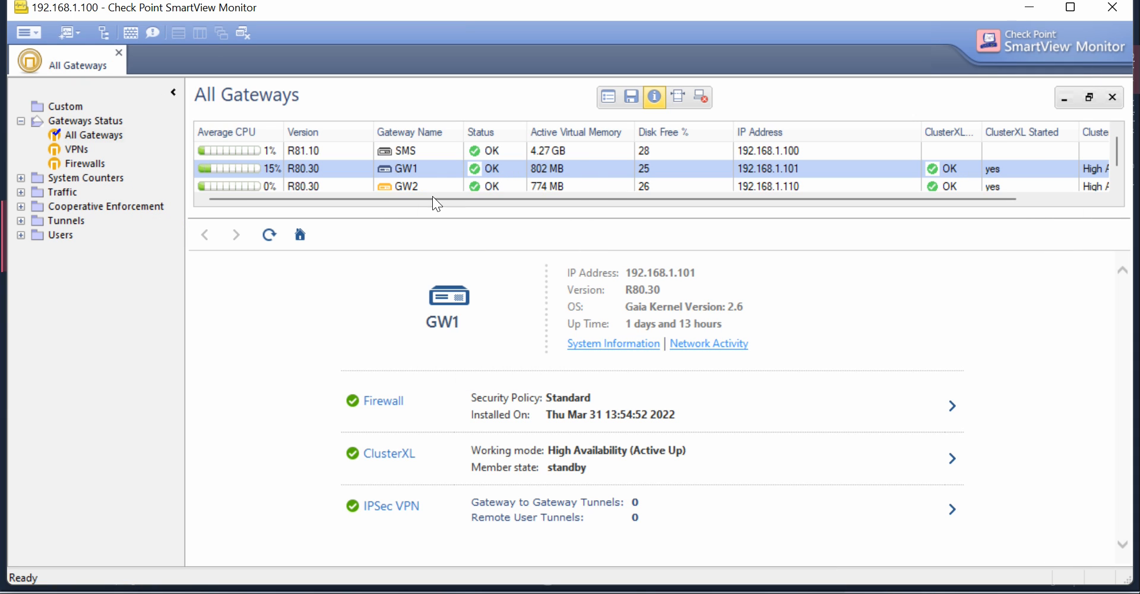
{"action": "mouse_move", "coordinate": [523, 171]}
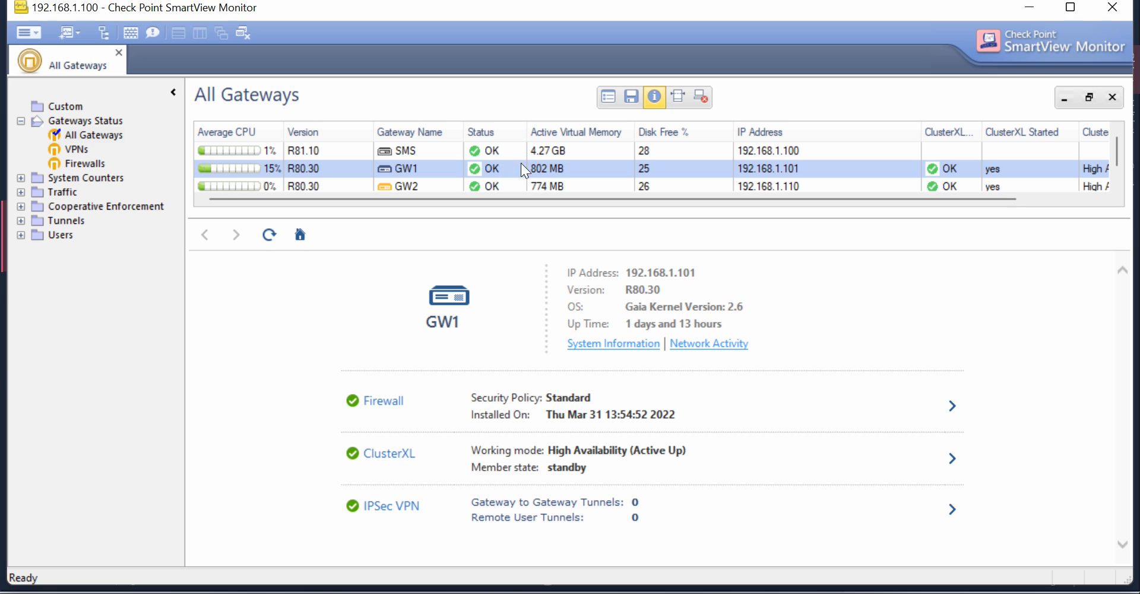
- Open the context menu for the GW1 row in the All Gateways grid
{"action": "right_click", "coordinate": [410, 169]}
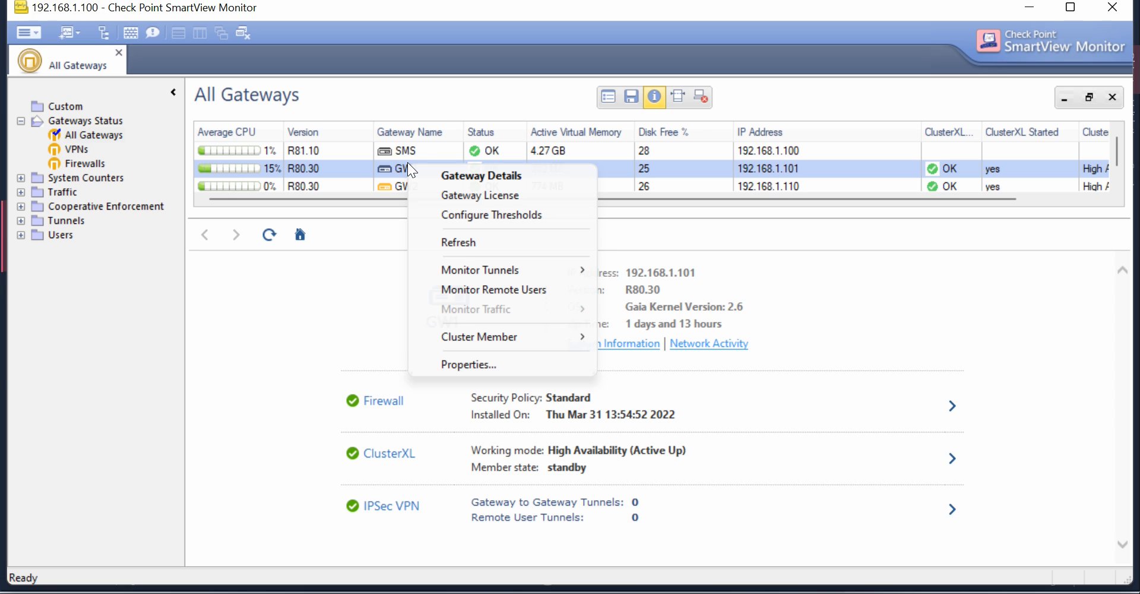
{"action": "mouse_move", "coordinate": [480, 271]}
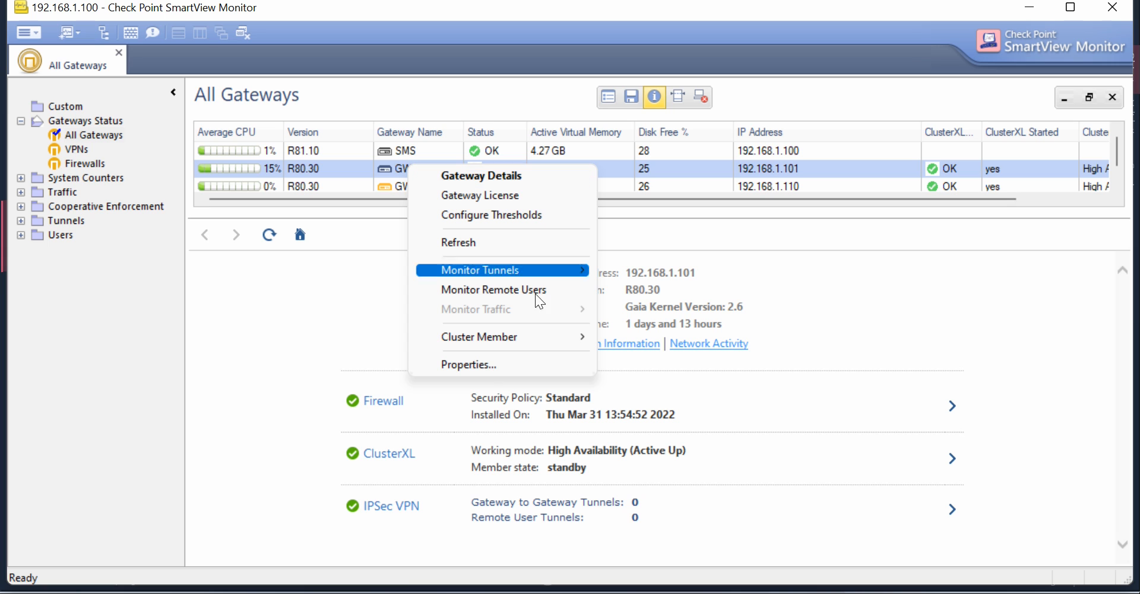
{"action": "mouse_move", "coordinate": [462, 372]}
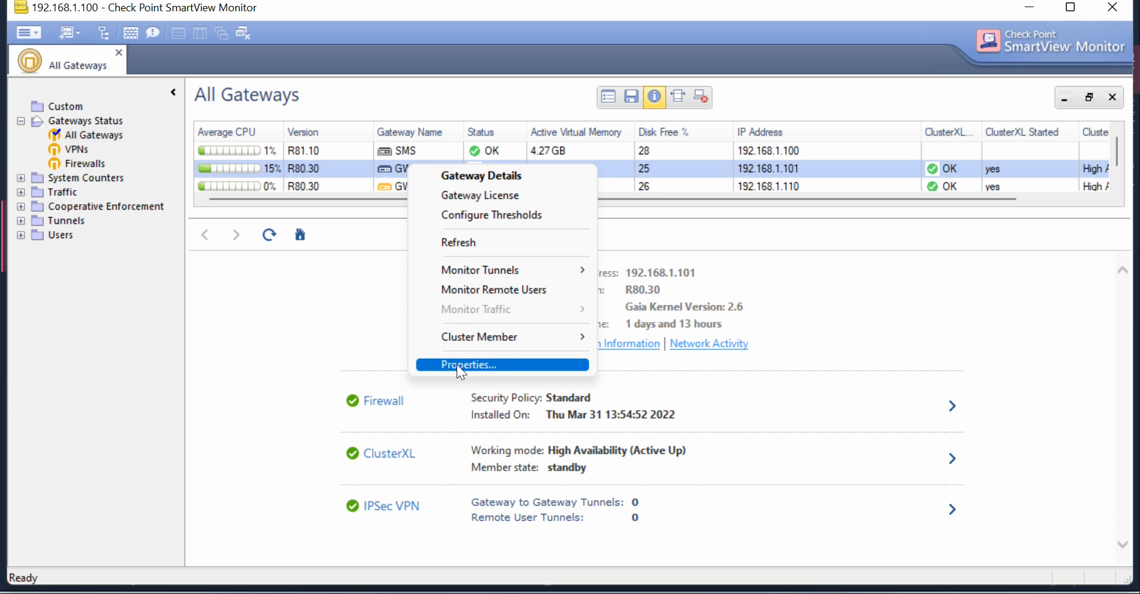
- Drop the Gateway Name field from the All Gateways grid via GW1's Properties dialog
{"action": "left_click", "coordinate": [470, 365]}
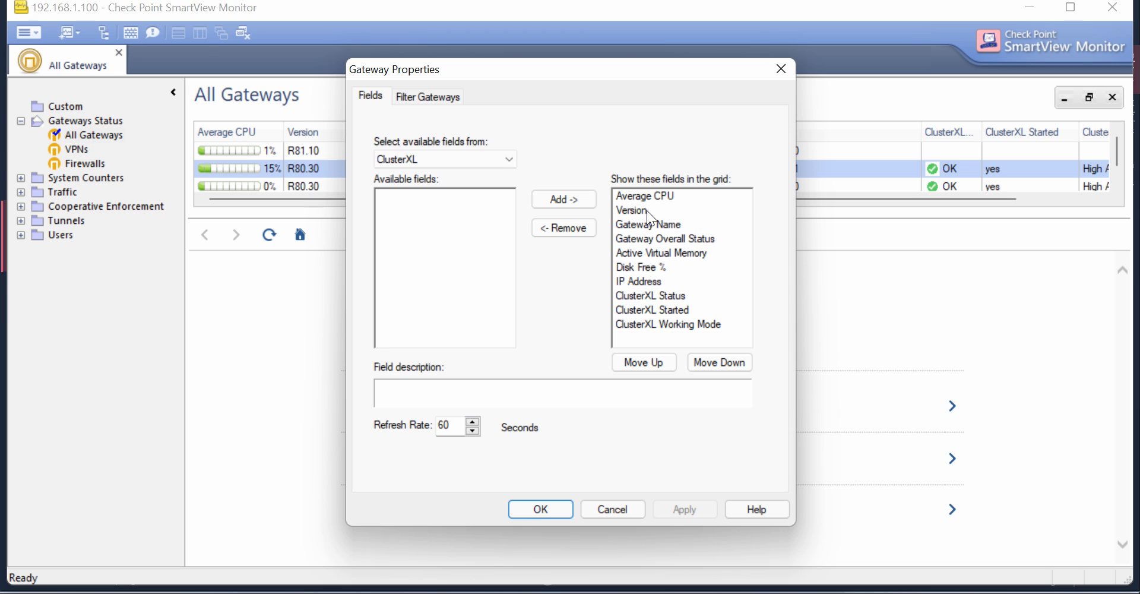
{"action": "mouse_move", "coordinate": [574, 186]}
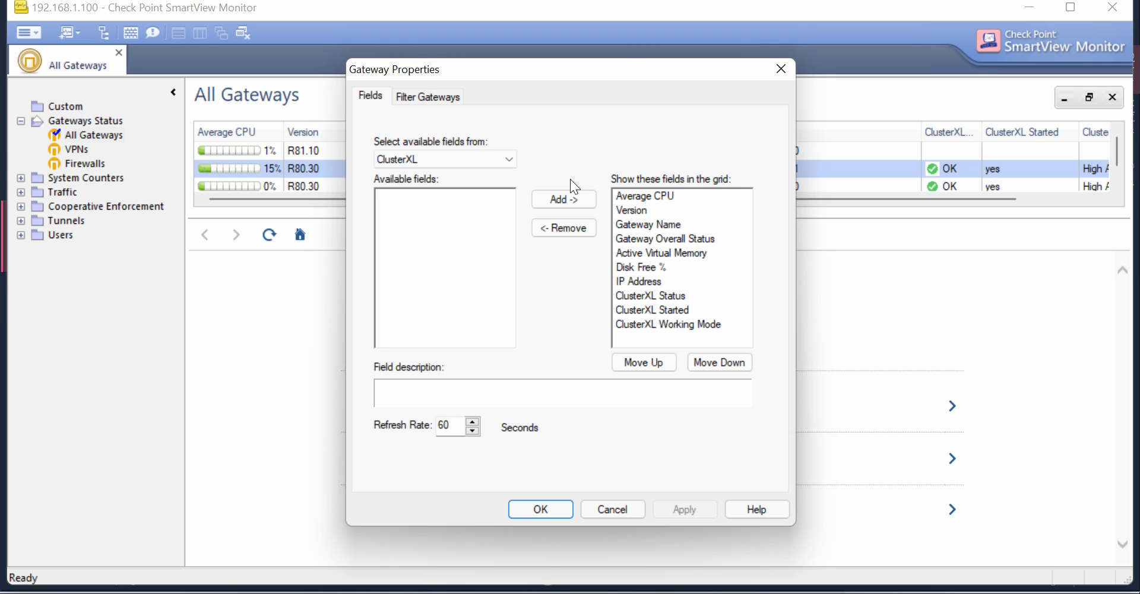
{"action": "mouse_move", "coordinate": [938, 142]}
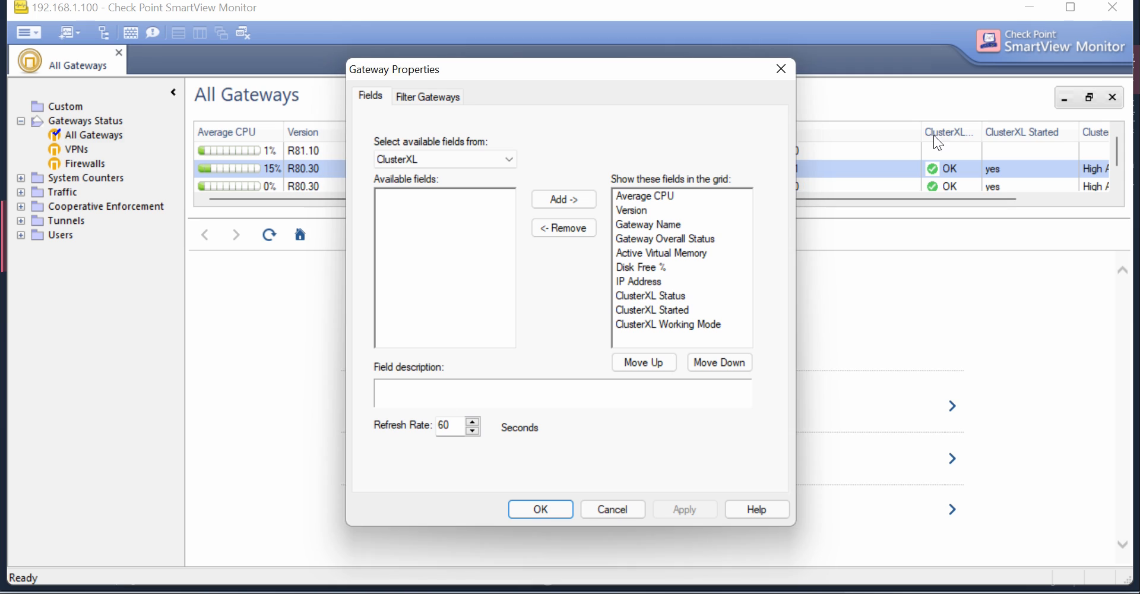
{"action": "mouse_move", "coordinate": [673, 287]}
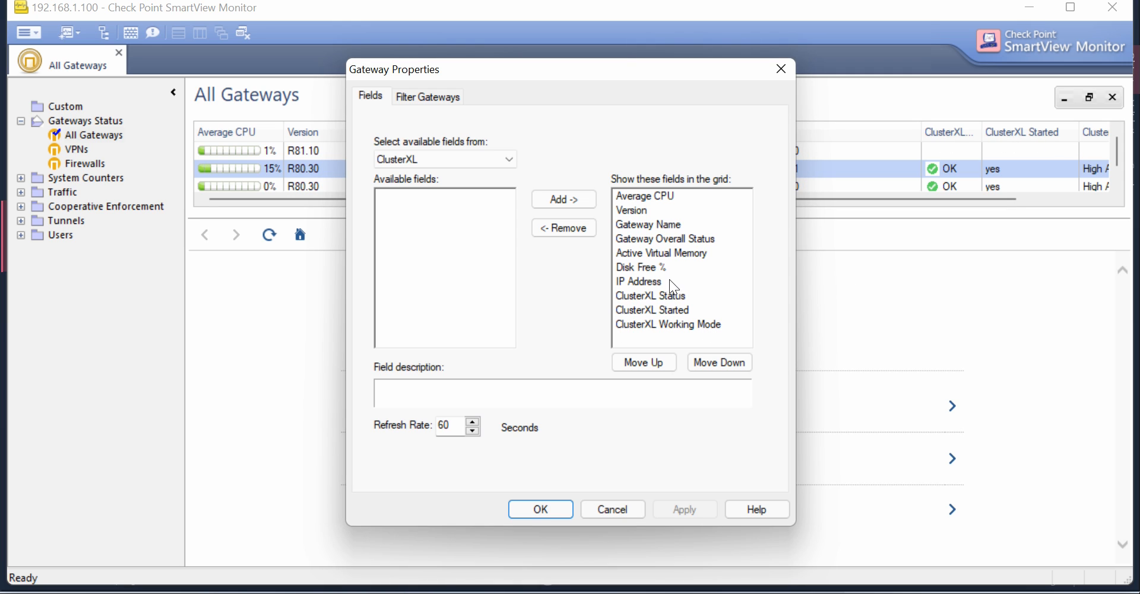
{"action": "mouse_move", "coordinate": [1023, 184]}
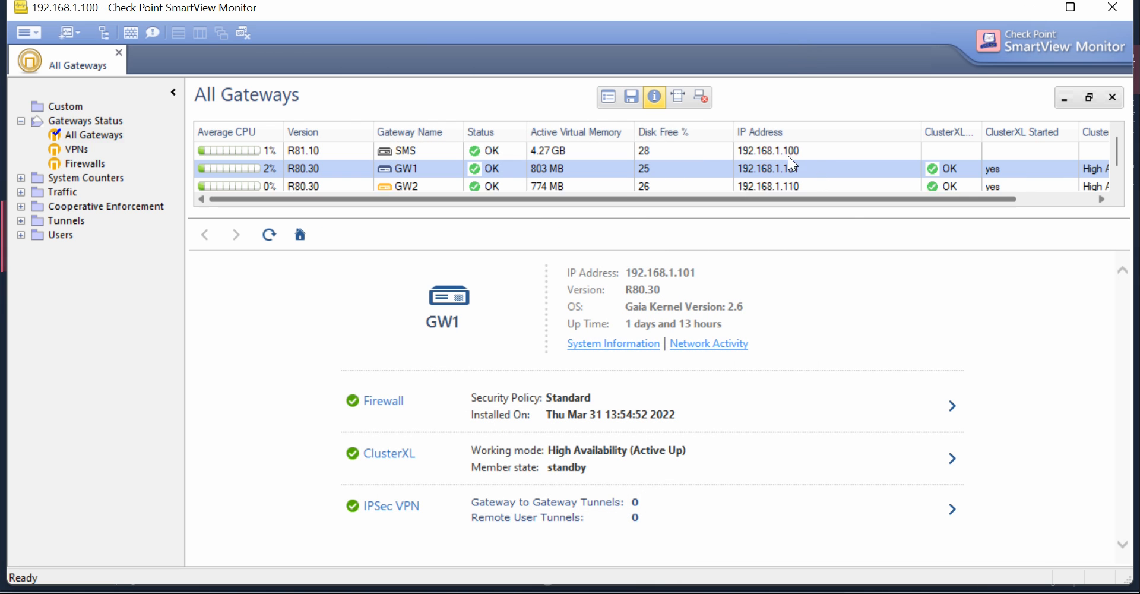
{"action": "left_click", "coordinate": [784, 132]}
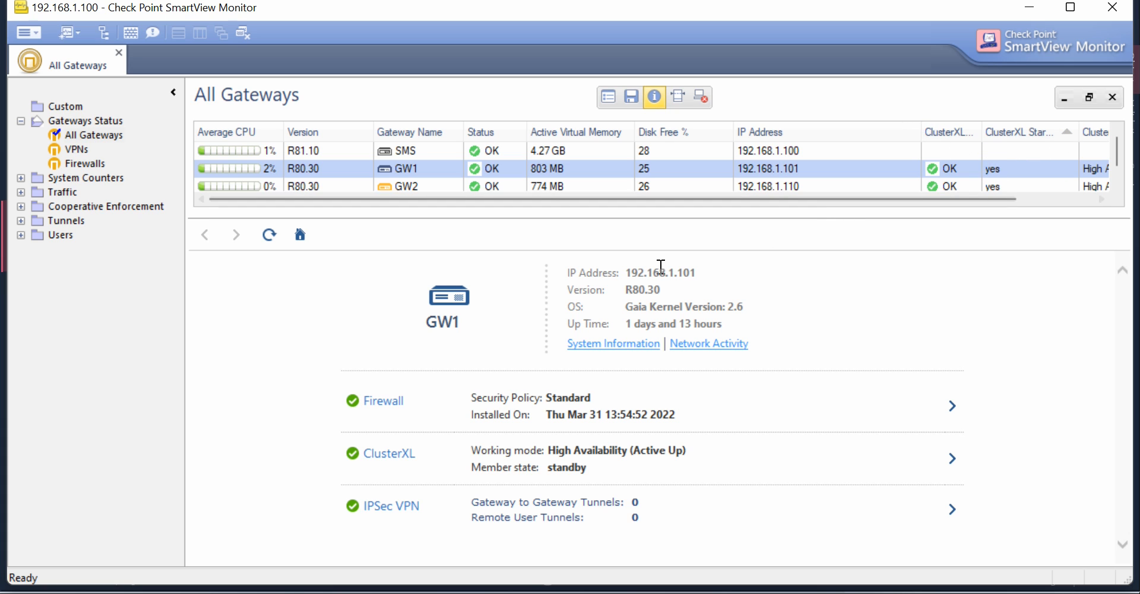
{"action": "scroll", "scroll_direction": "right", "scroll_amount": 3}
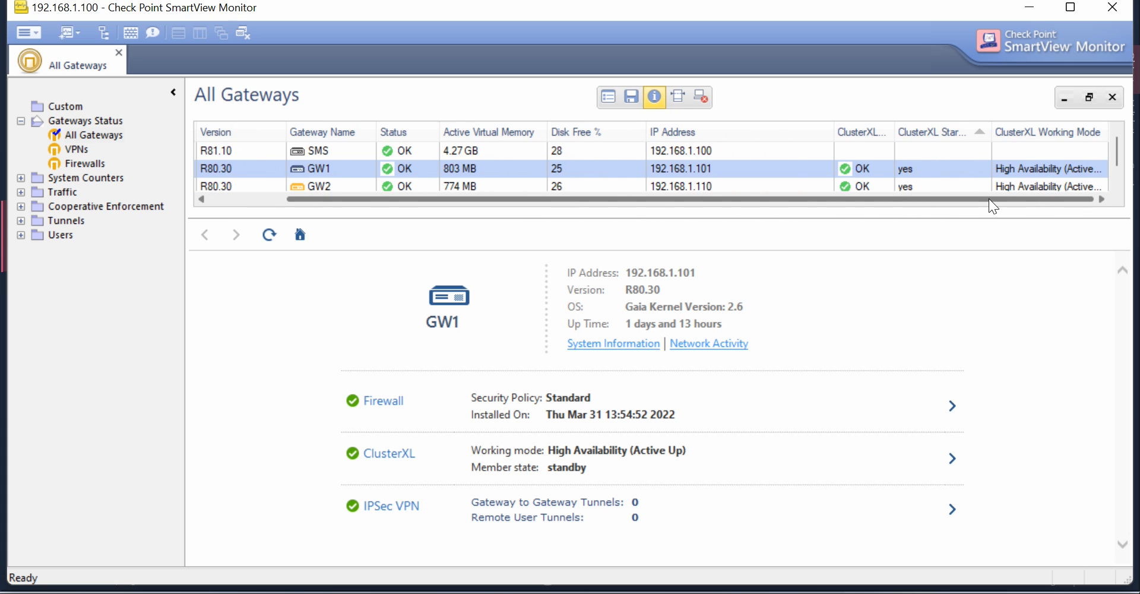
{"action": "right_click", "coordinate": [318, 168]}
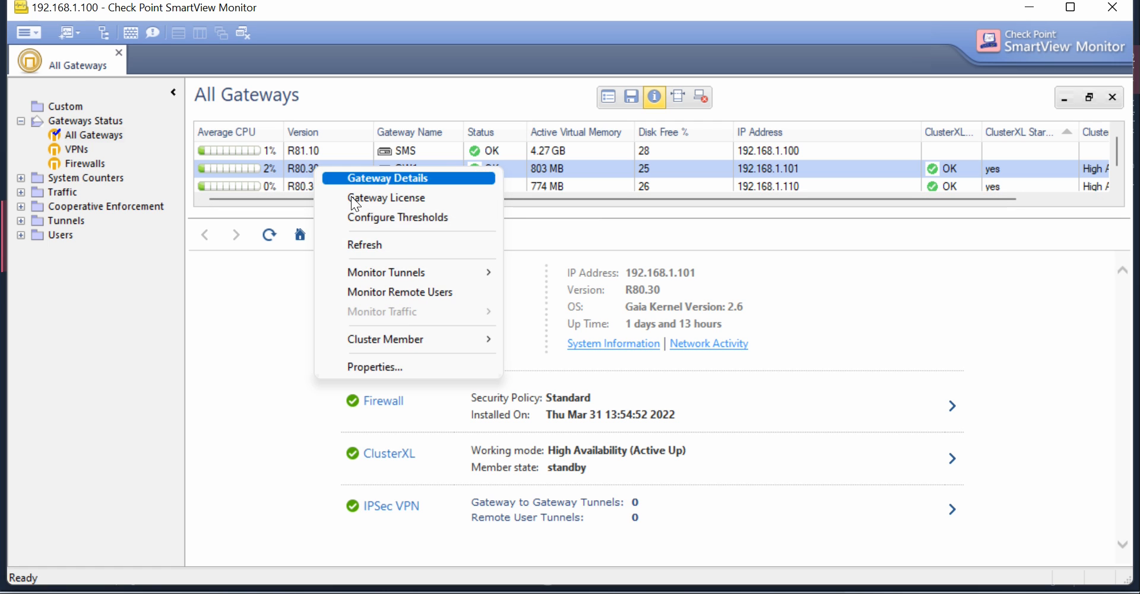
{"action": "left_click", "coordinate": [375, 367]}
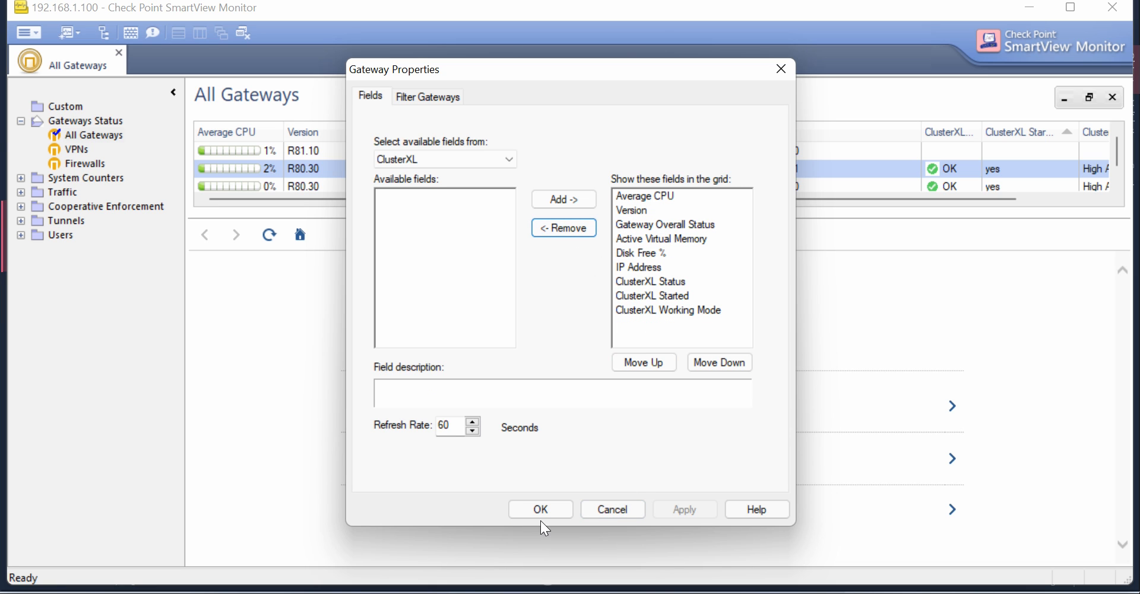
{"action": "left_click", "coordinate": [540, 509]}
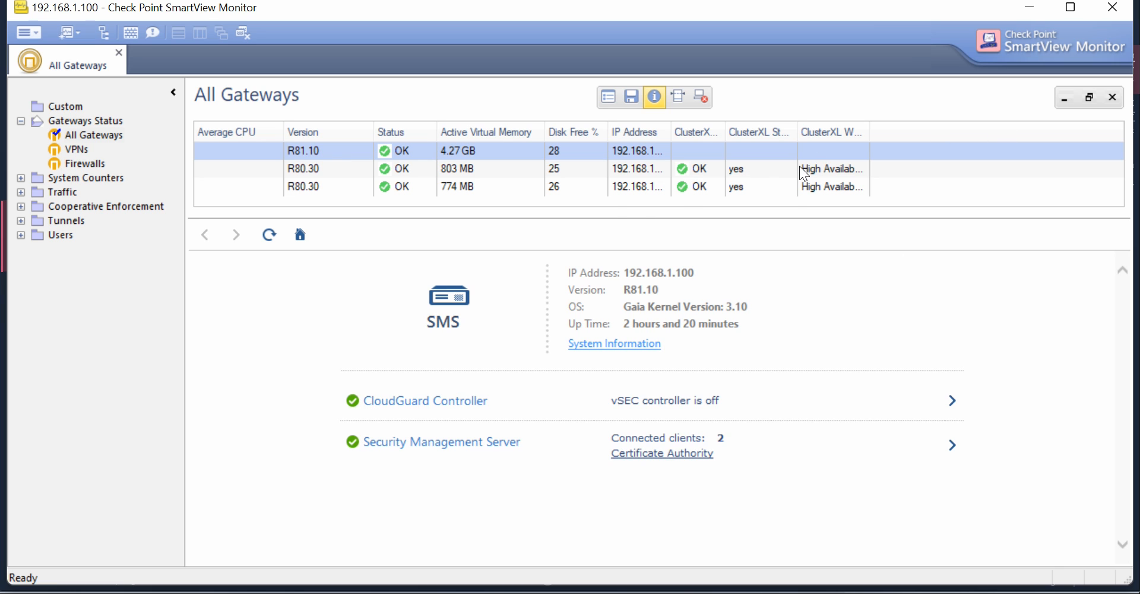
- Open the All Gateways grid context menu to start a new gateways view
{"action": "right_click", "coordinate": [345, 150]}
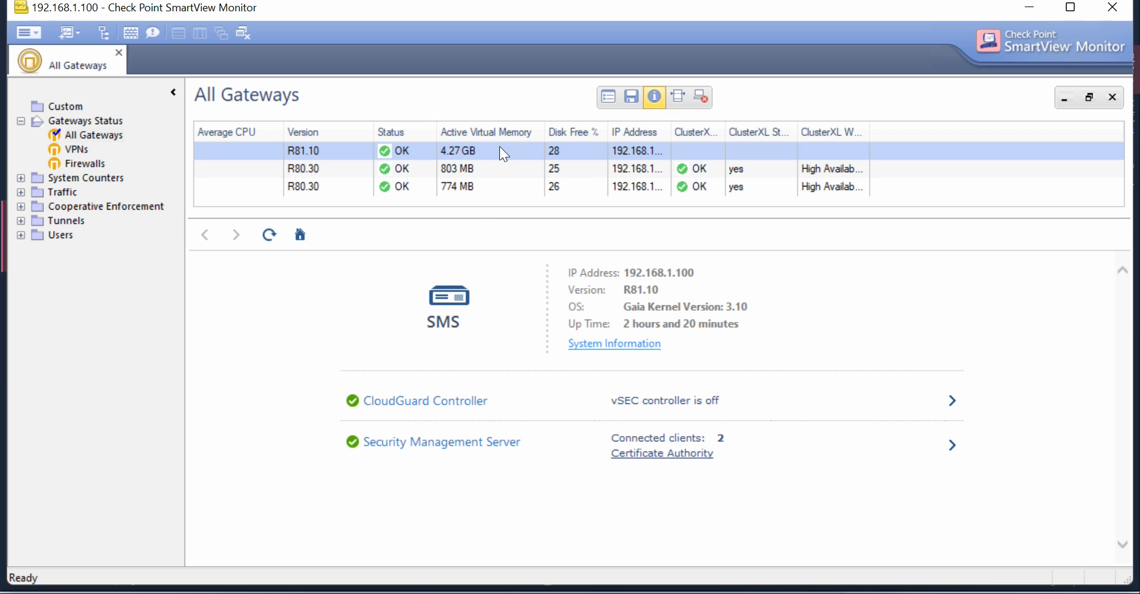
{"action": "mouse_move", "coordinate": [142, 174]}
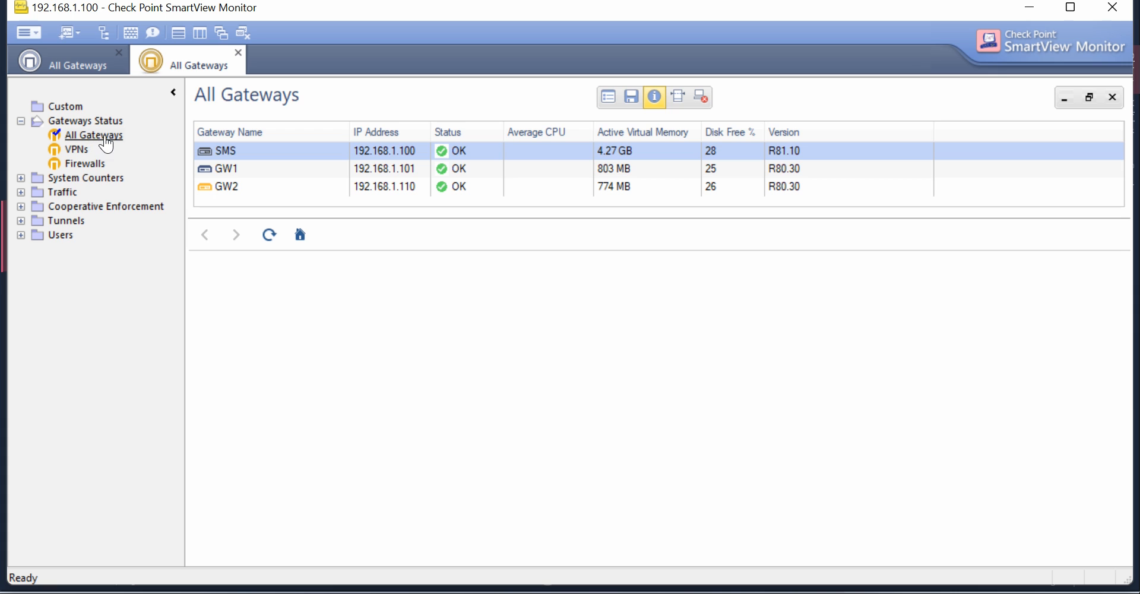
- Select the SMS row to show its R81.10 details with all components OK
{"action": "left_click", "coordinate": [224, 151]}
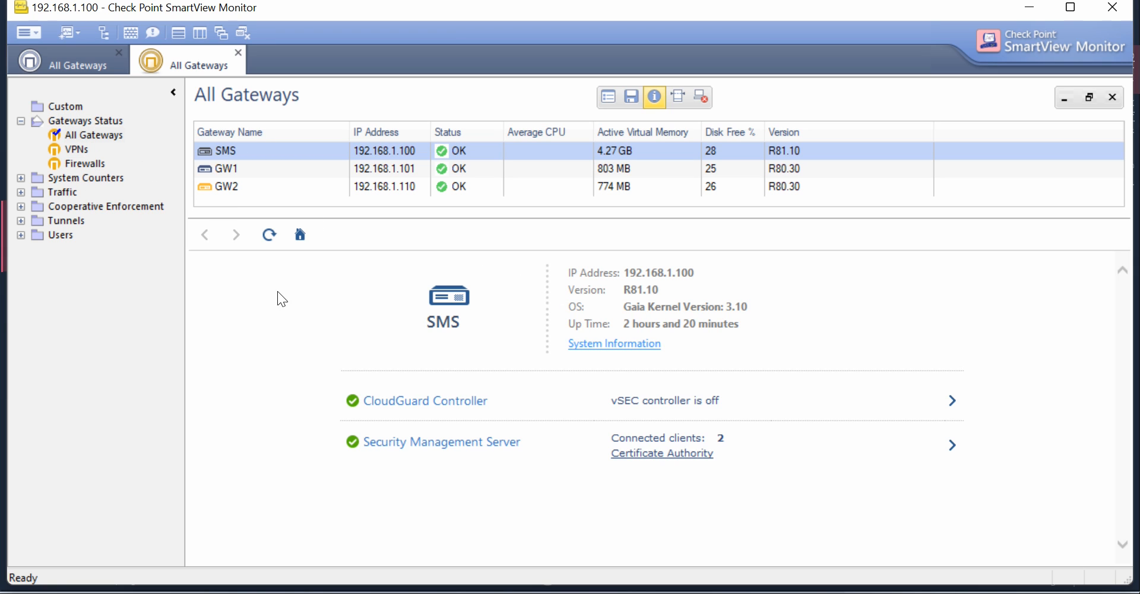
{"action": "mouse_move", "coordinate": [291, 368]}
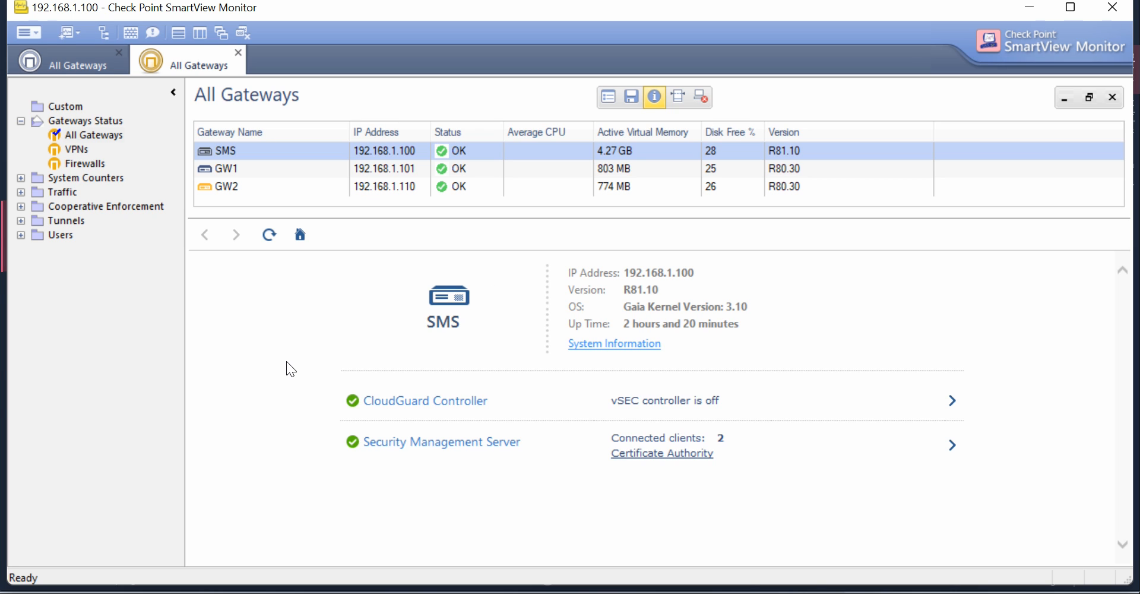
{"action": "mouse_move", "coordinate": [378, 332]}
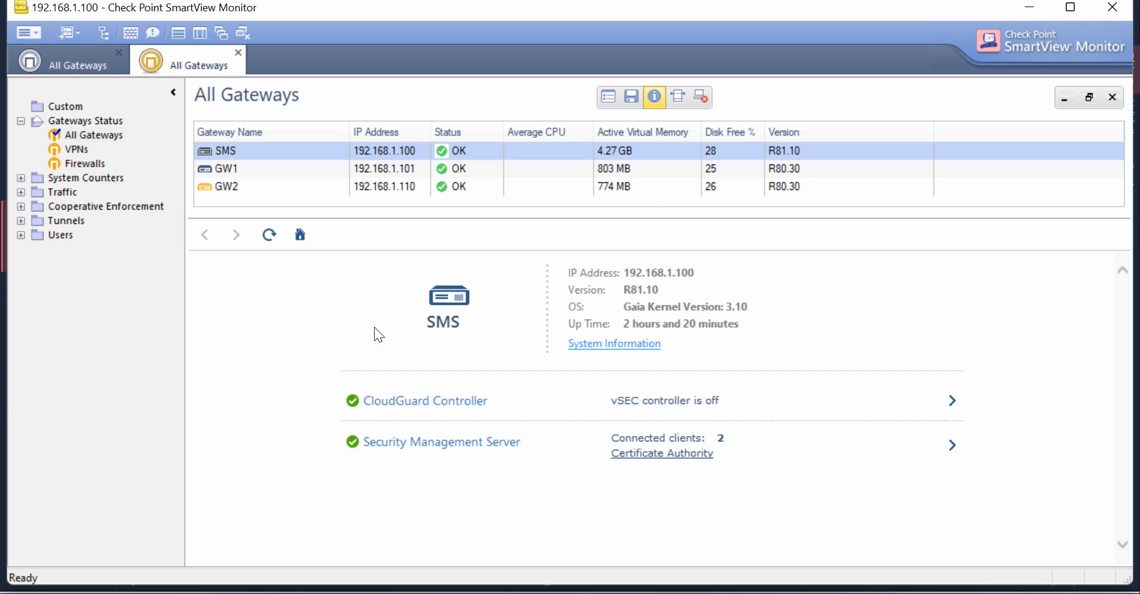
{"action": "mouse_move", "coordinate": [515, 300]}
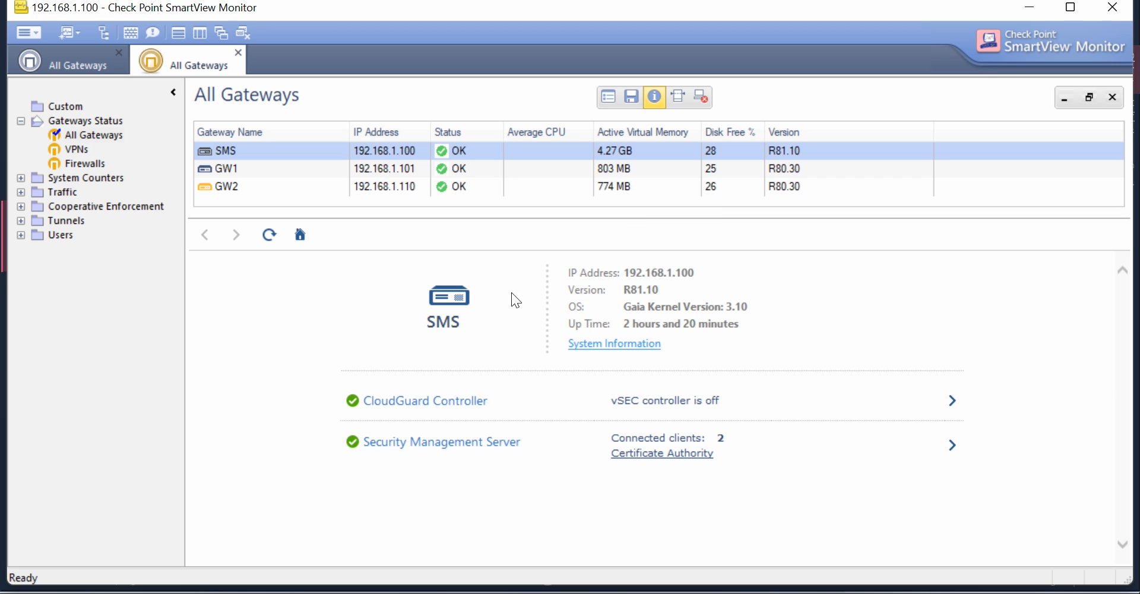
{"action": "mouse_move", "coordinate": [594, 300]}
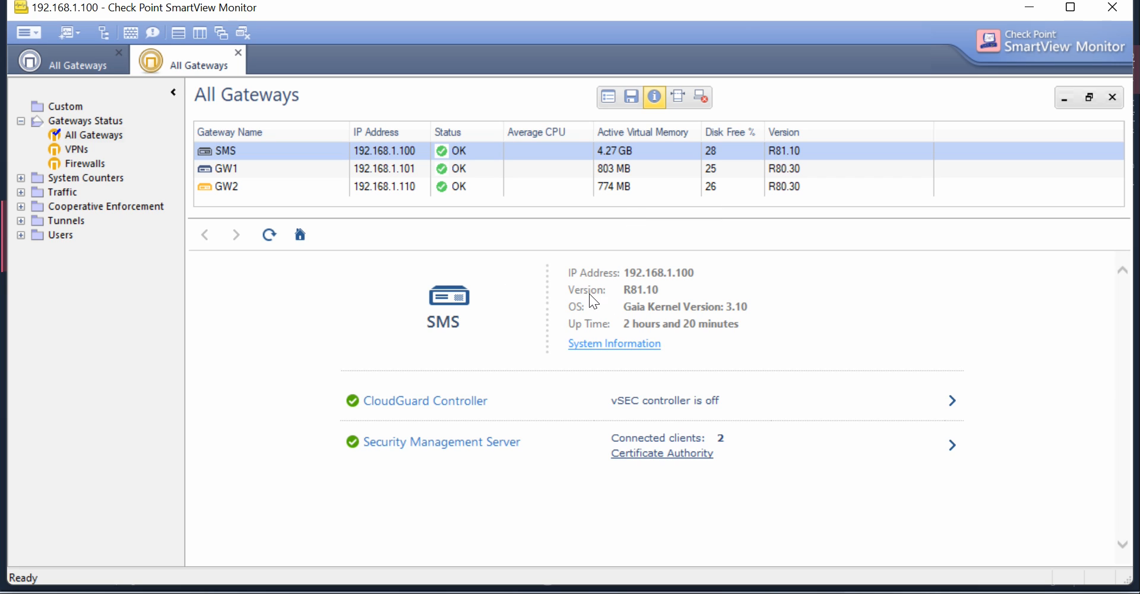
{"action": "mouse_move", "coordinate": [489, 279]}
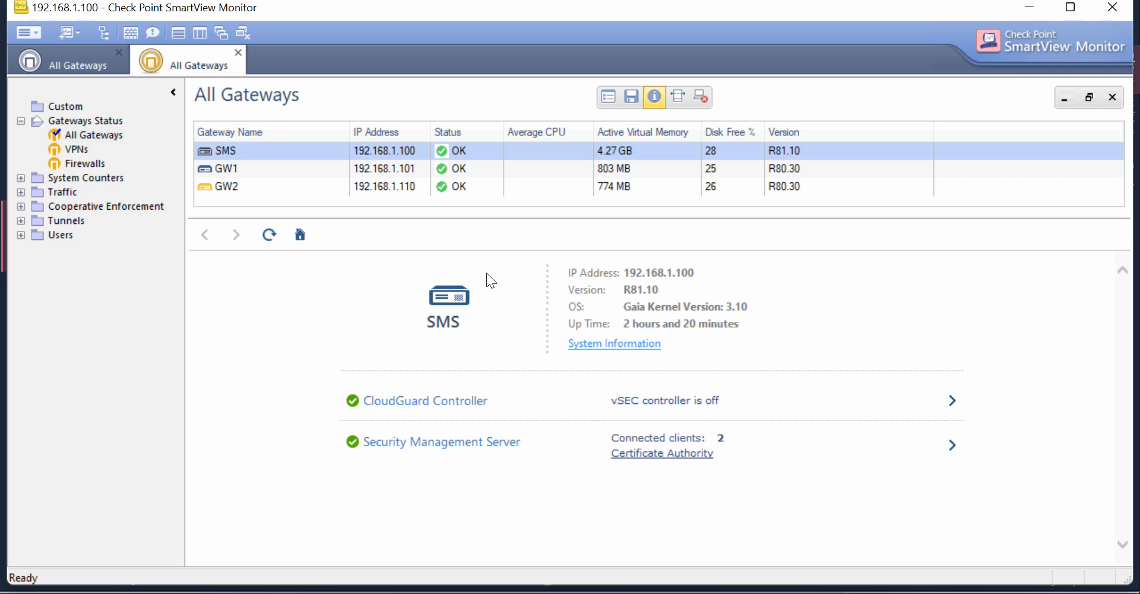
{"action": "mouse_move", "coordinate": [493, 282]}
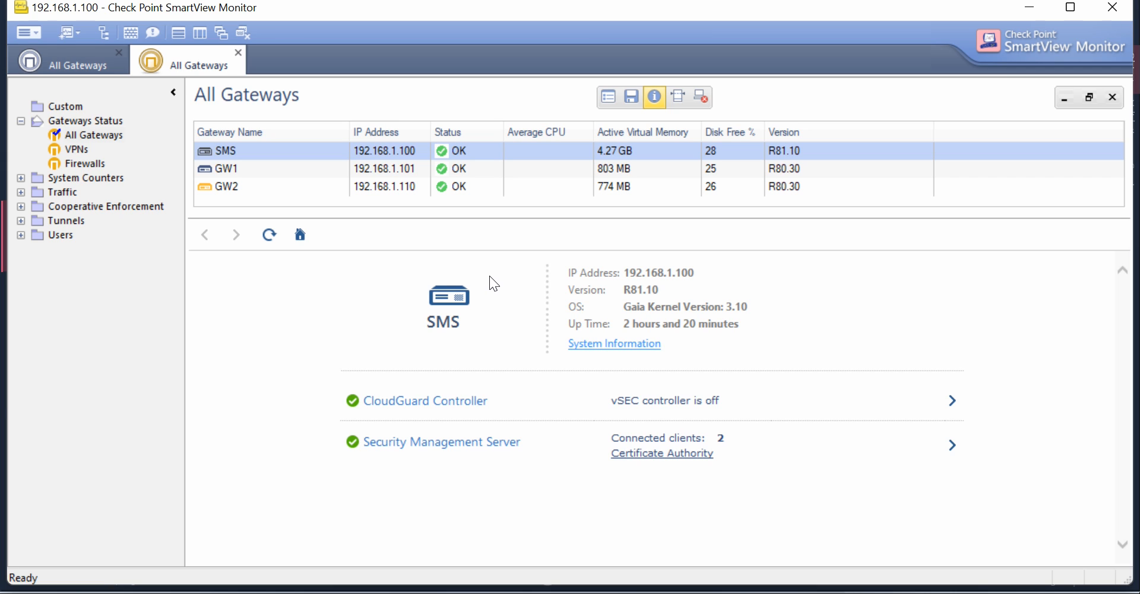
{"action": "mouse_move", "coordinate": [509, 263]}
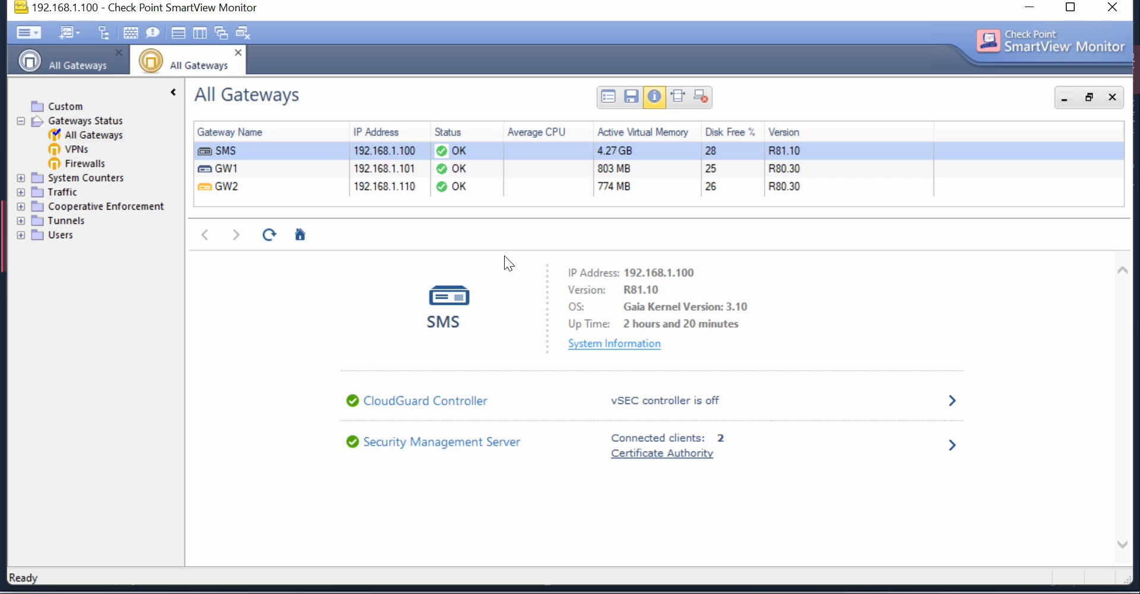
{"action": "mouse_move", "coordinate": [402, 229]}
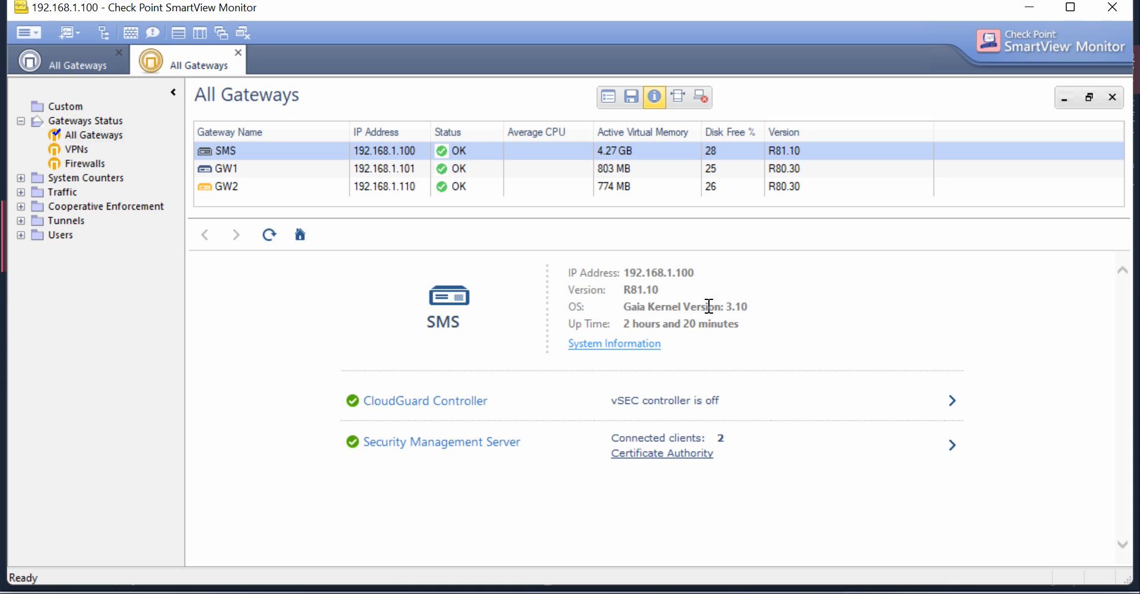
{"action": "mouse_move", "coordinate": [387, 316]}
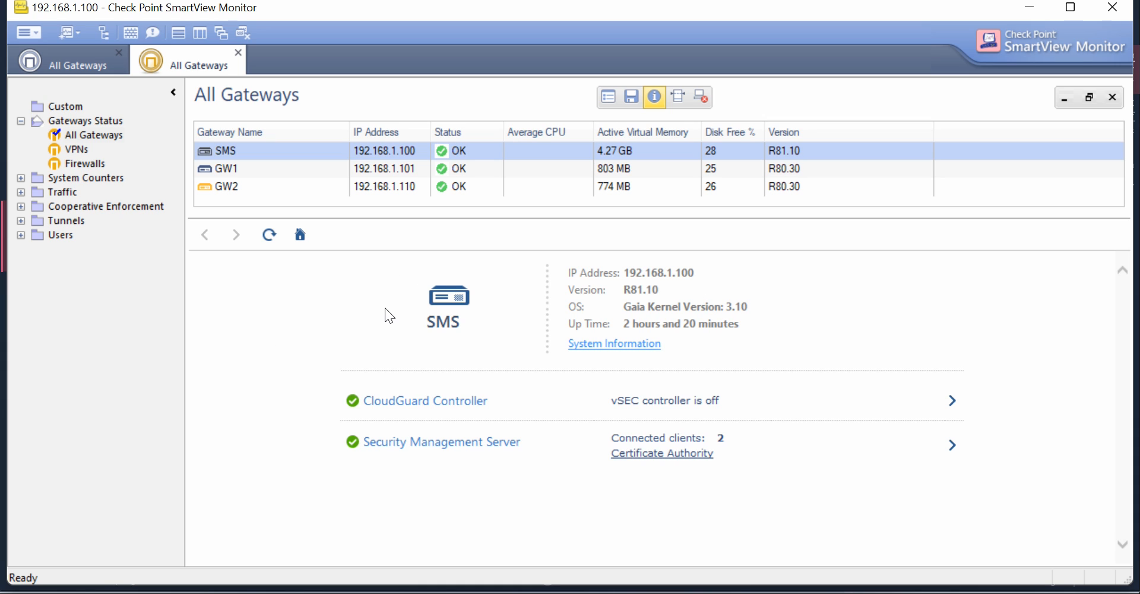
{"action": "mouse_move", "coordinate": [456, 369]}
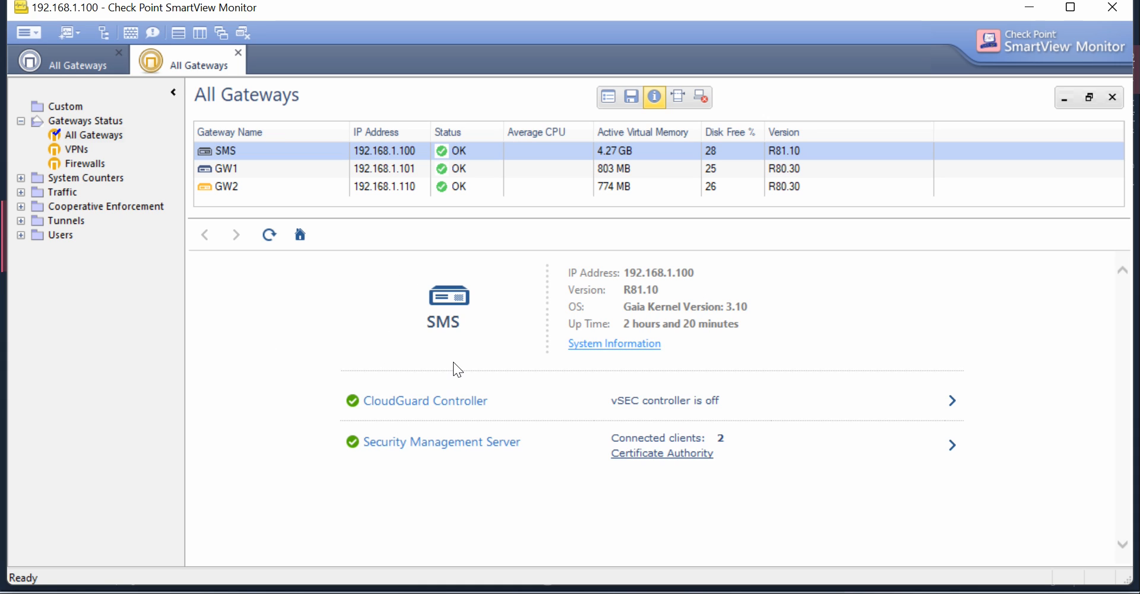
{"action": "mouse_move", "coordinate": [662, 261]}
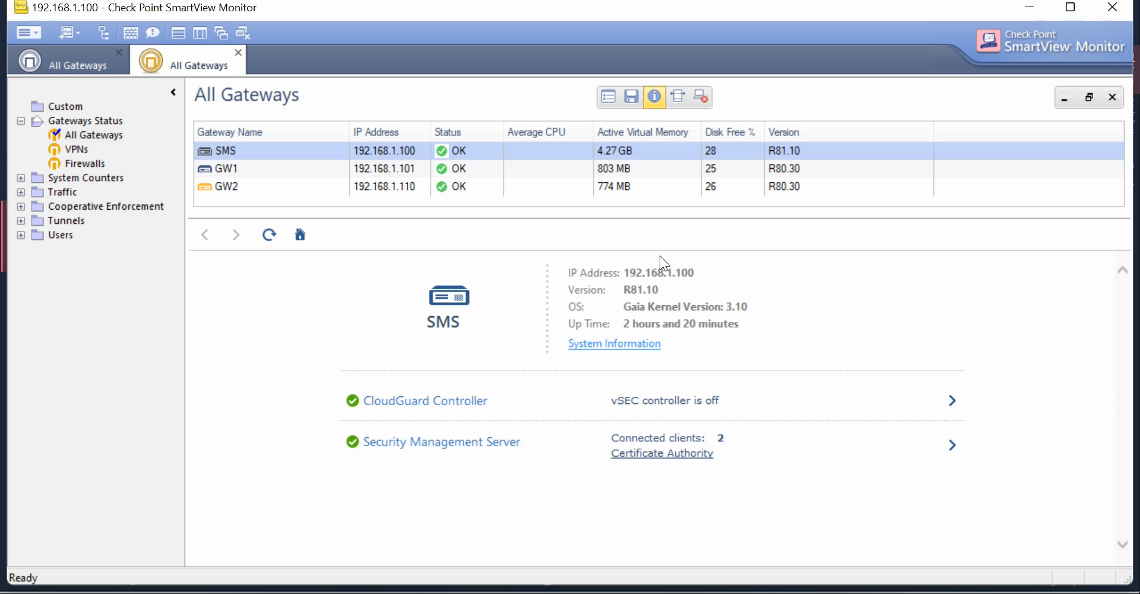
{"action": "mouse_move", "coordinate": [447, 367]}
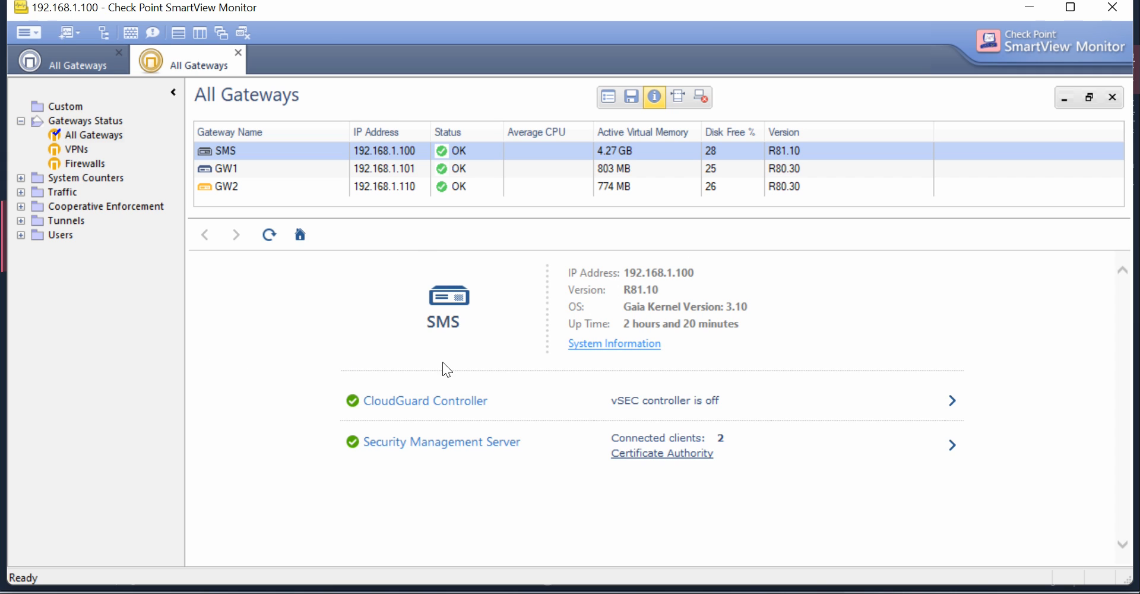
{"action": "mouse_move", "coordinate": [609, 74]}
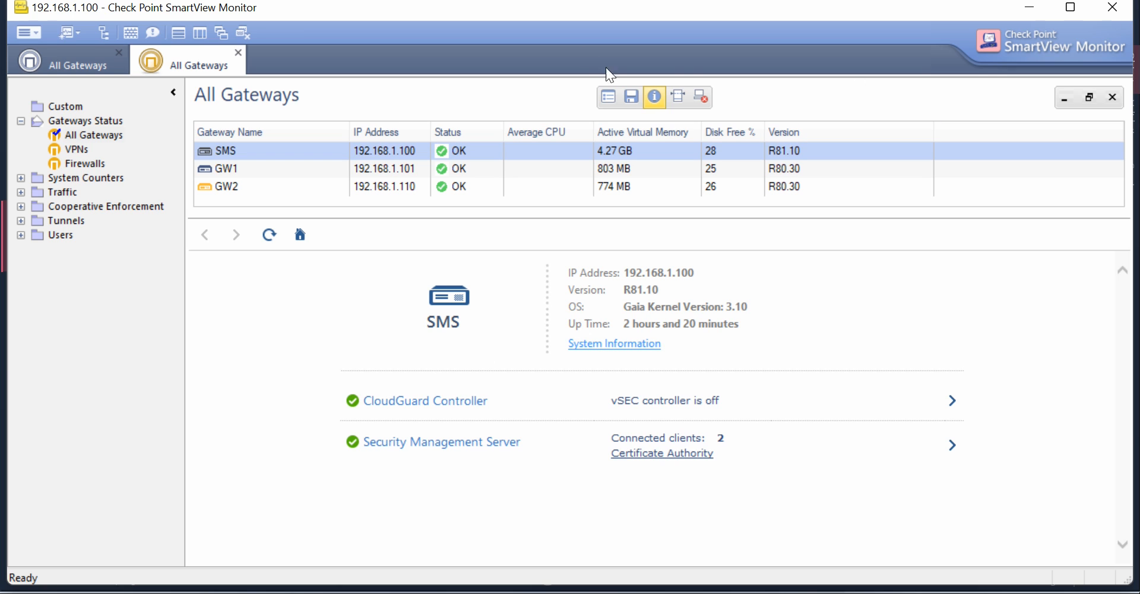
{"action": "mouse_move", "coordinate": [456, 238]}
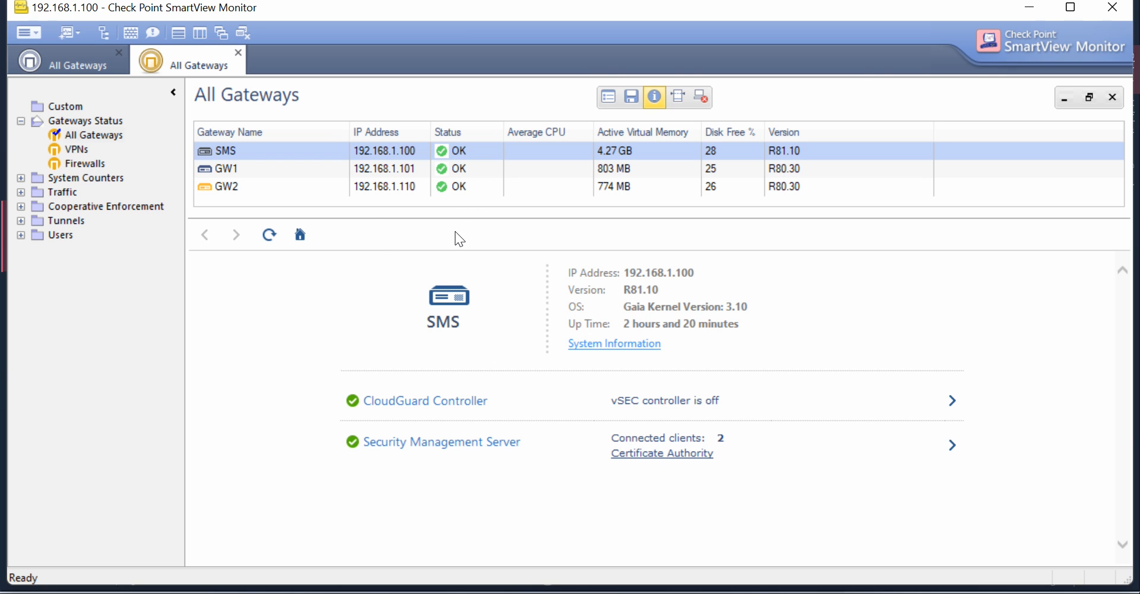
{"action": "mouse_move", "coordinate": [501, 234]}
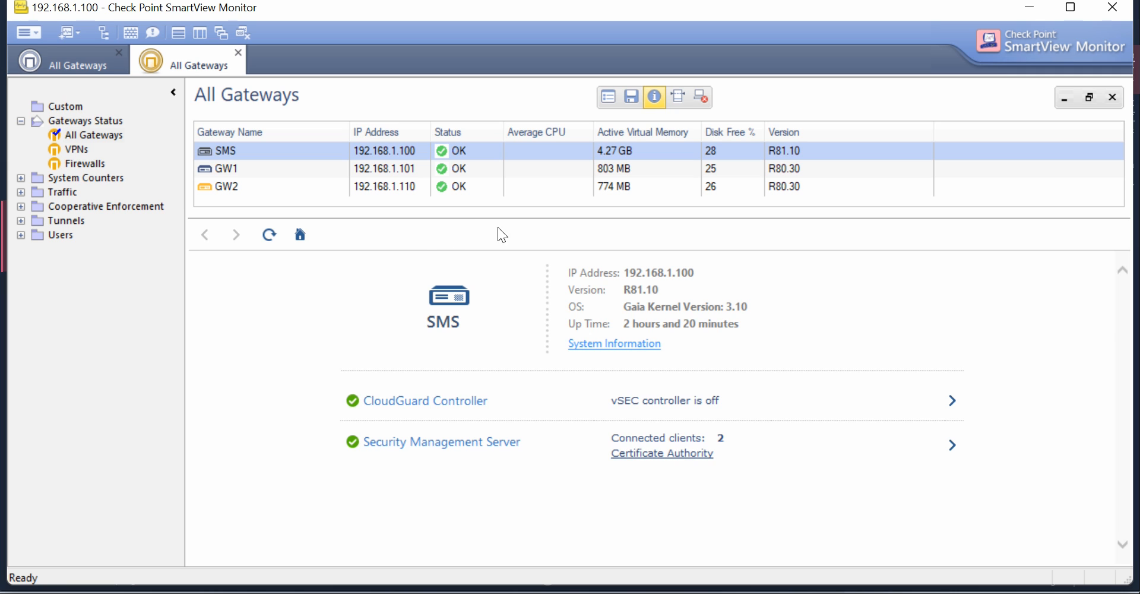
{"action": "mouse_move", "coordinate": [465, 290]}
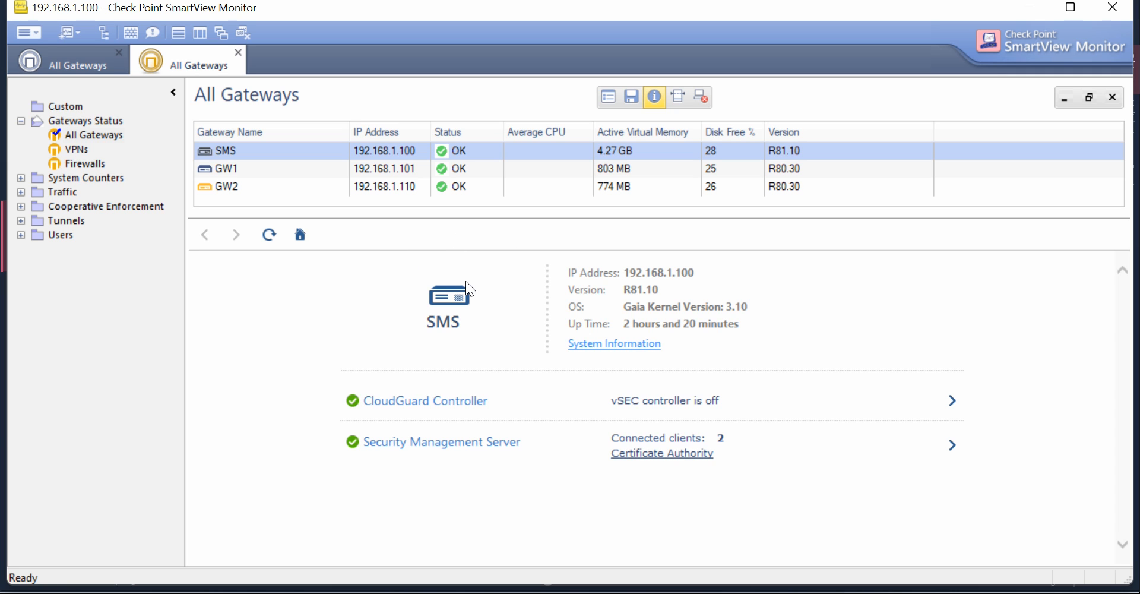